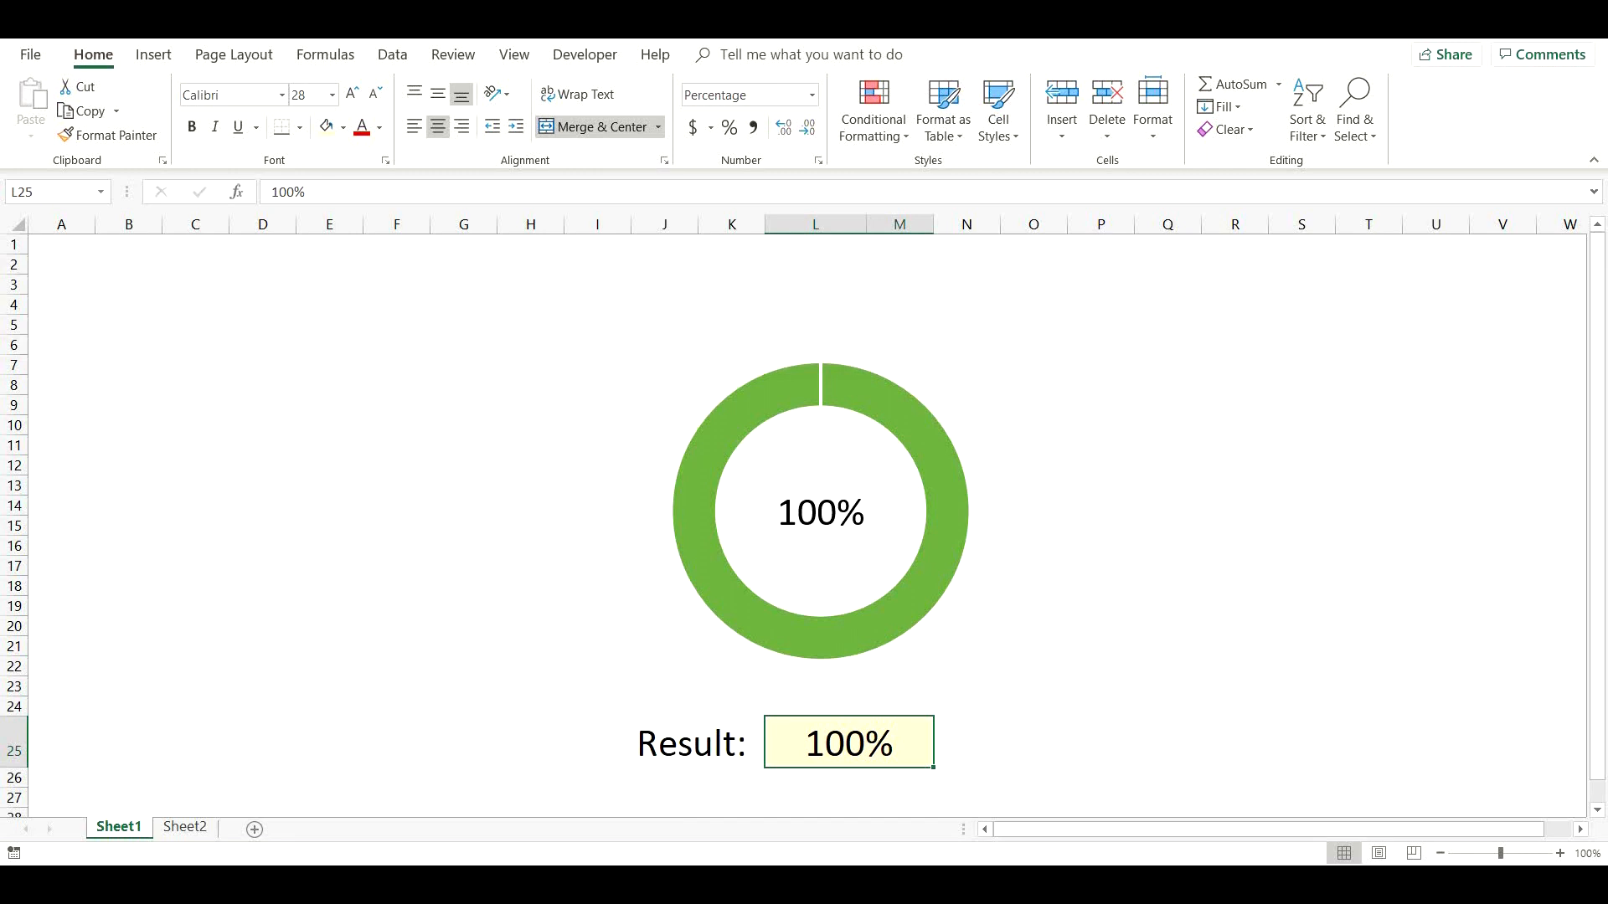
Change the Result value to 85% and then 75% so the donut turns yellow
text(85%)
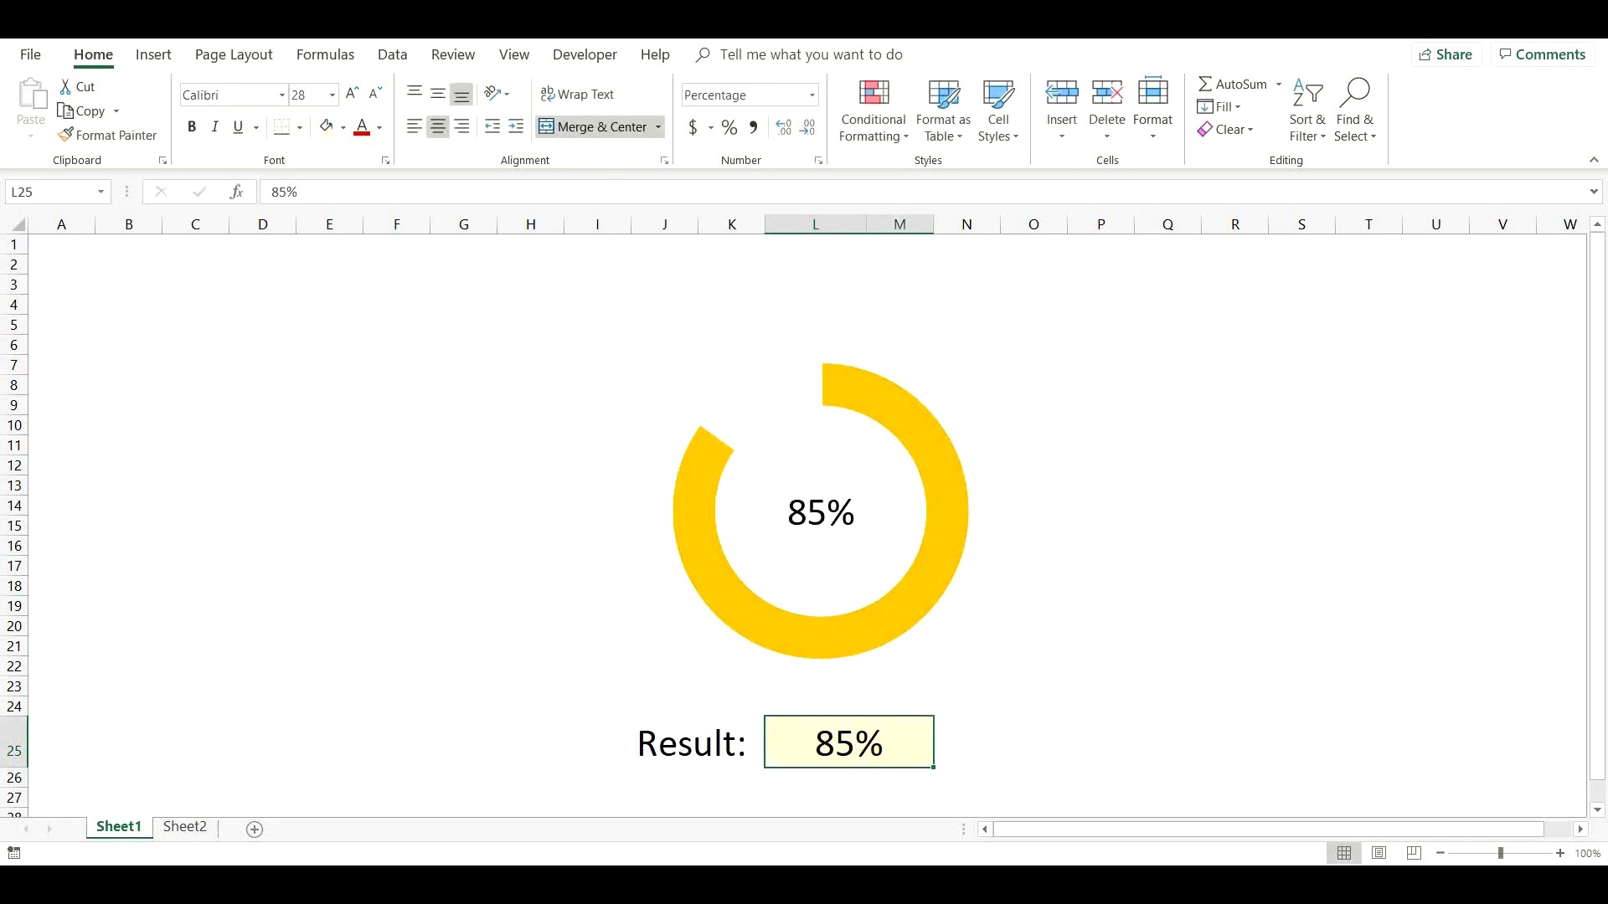
text(75%)
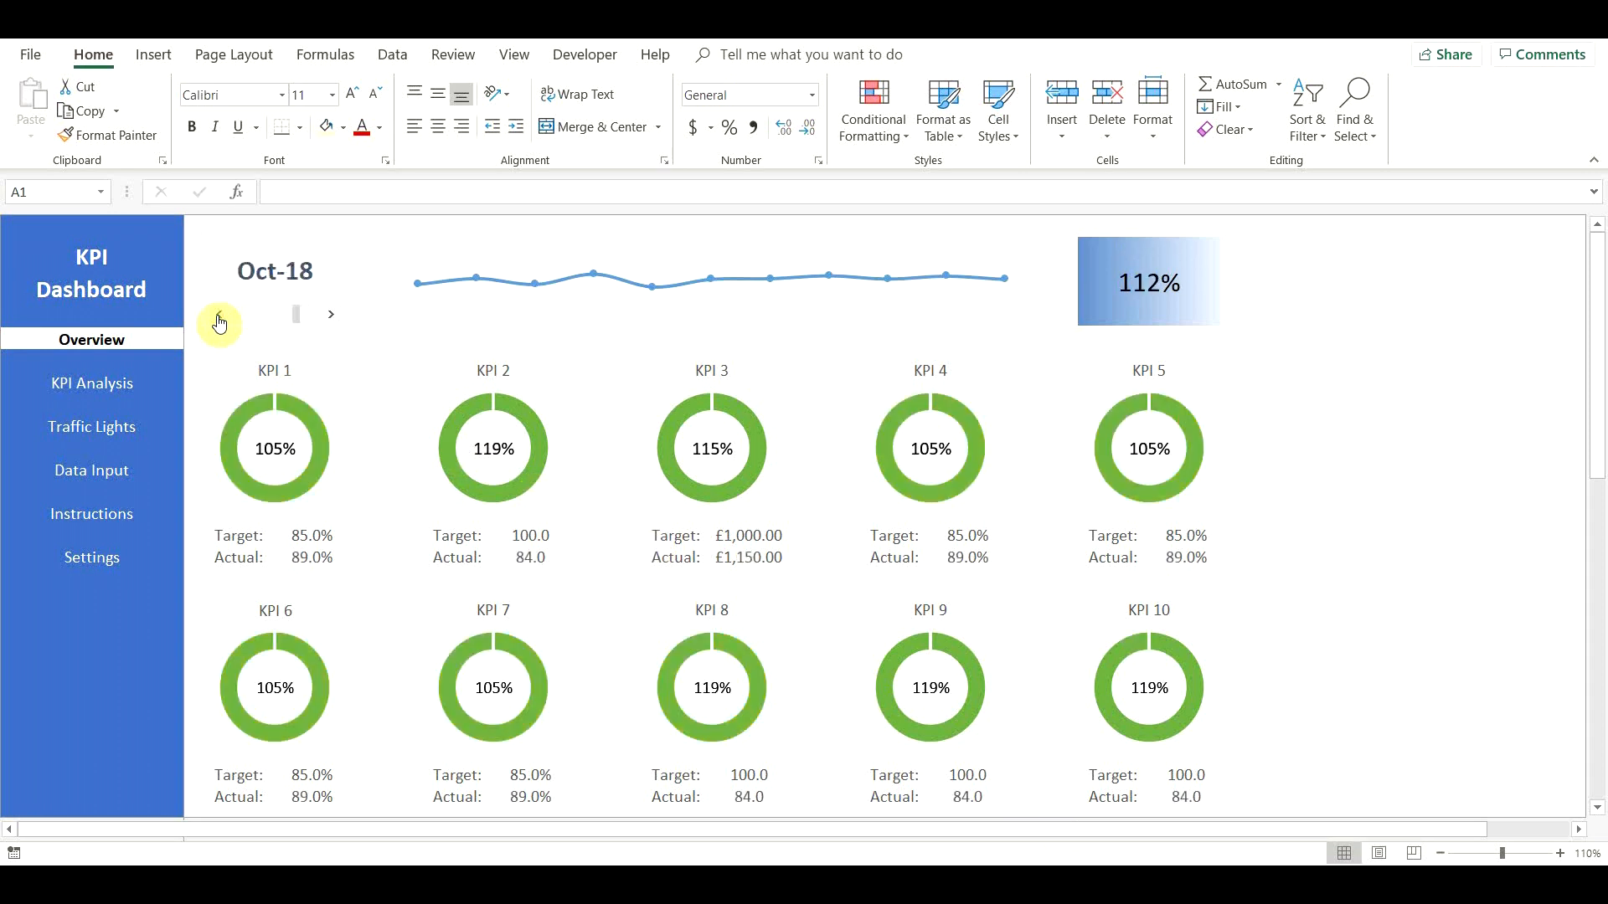
Advance the dashboard month spinner to Nov-18 and Dec-18, then move to Sheet2
click(330, 313)
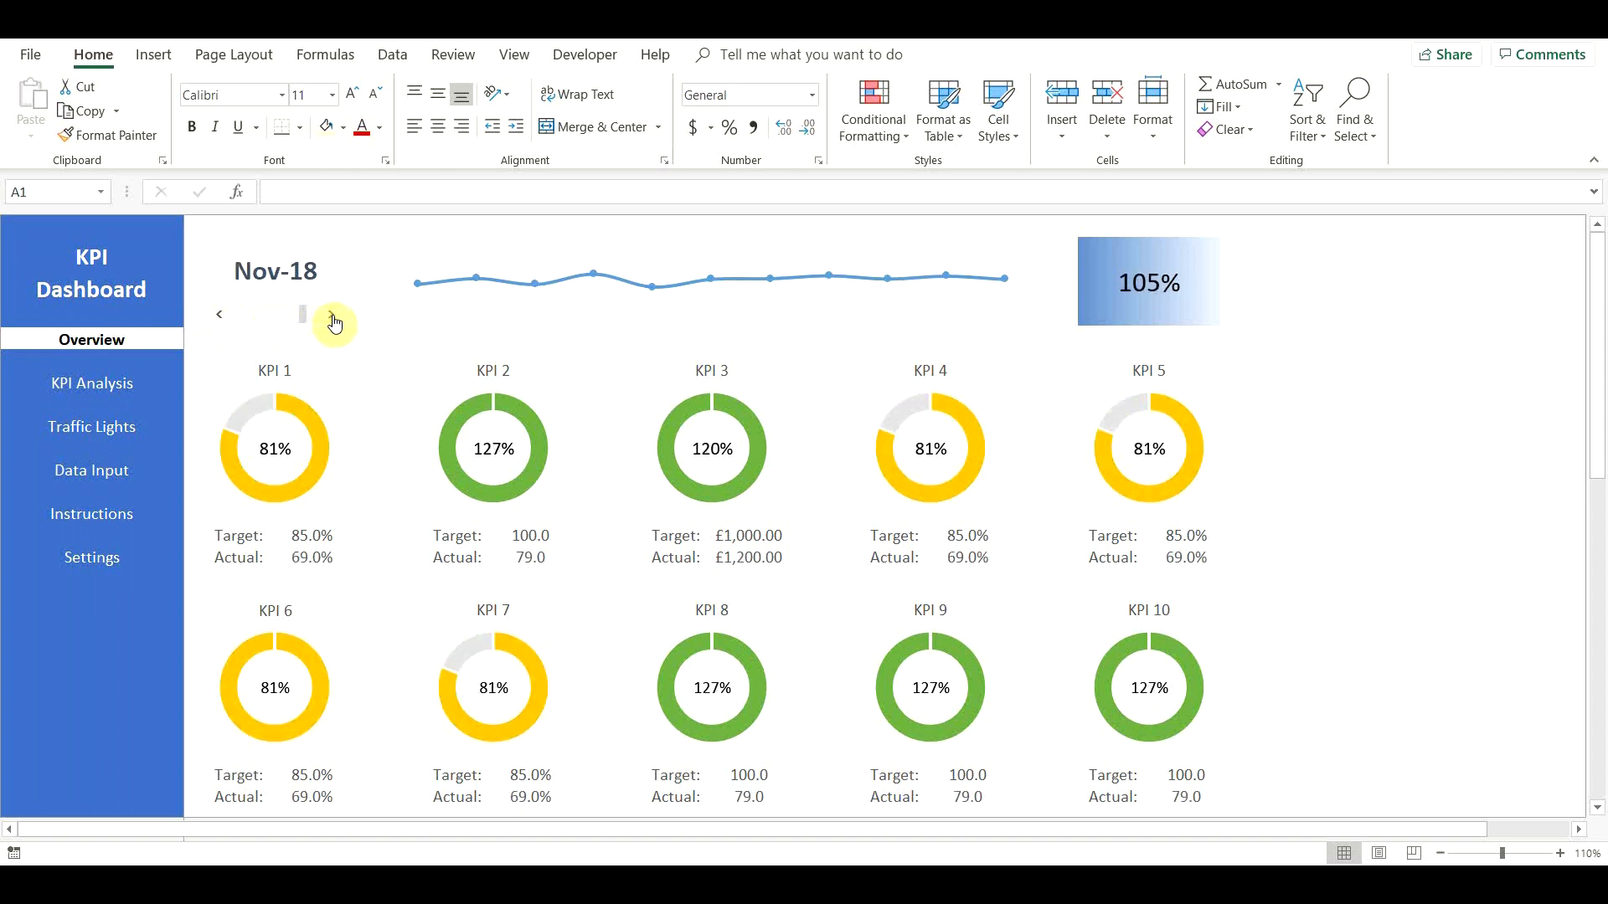
click(334, 323)
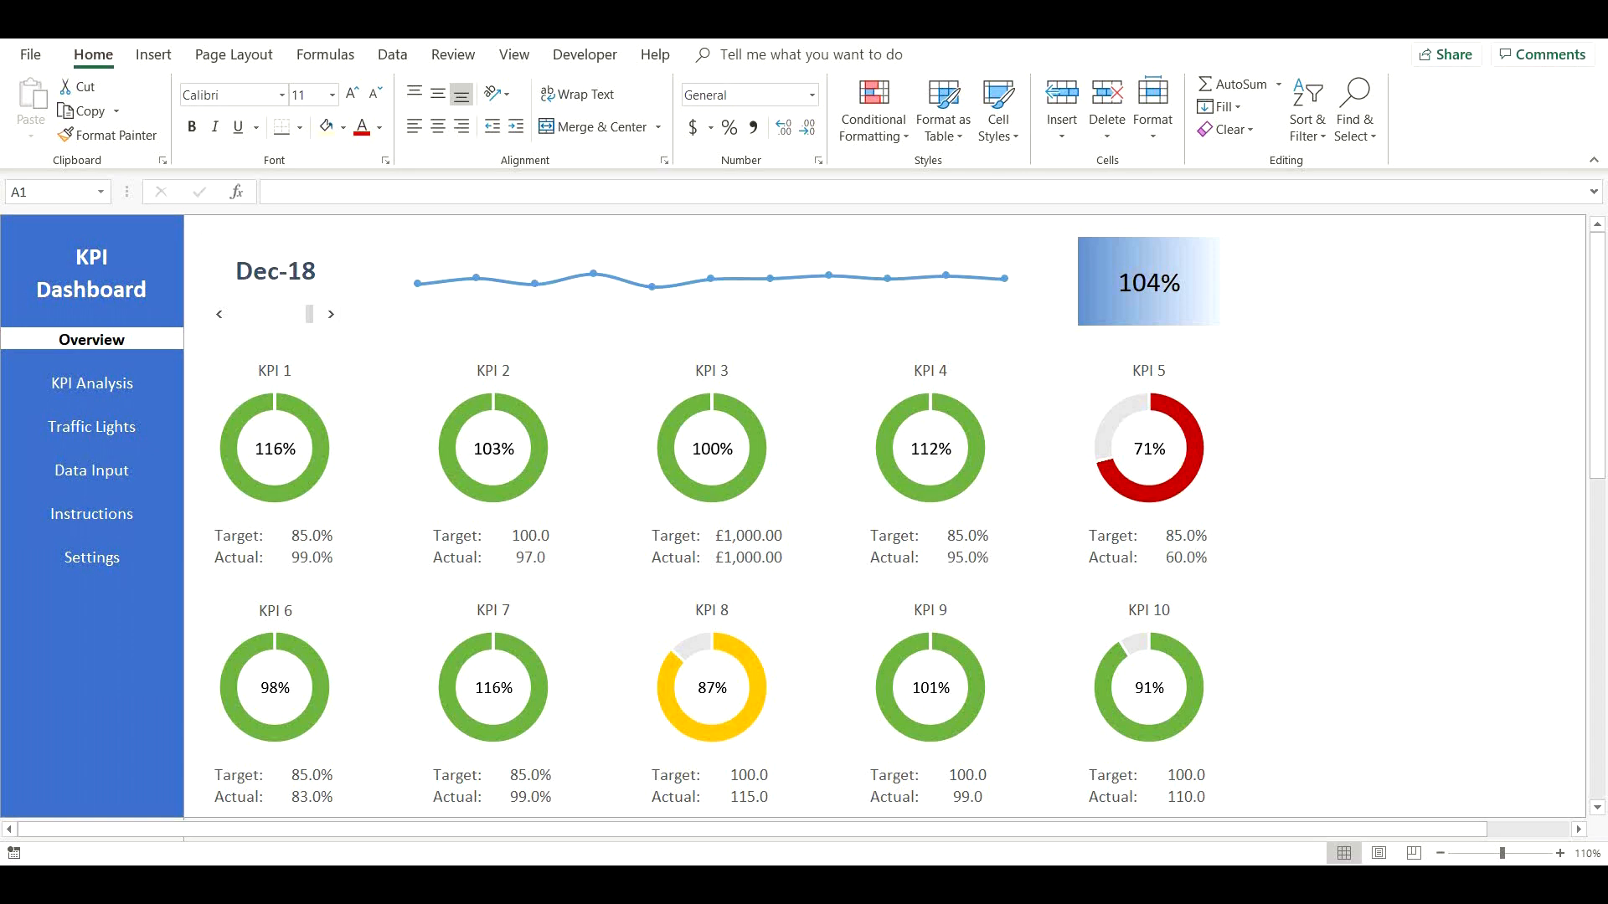
click(186, 826)
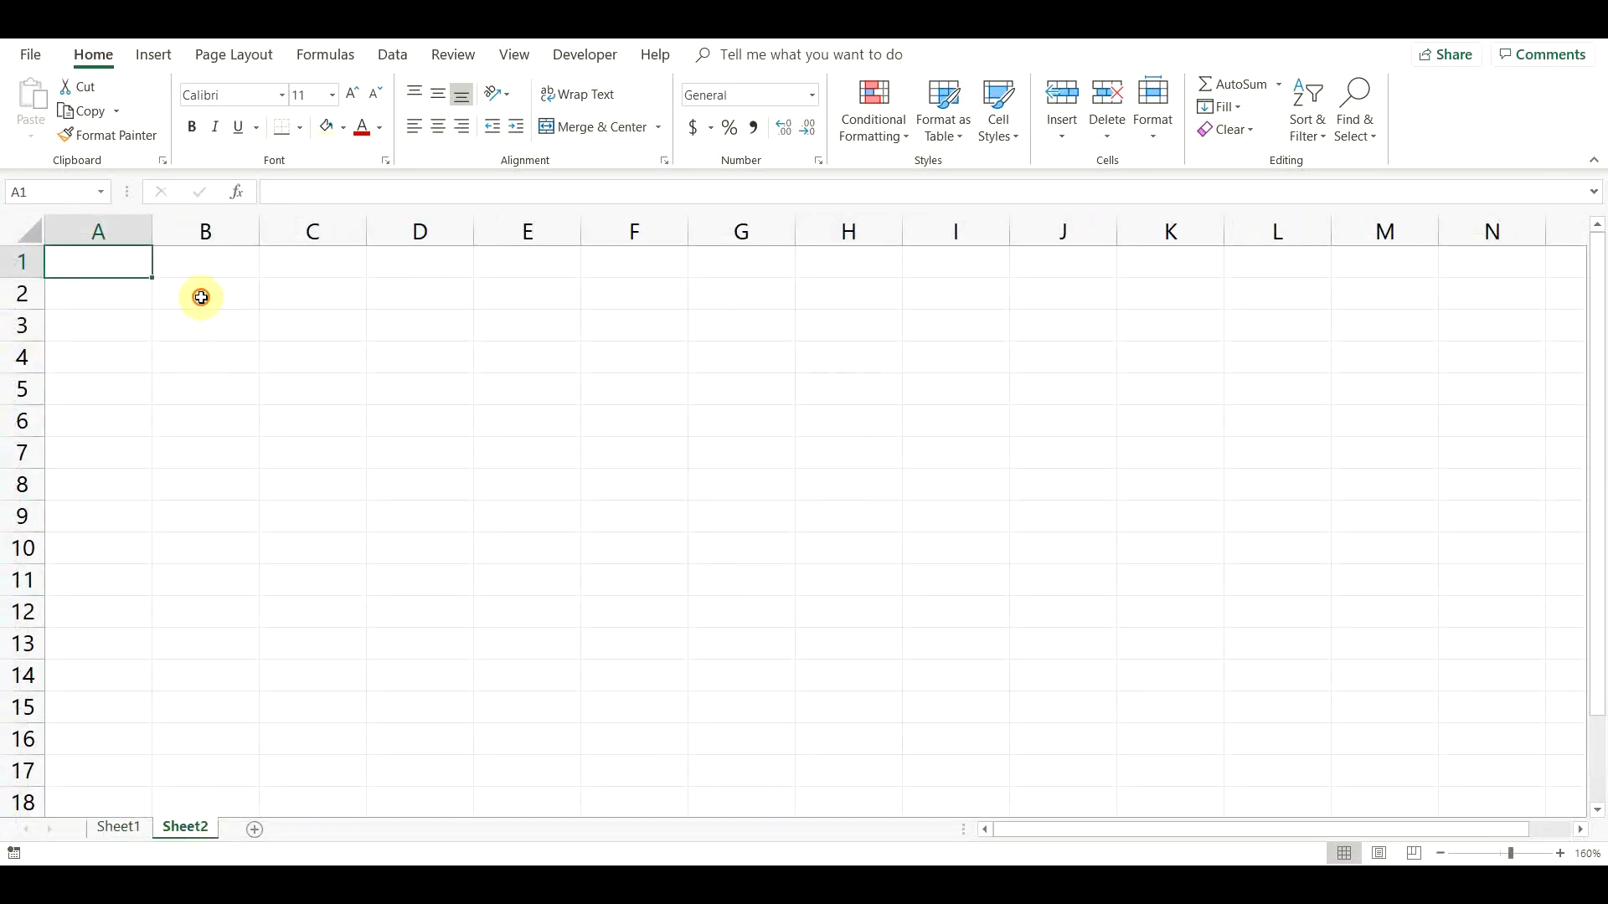
Enter an Actual label with 75% and thresholds 80%, 90%, 100% in B3:B5
text(Actual)
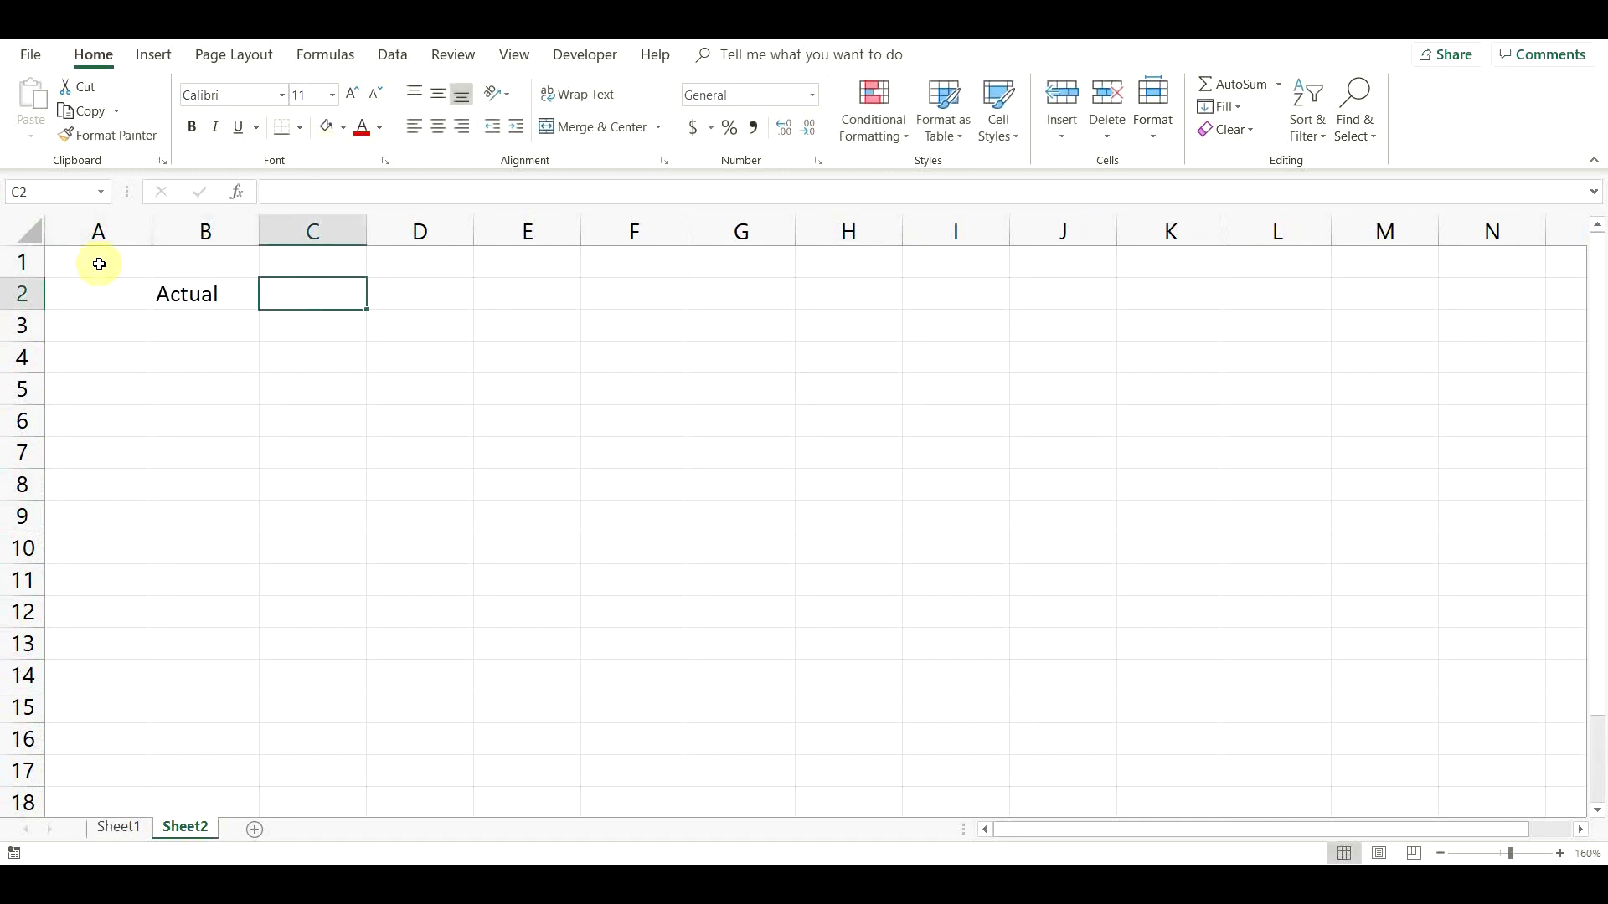
text(75%)
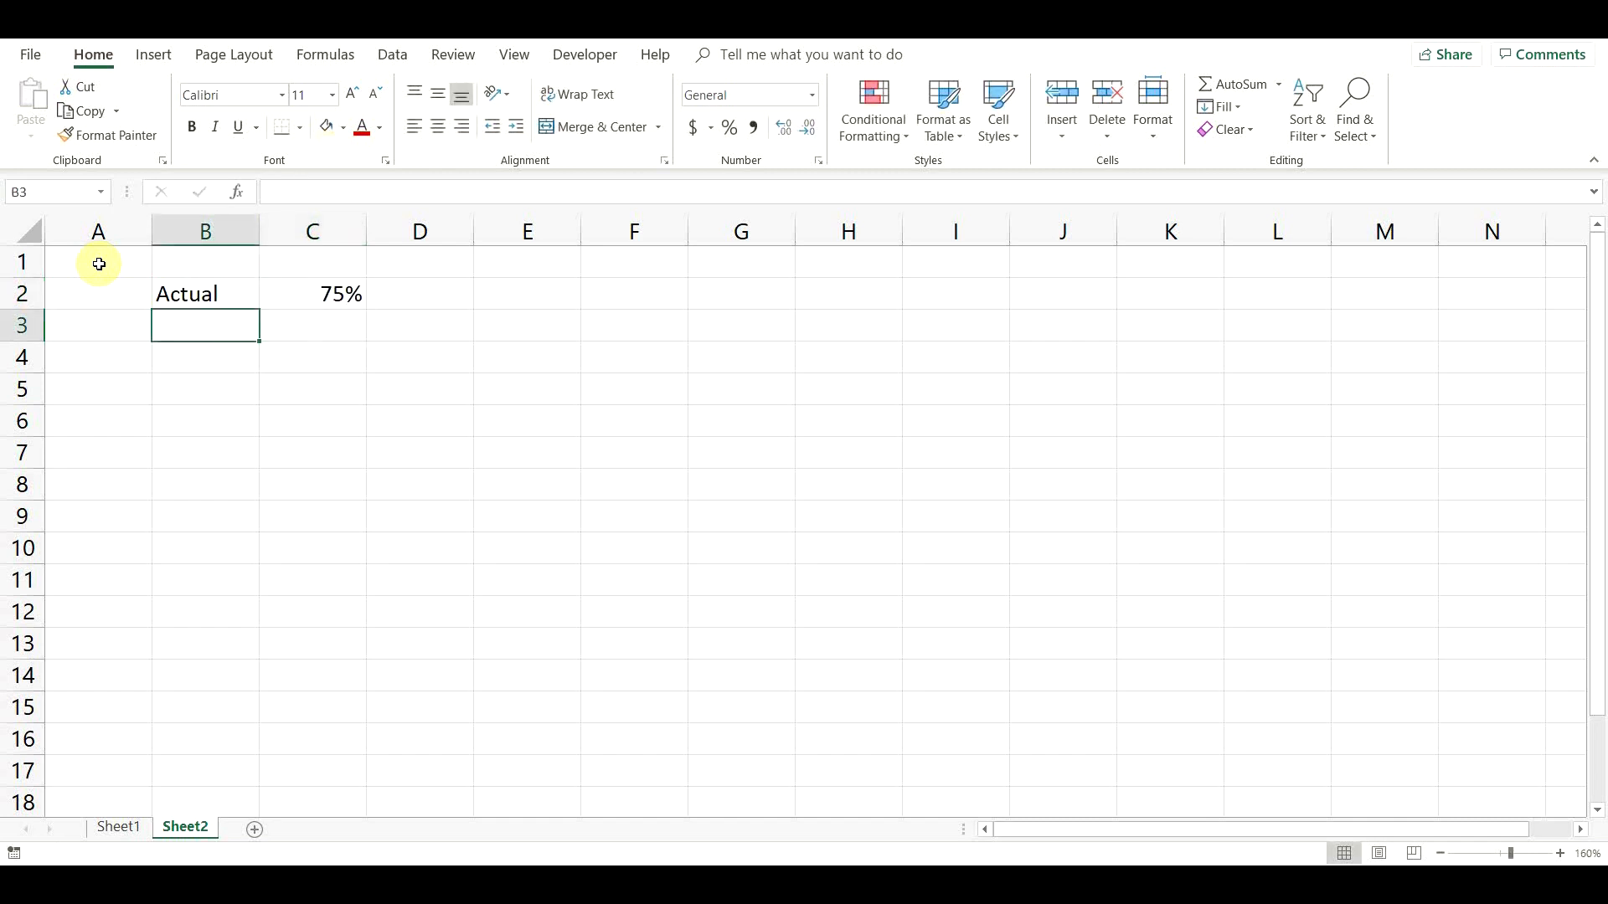
text(80%)
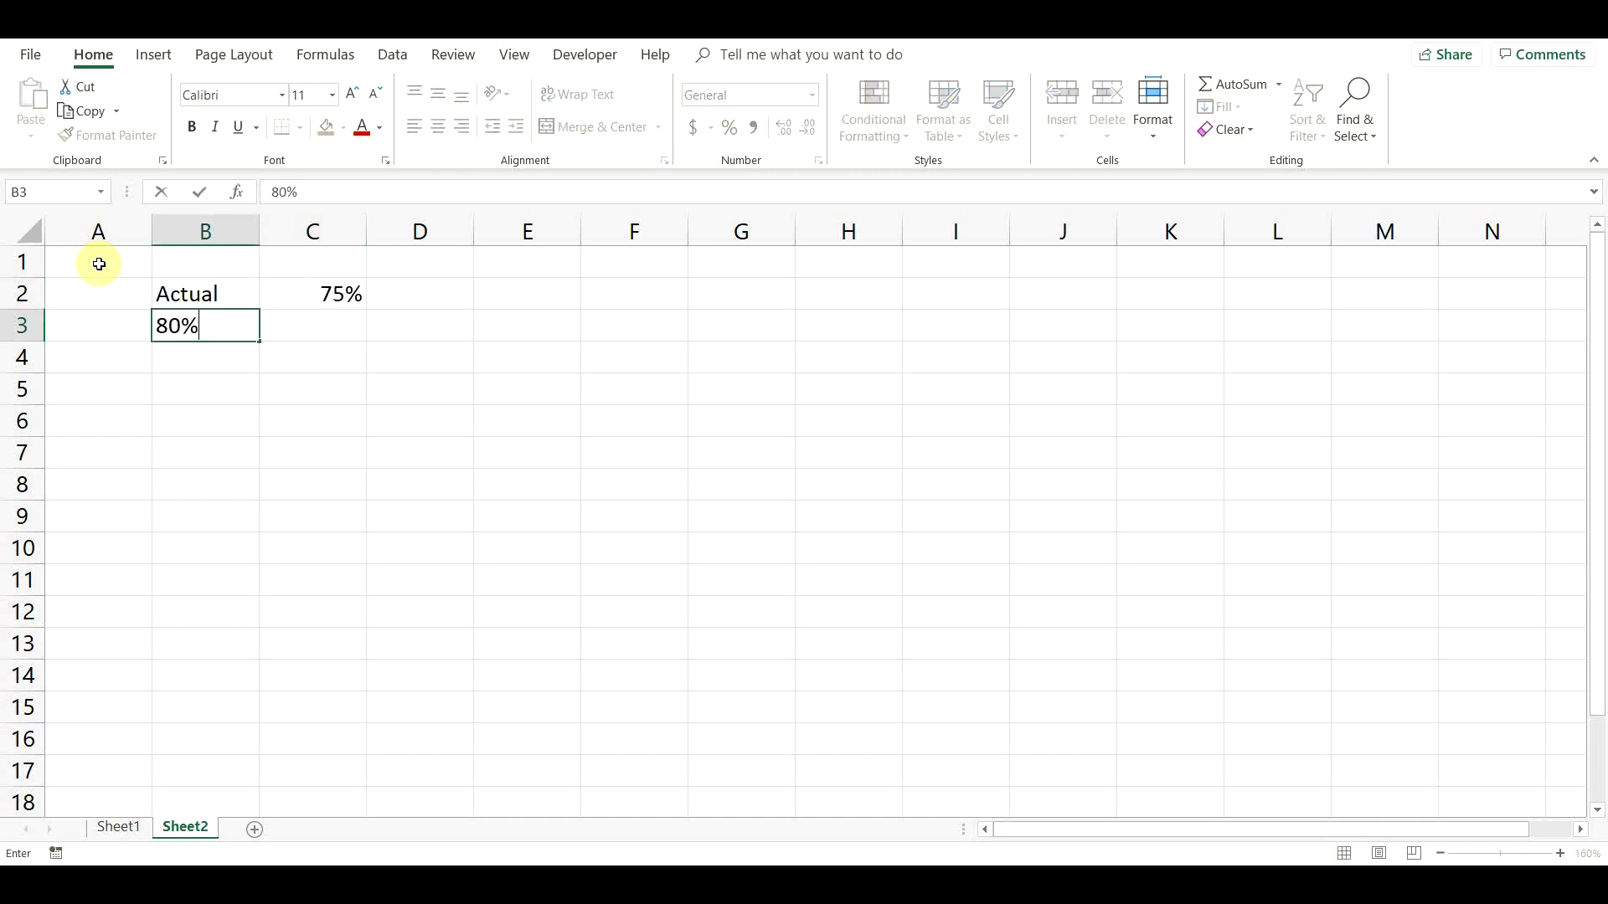
key(Enter)
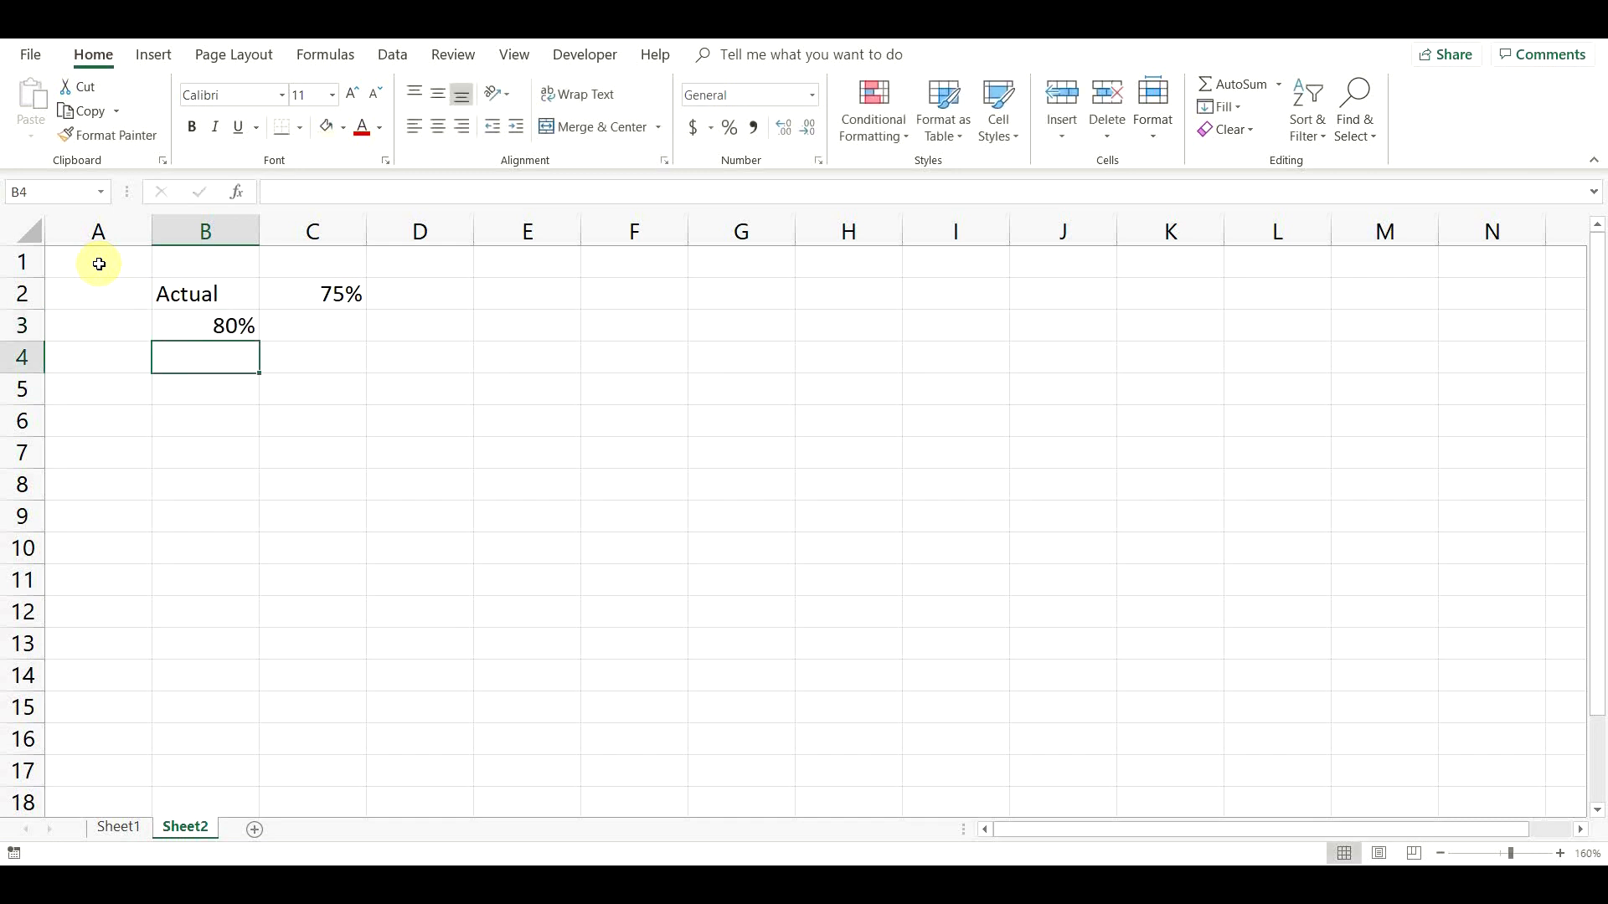
text(90%)
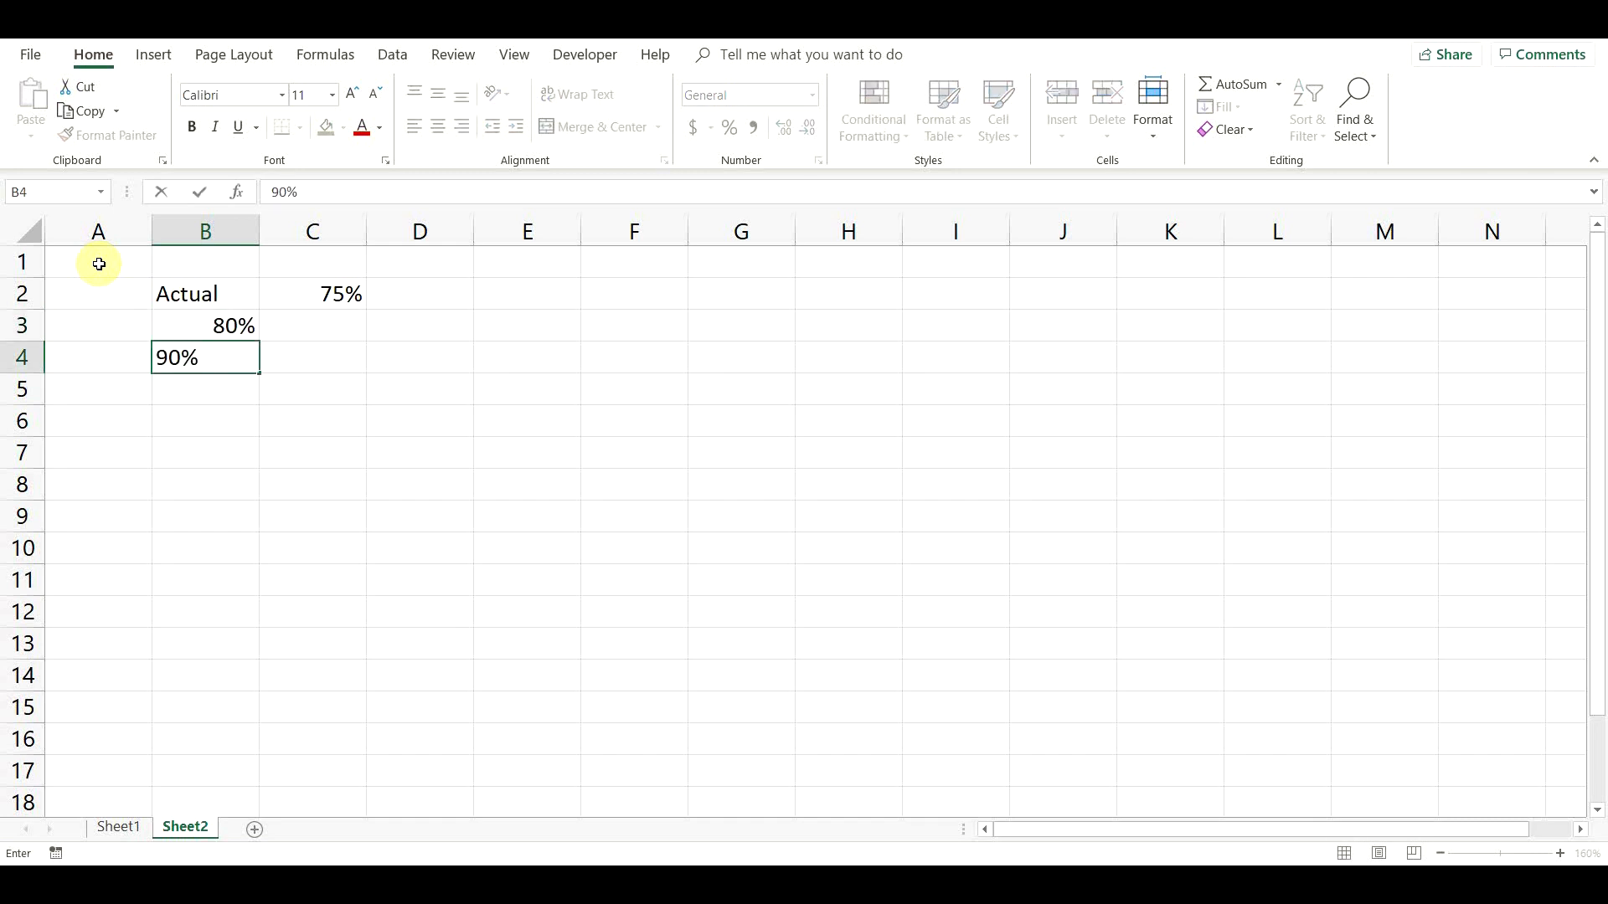
text(100)
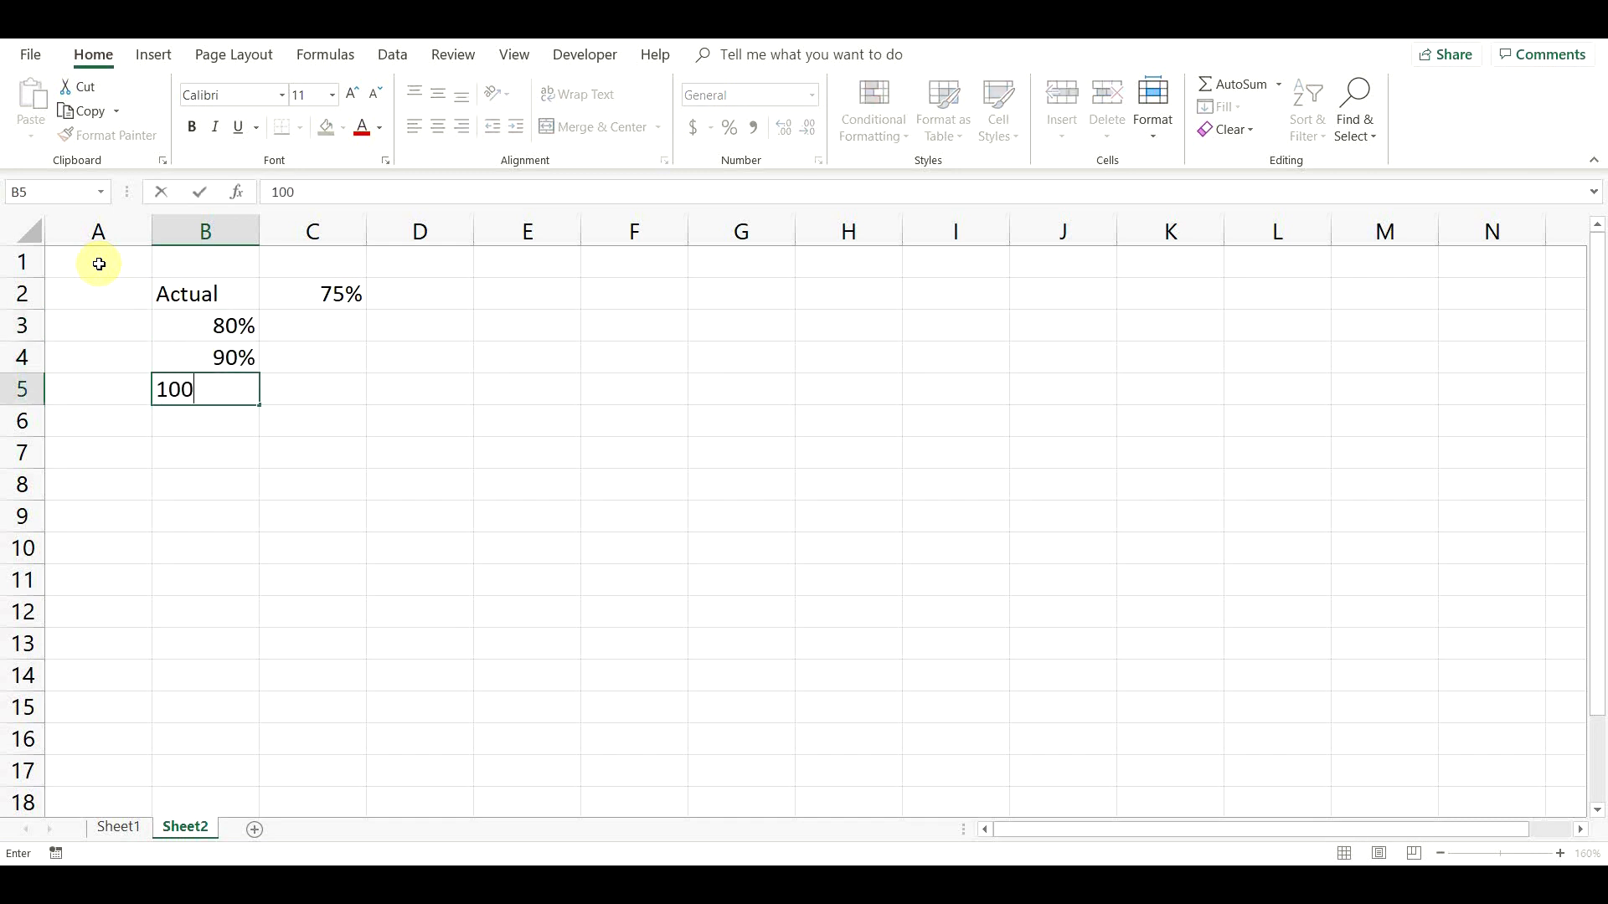
key(enter)
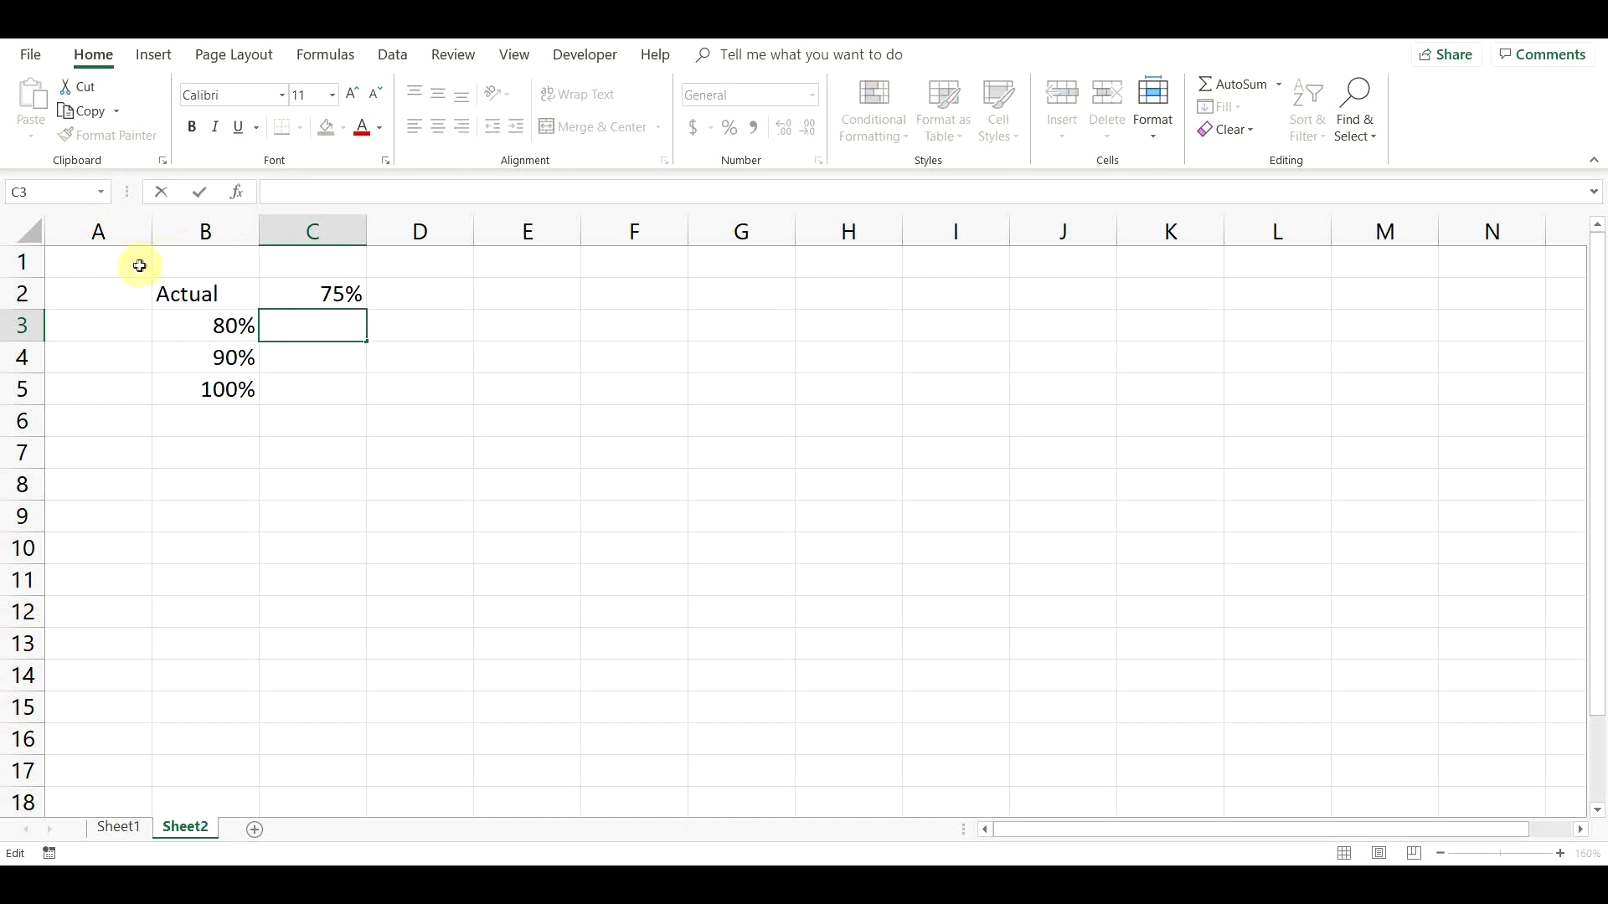
Enter =IF(C2<B3,C2,"") in C3 so it returns 0.75 below the 80% threshold
text(=if)
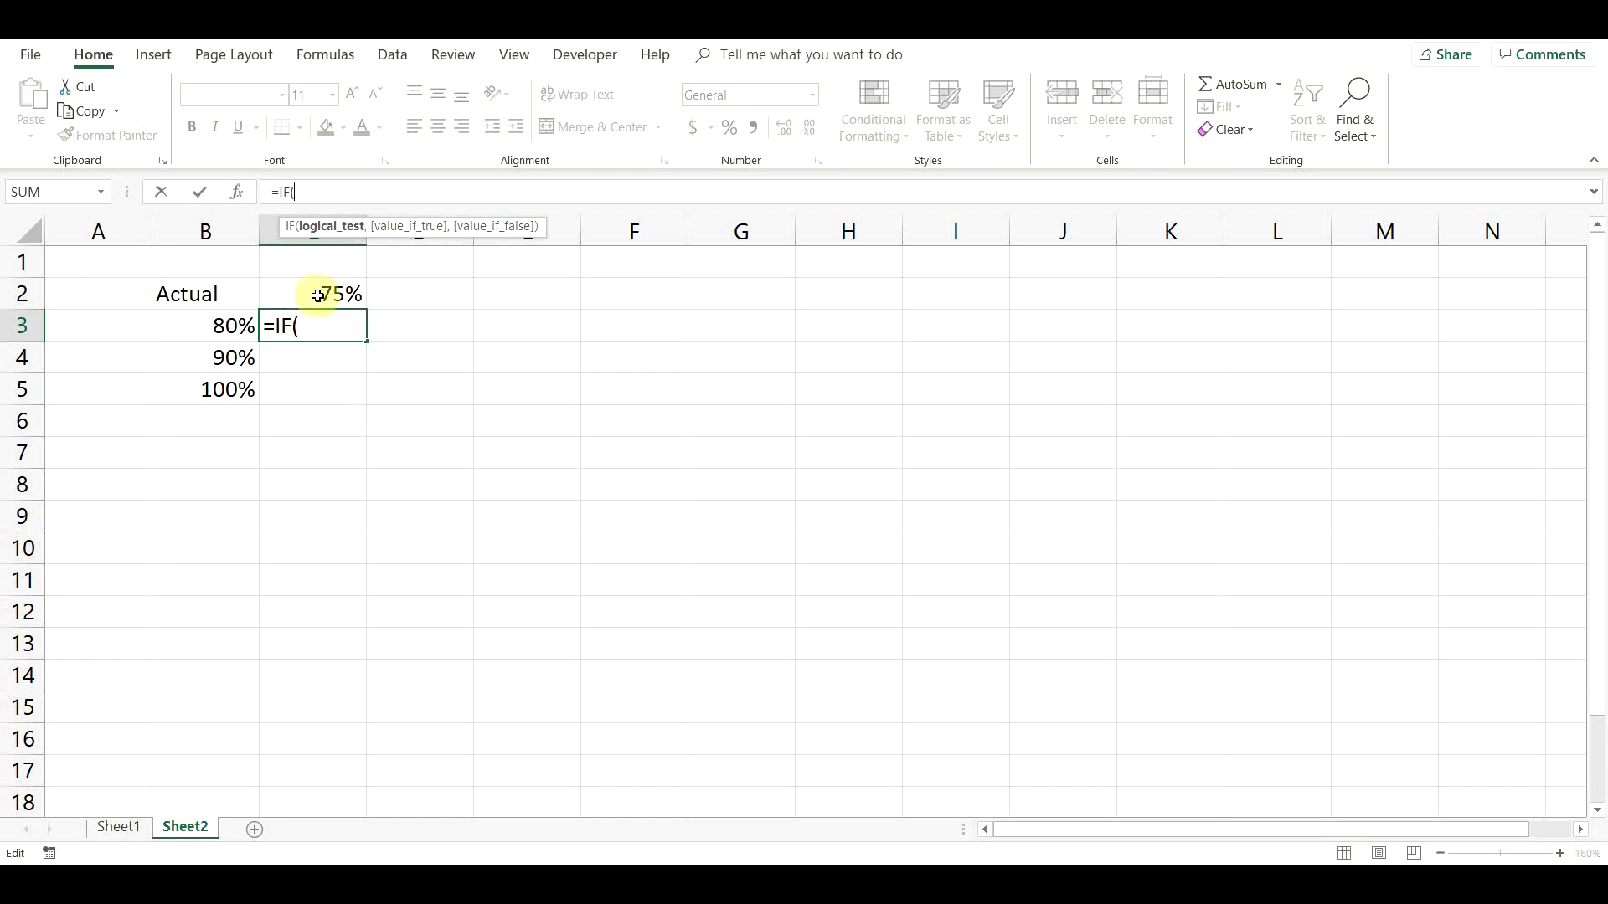
click(311, 295)
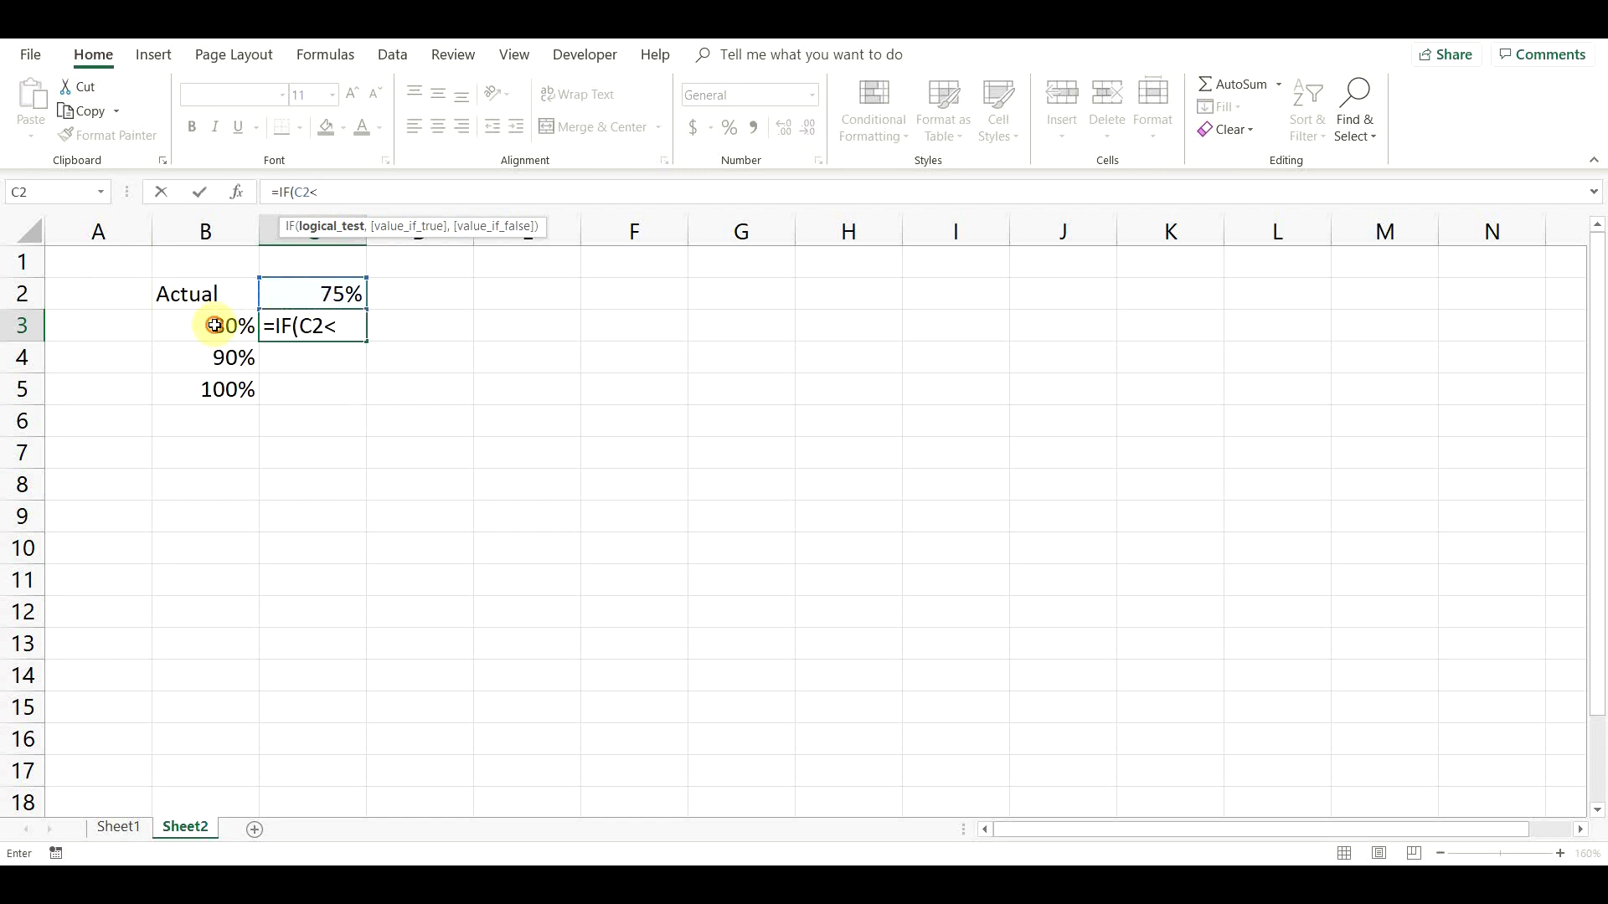
click(232, 326)
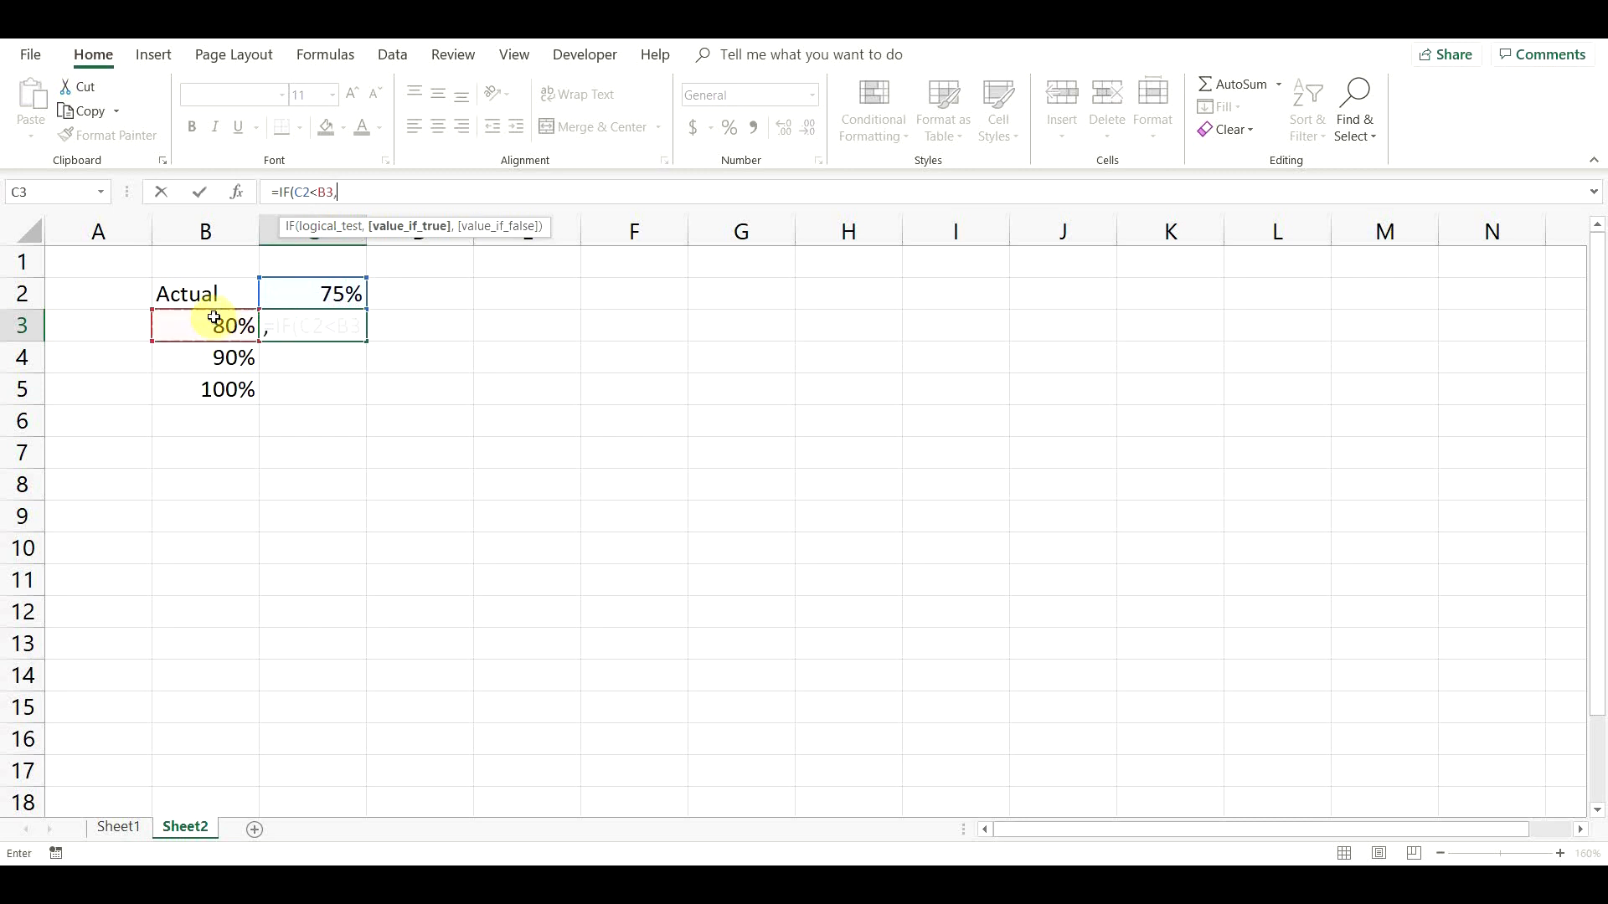
click(312, 295)
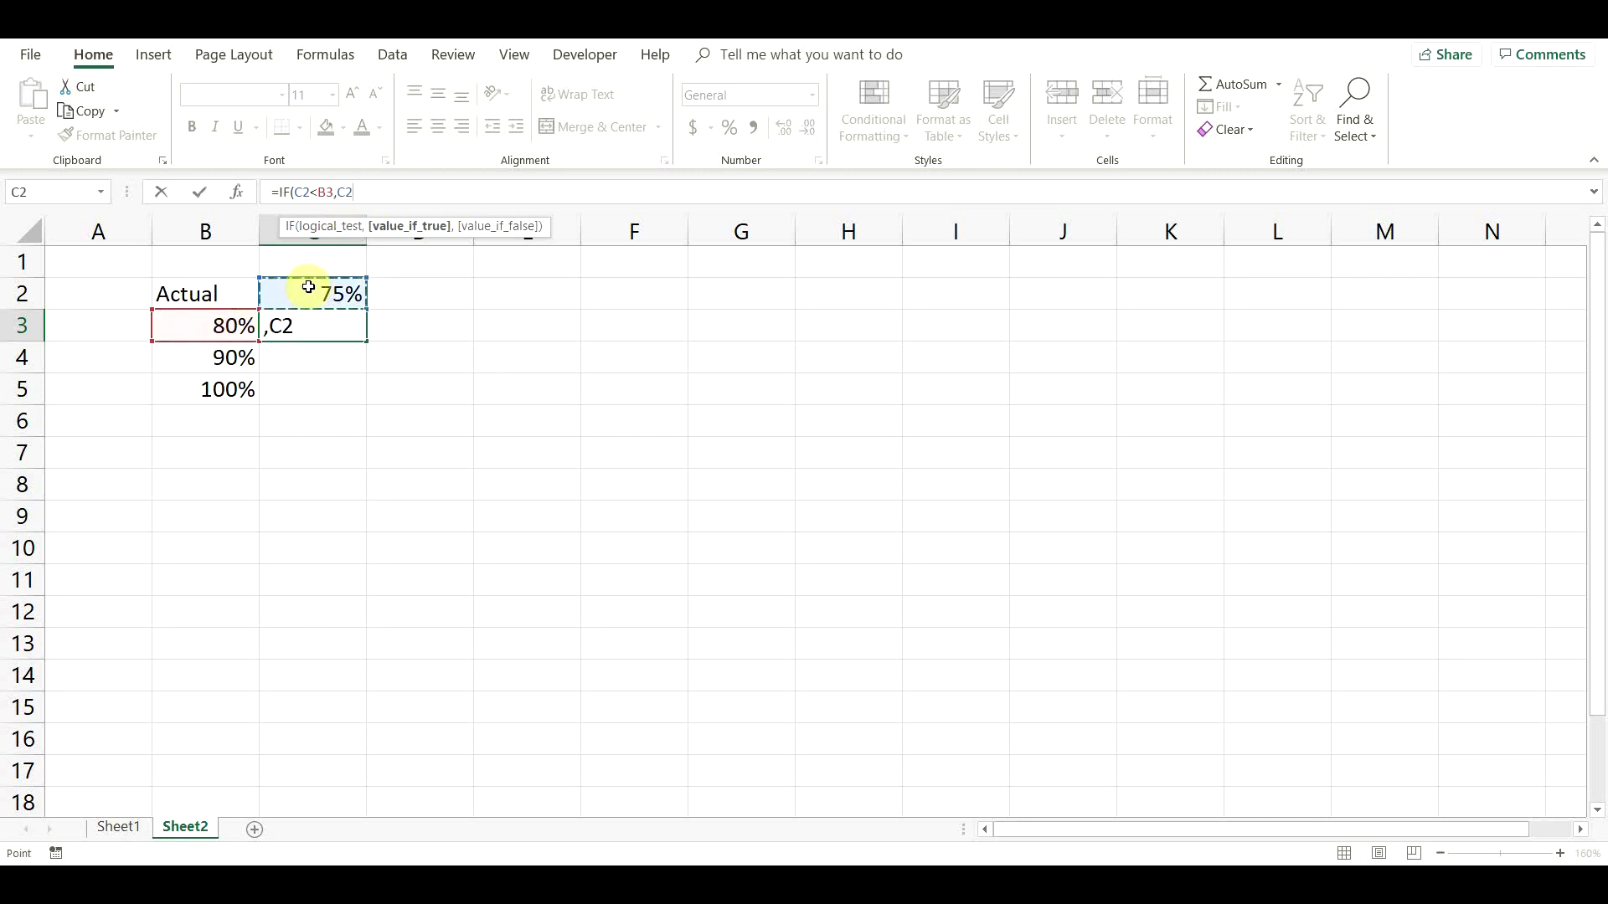
text("")
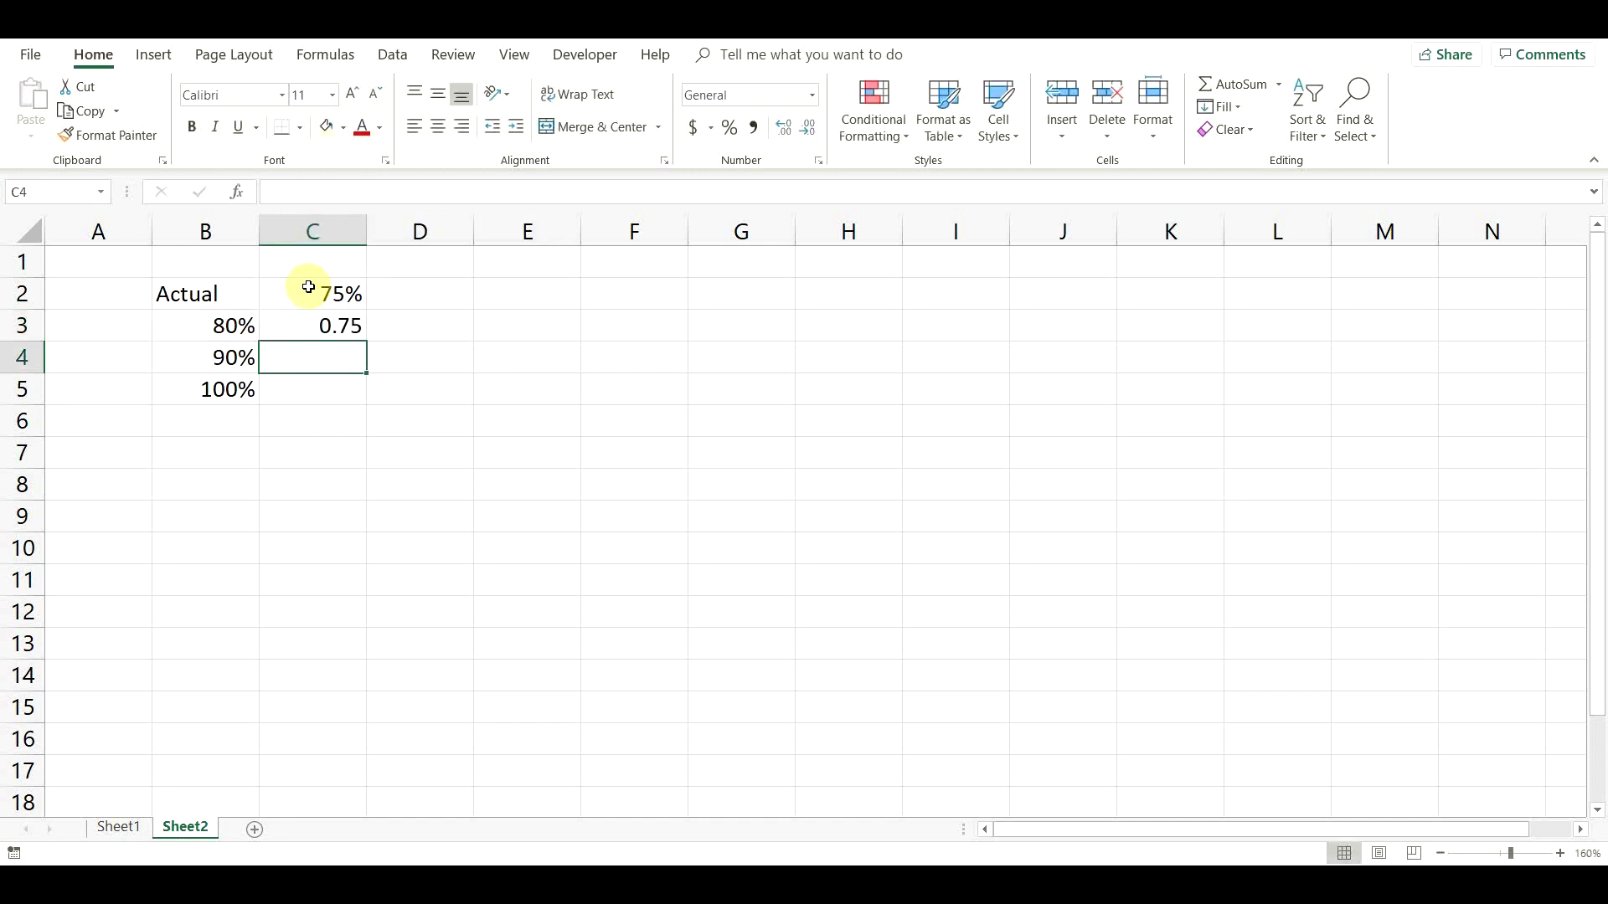
mouse_move(309, 276)
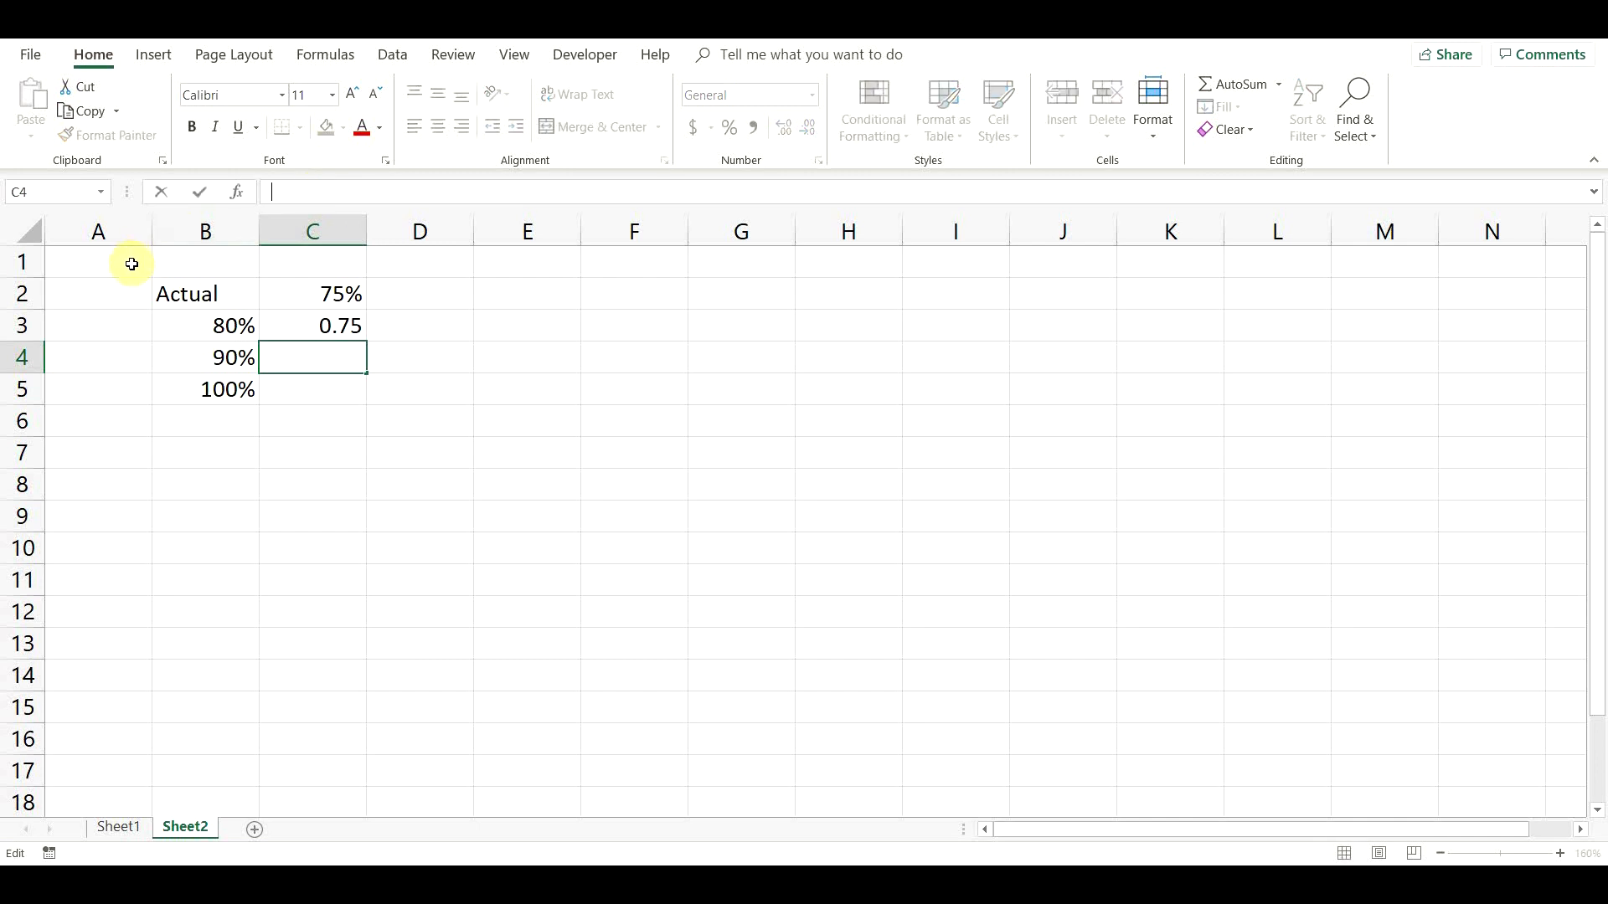
Enter =IF(AND(C2>=B3,C2<B4),C2,"") in C4 for the 80%-90% band
text(=if)
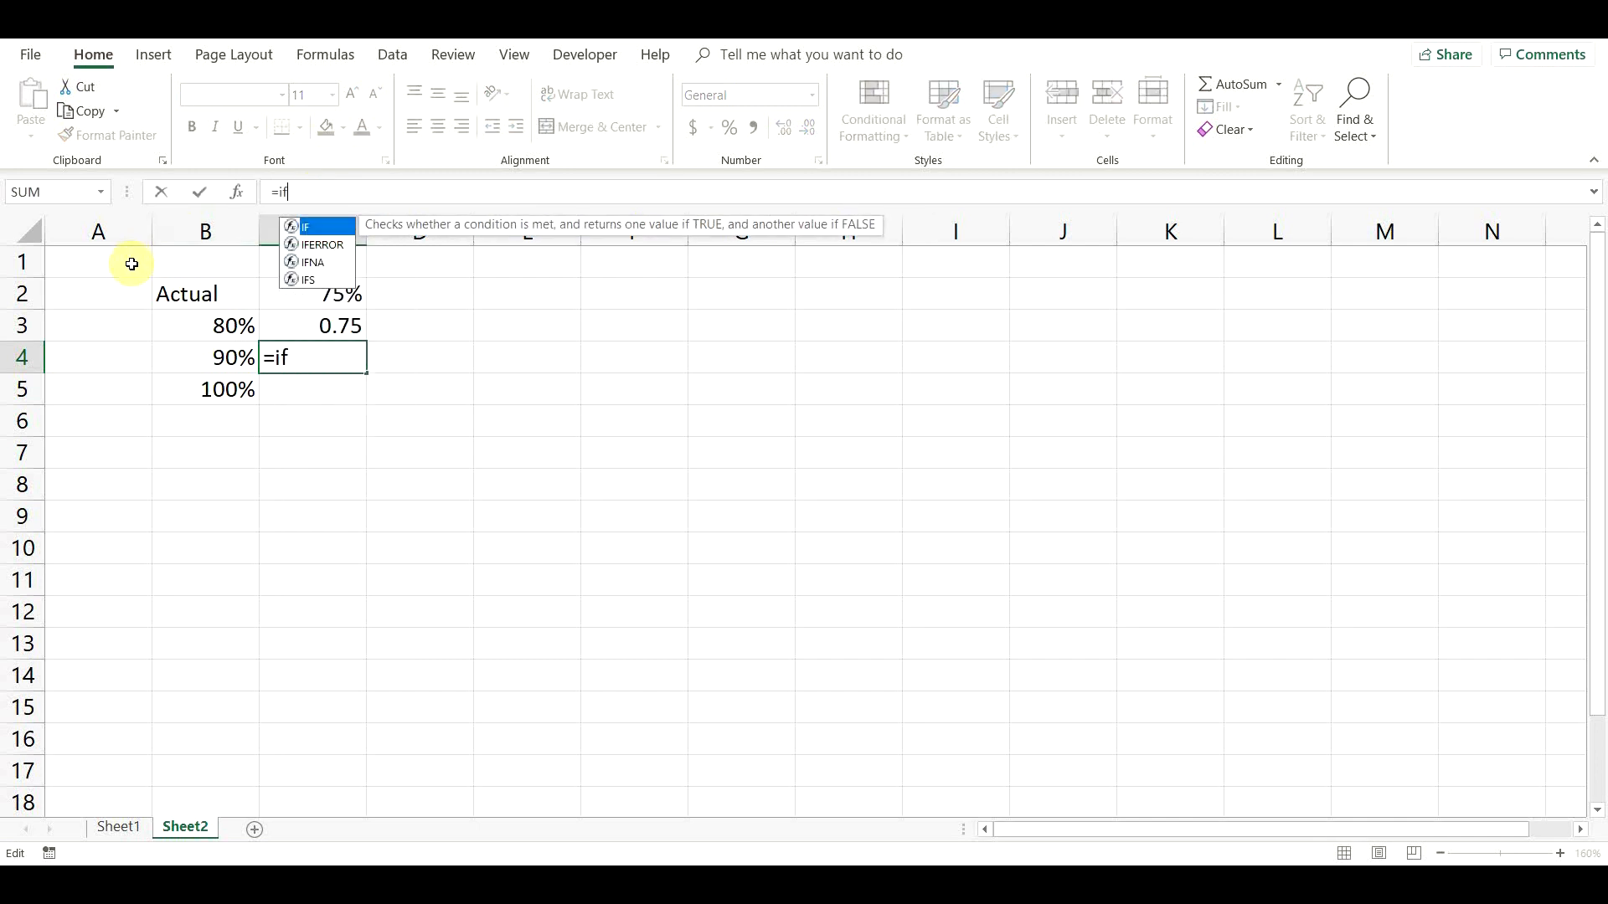
text((an)
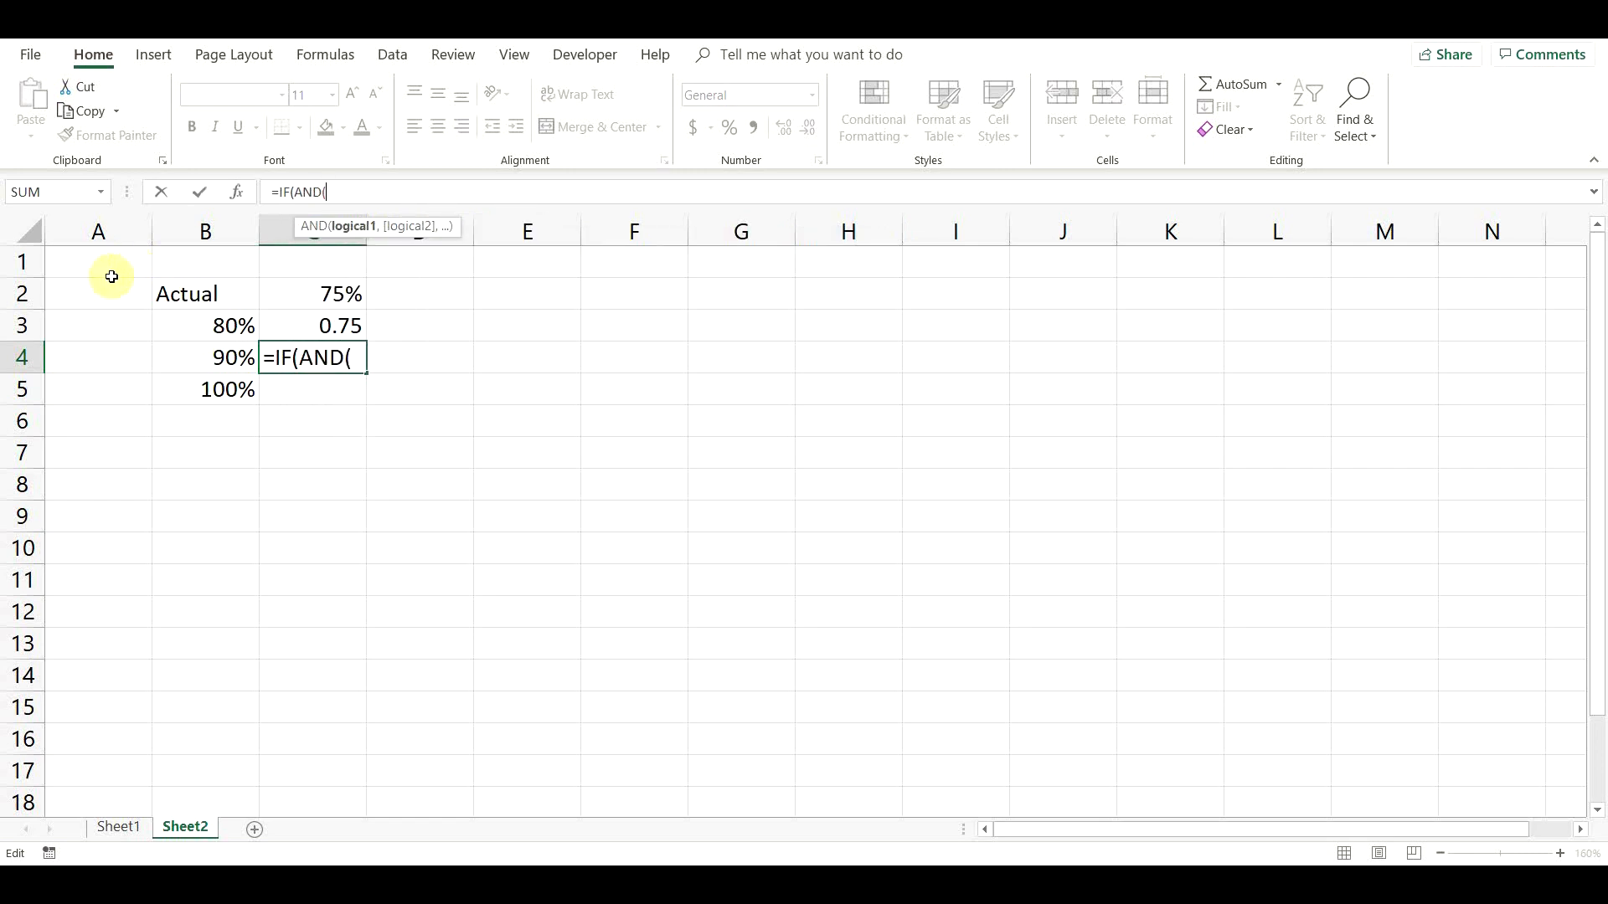
click(313, 295)
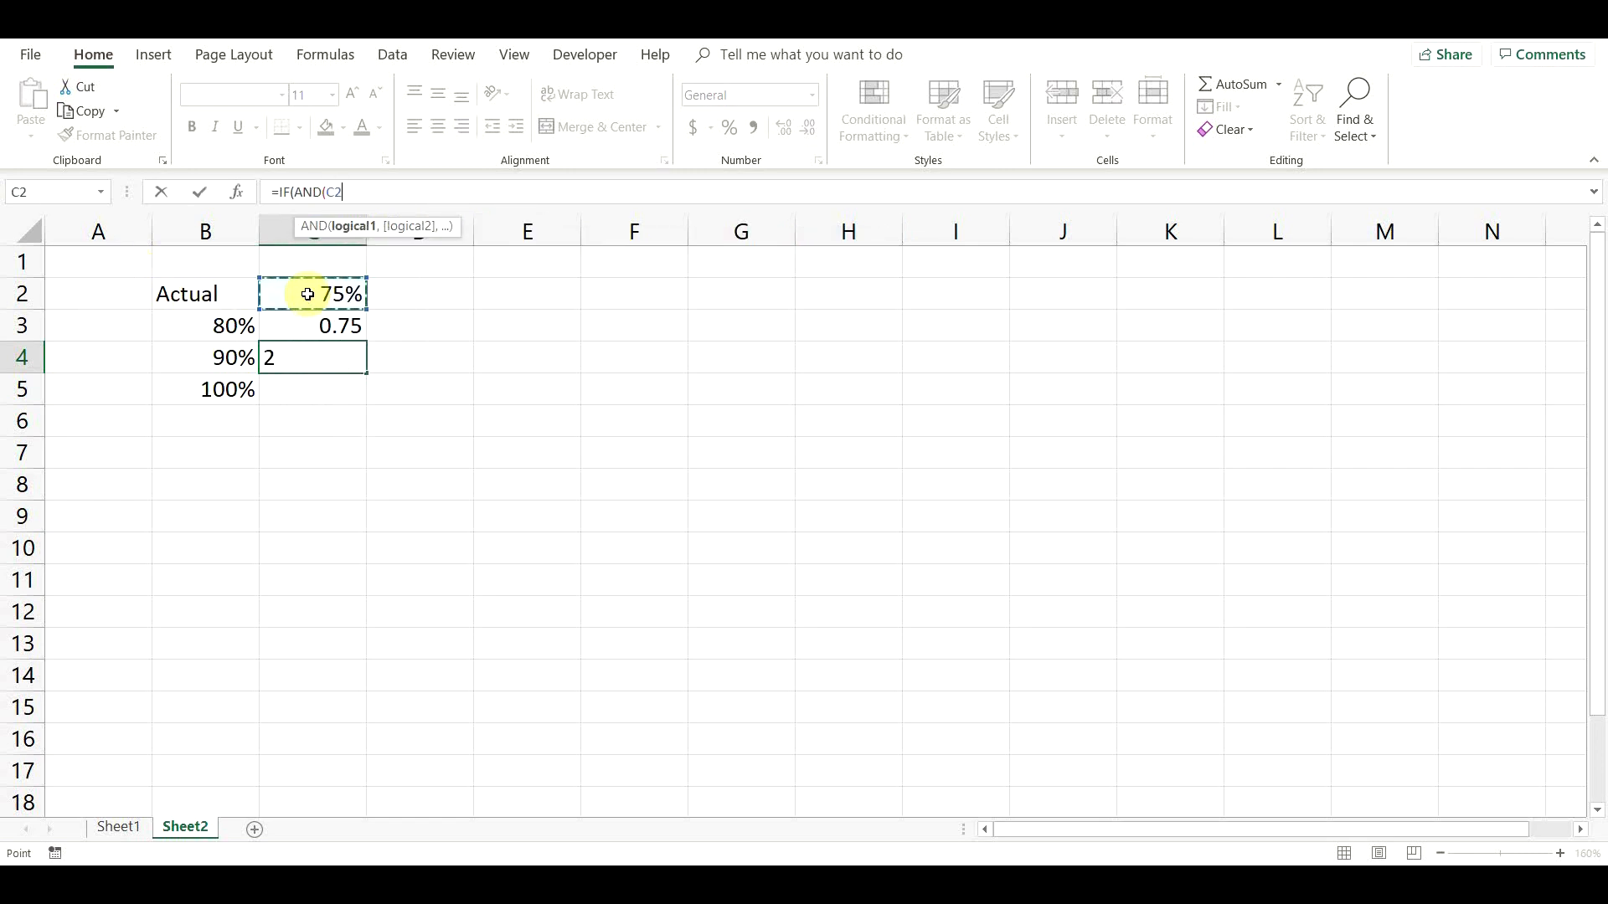
text(>=)
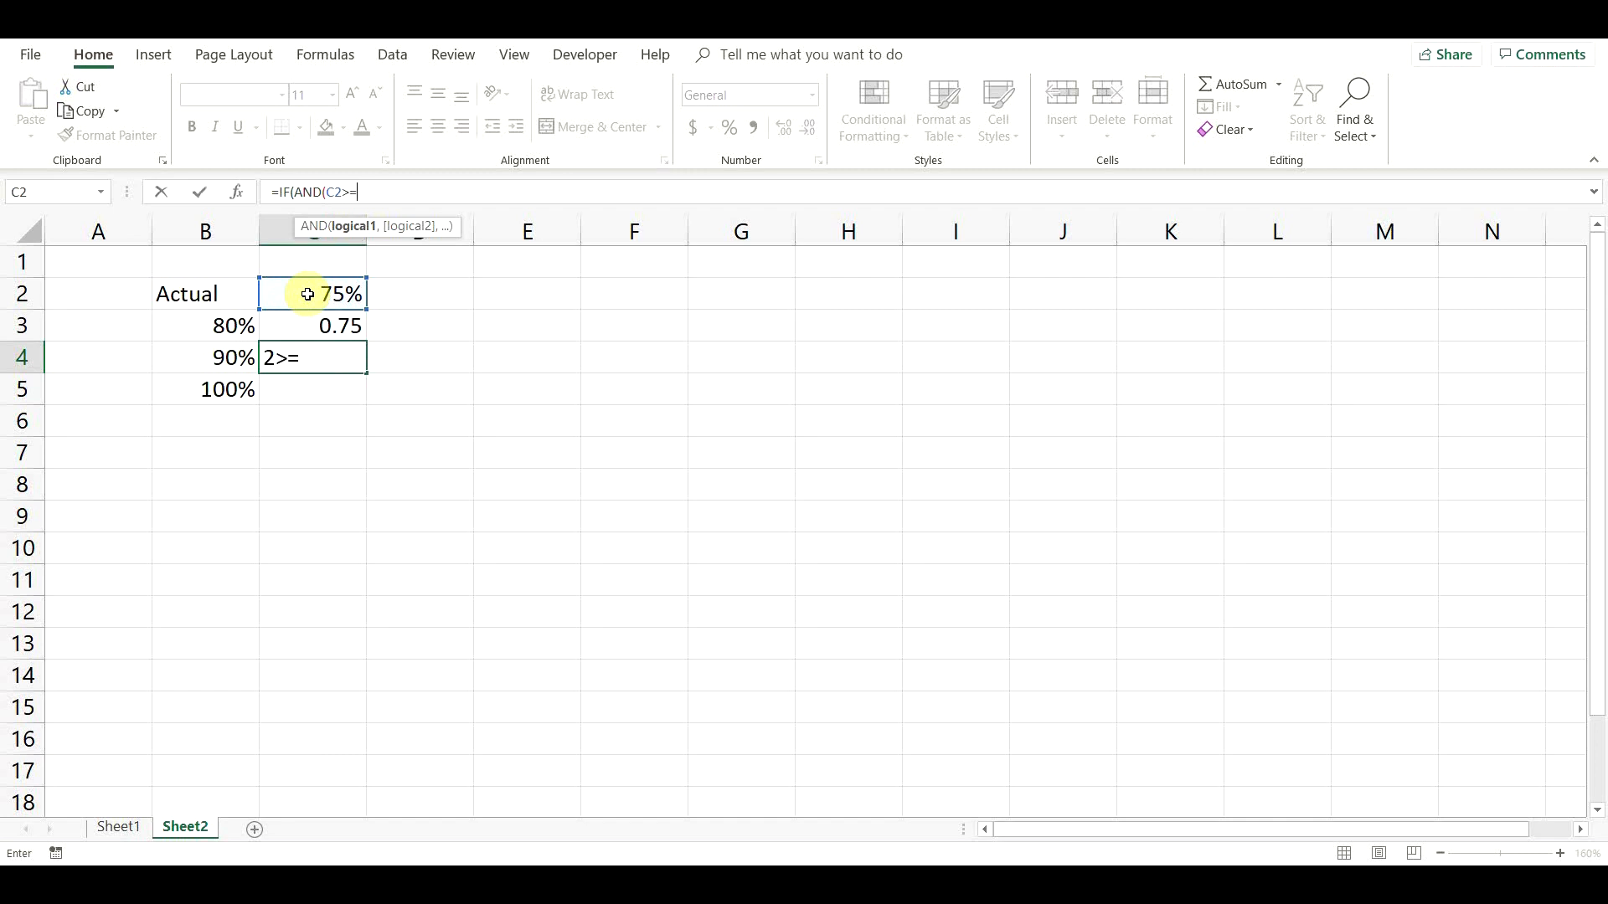
click(231, 326)
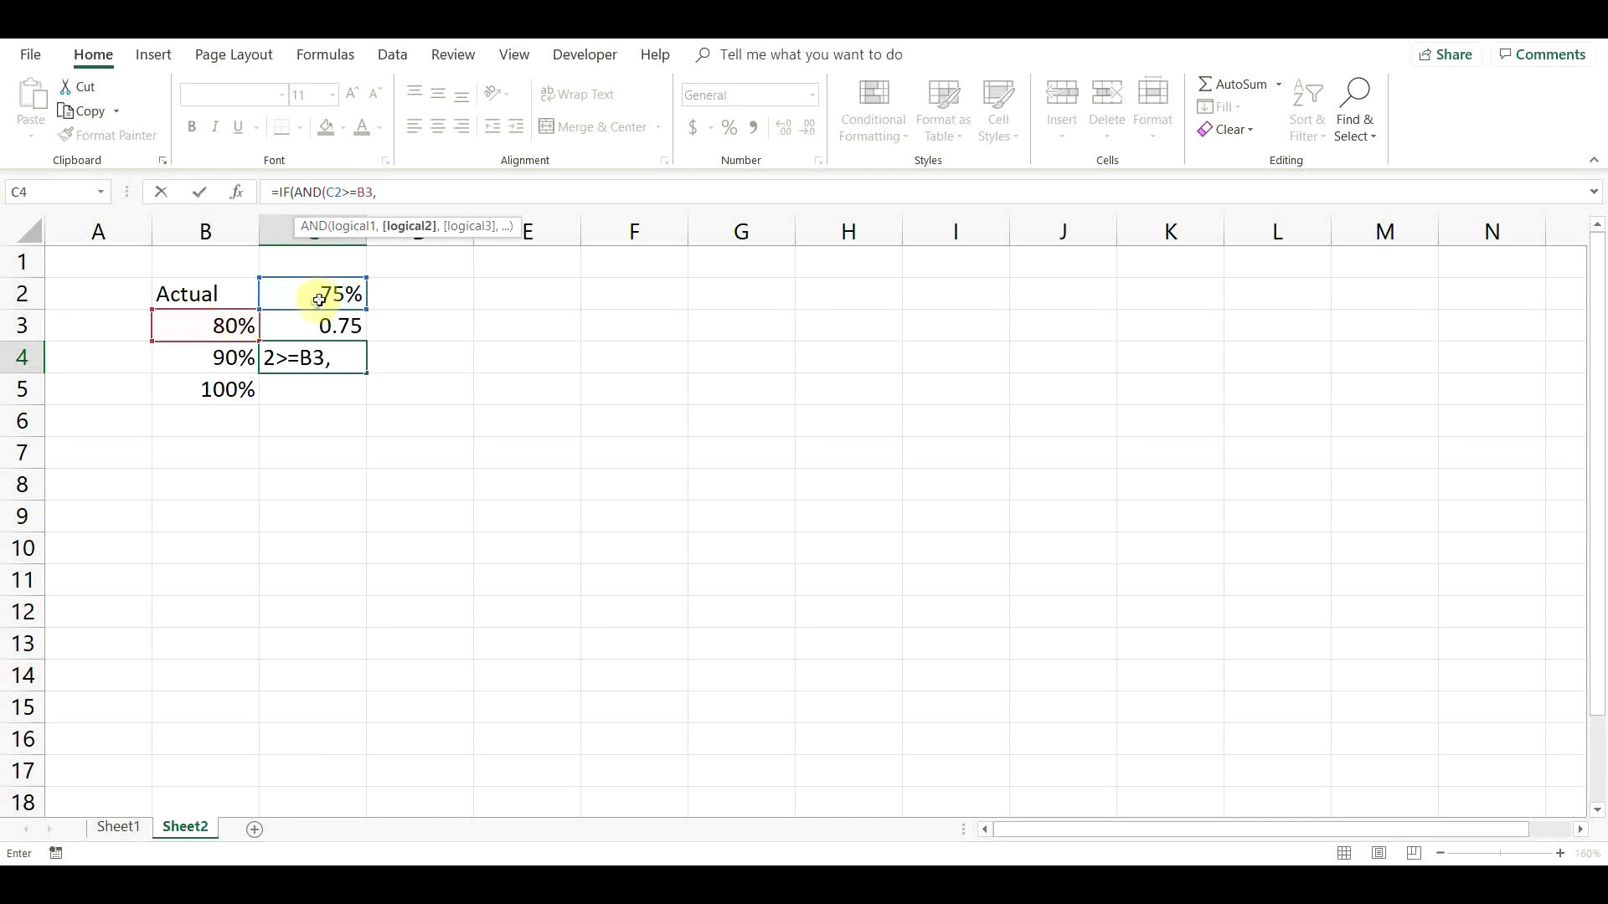
click(339, 293)
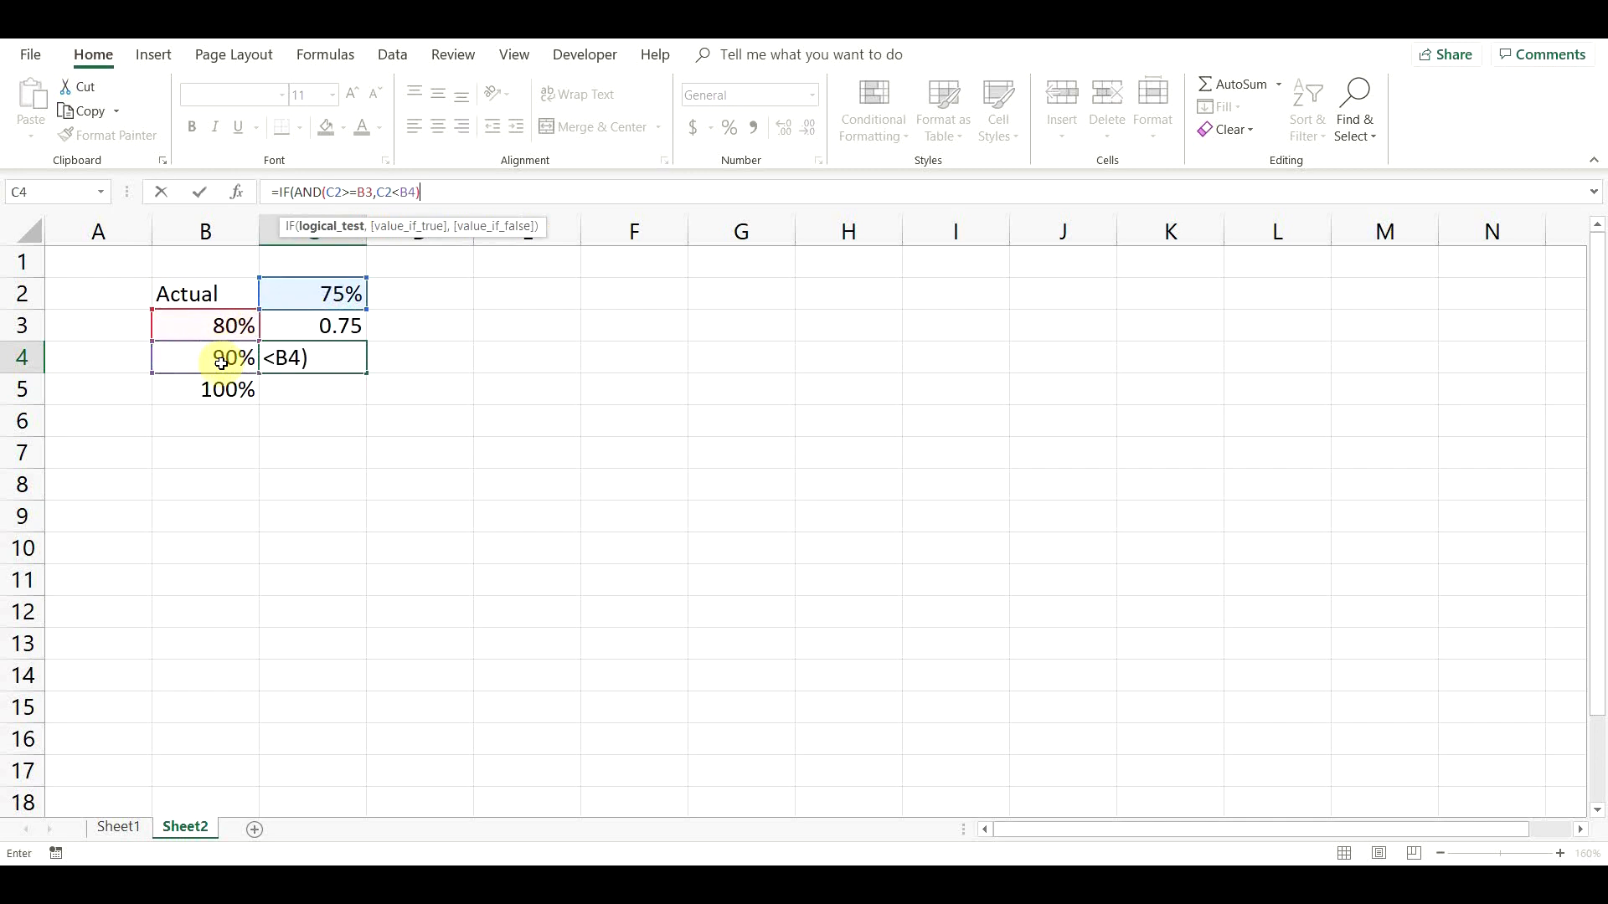
text(,)
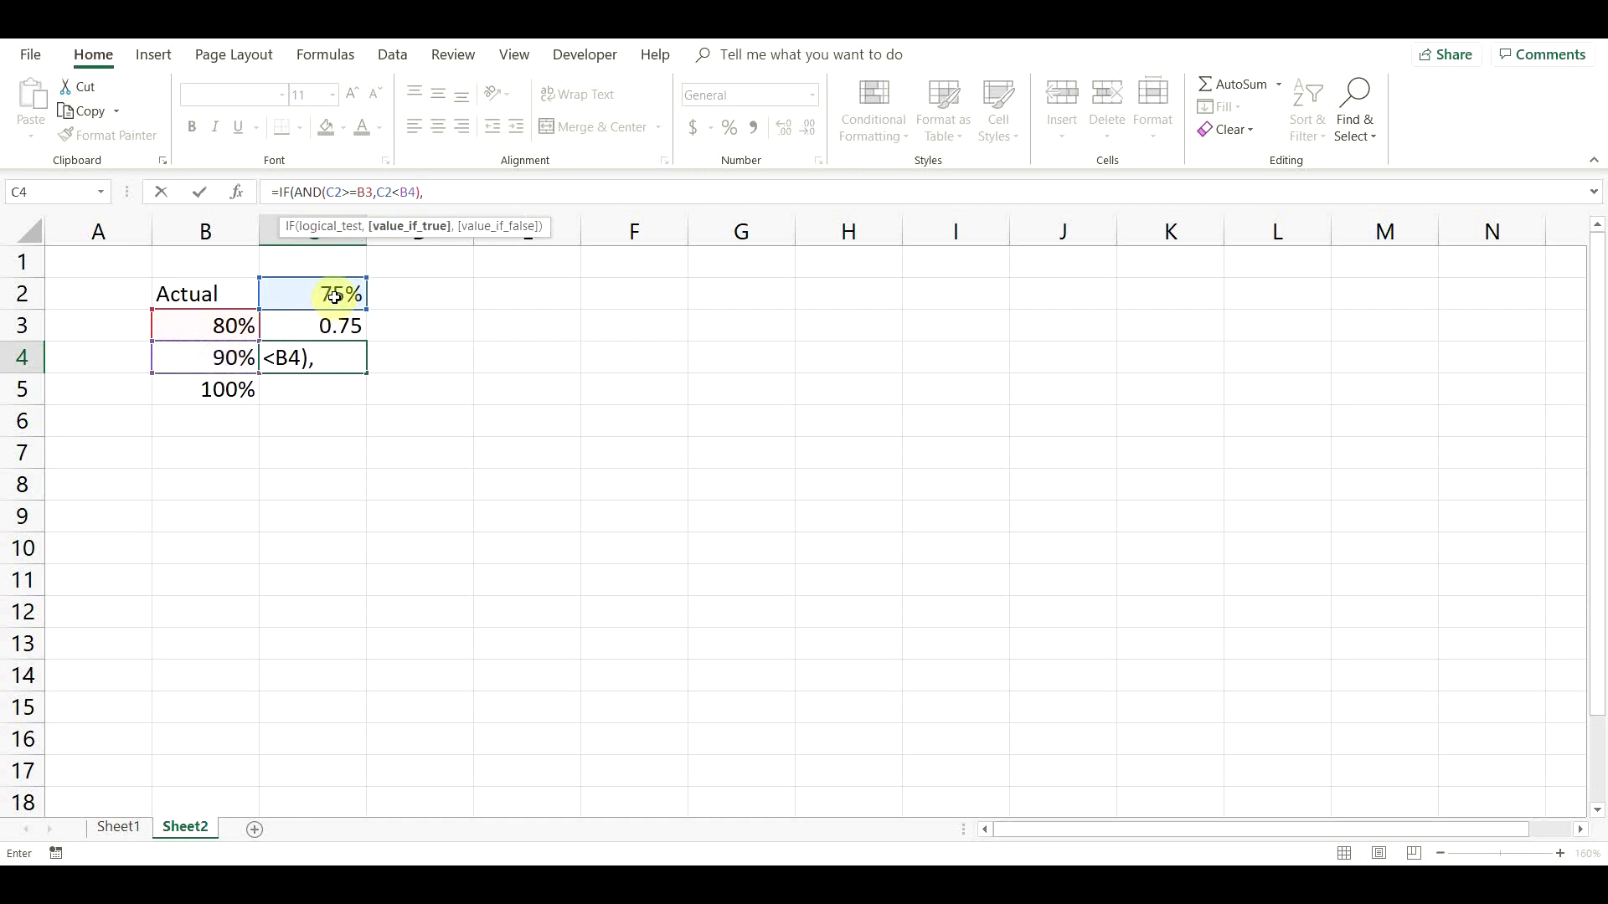
click(311, 295)
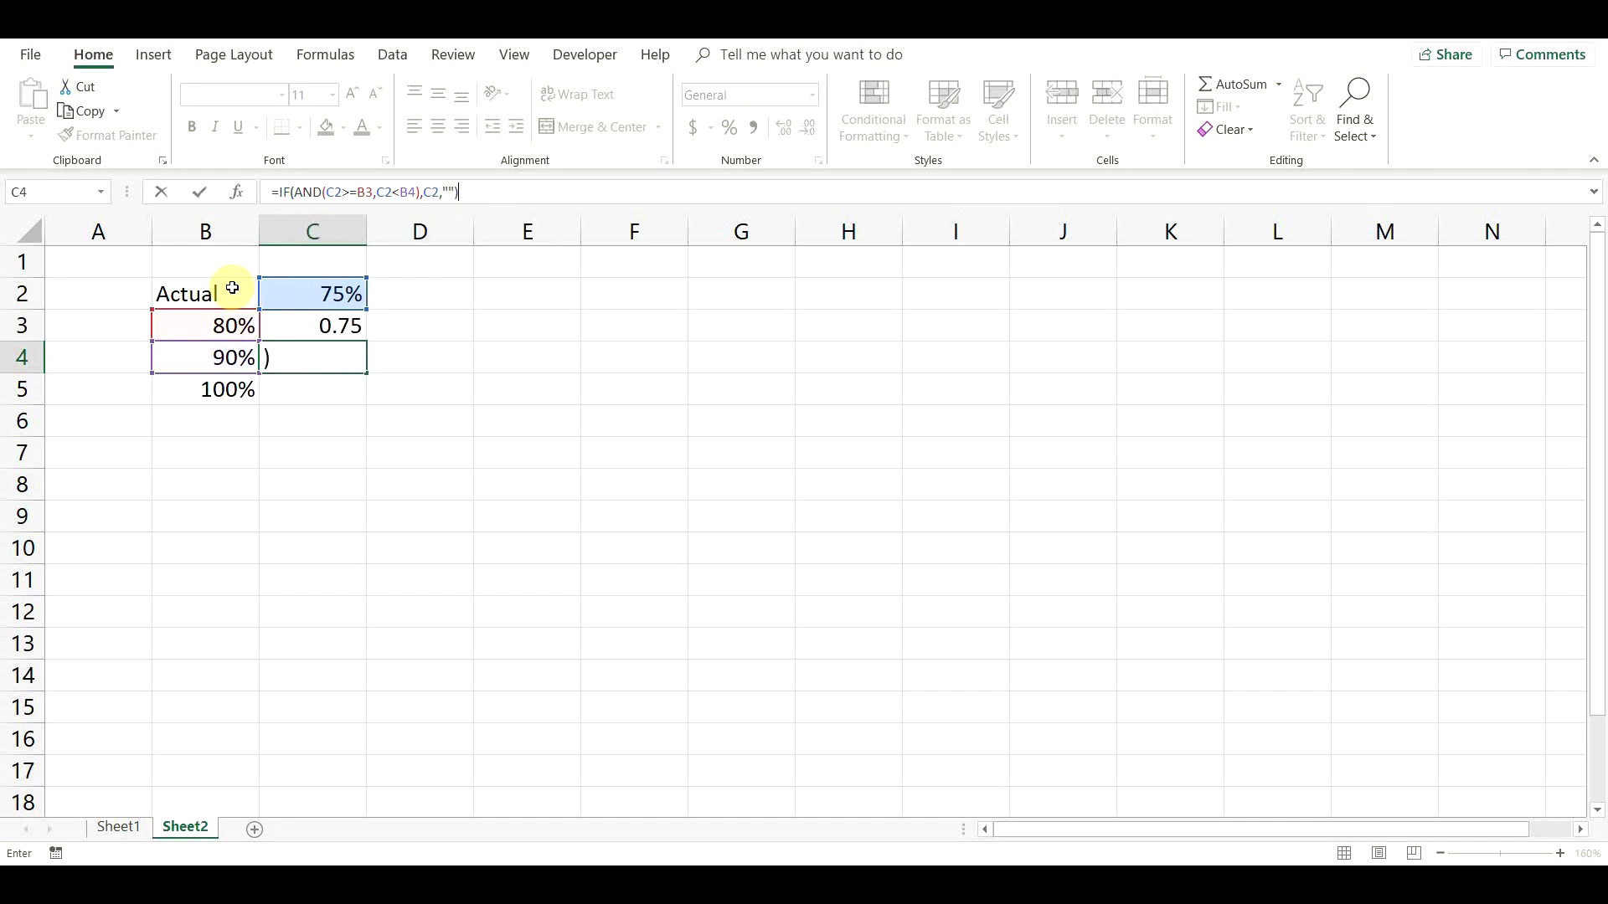
key(Enter)
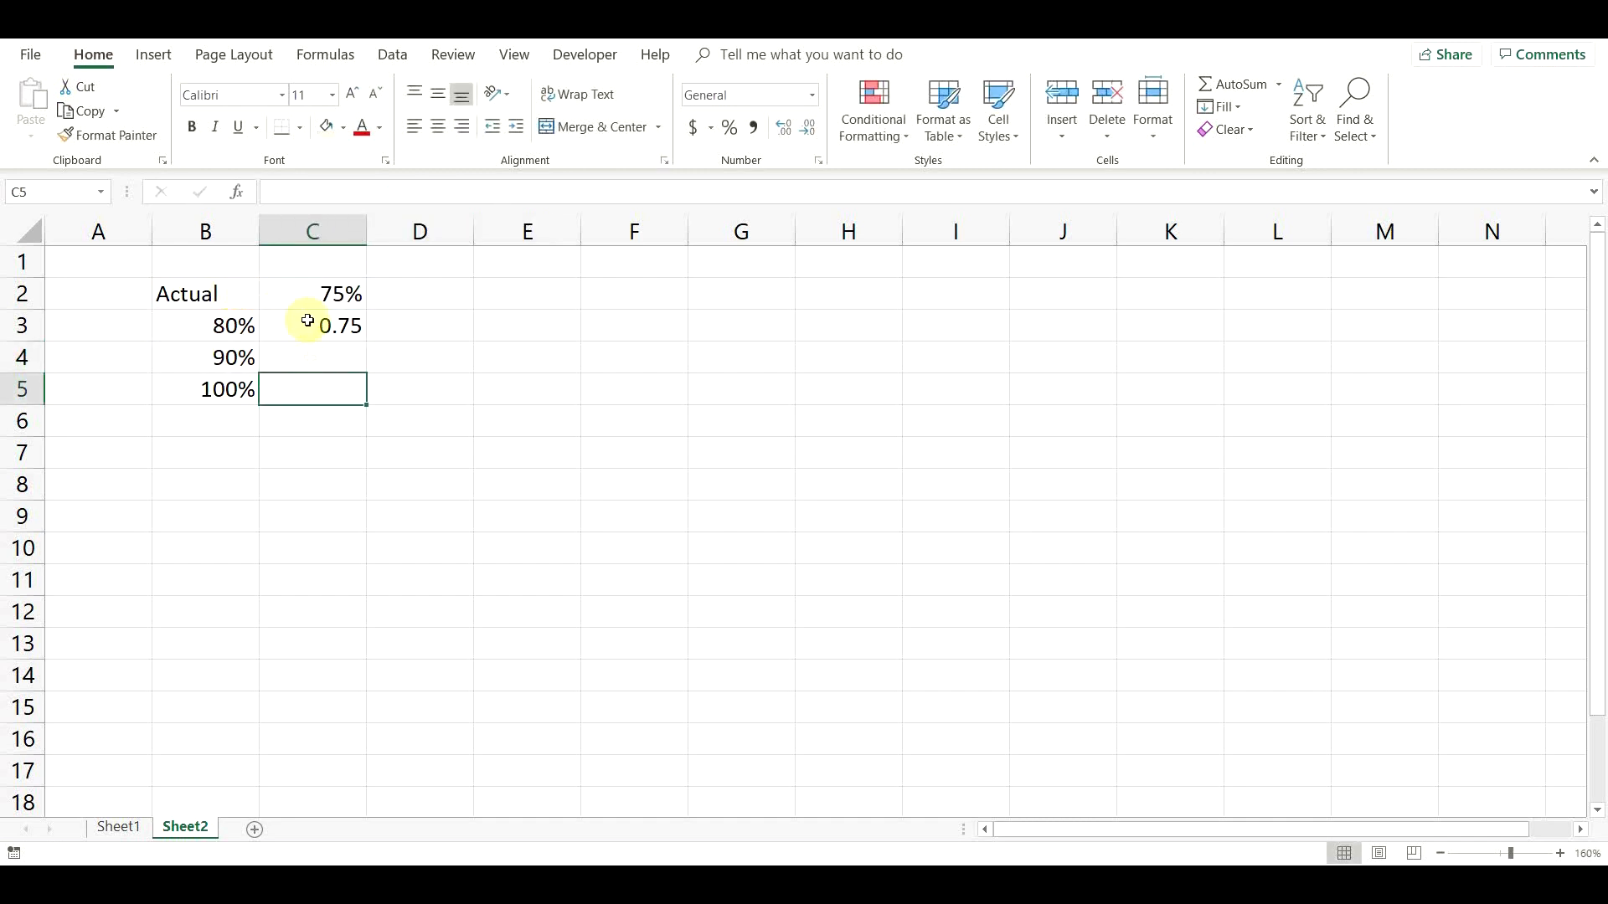
mouse_move(300, 196)
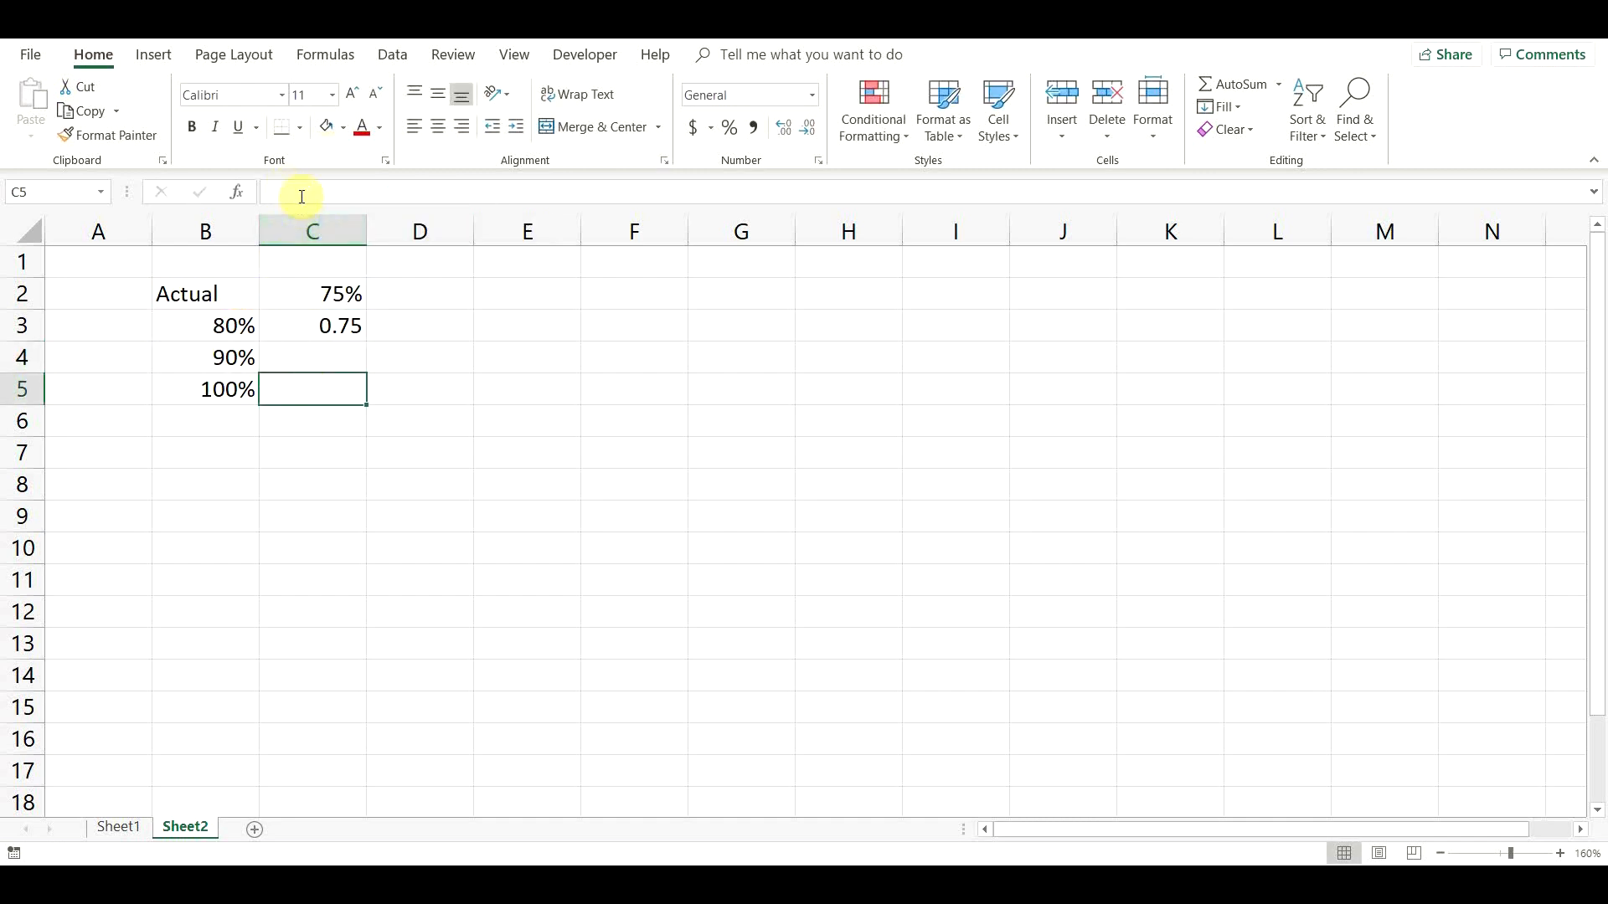
Enter =IF(C2>=B4,C2,"") in C5 for the band at or above 90%
text(=)
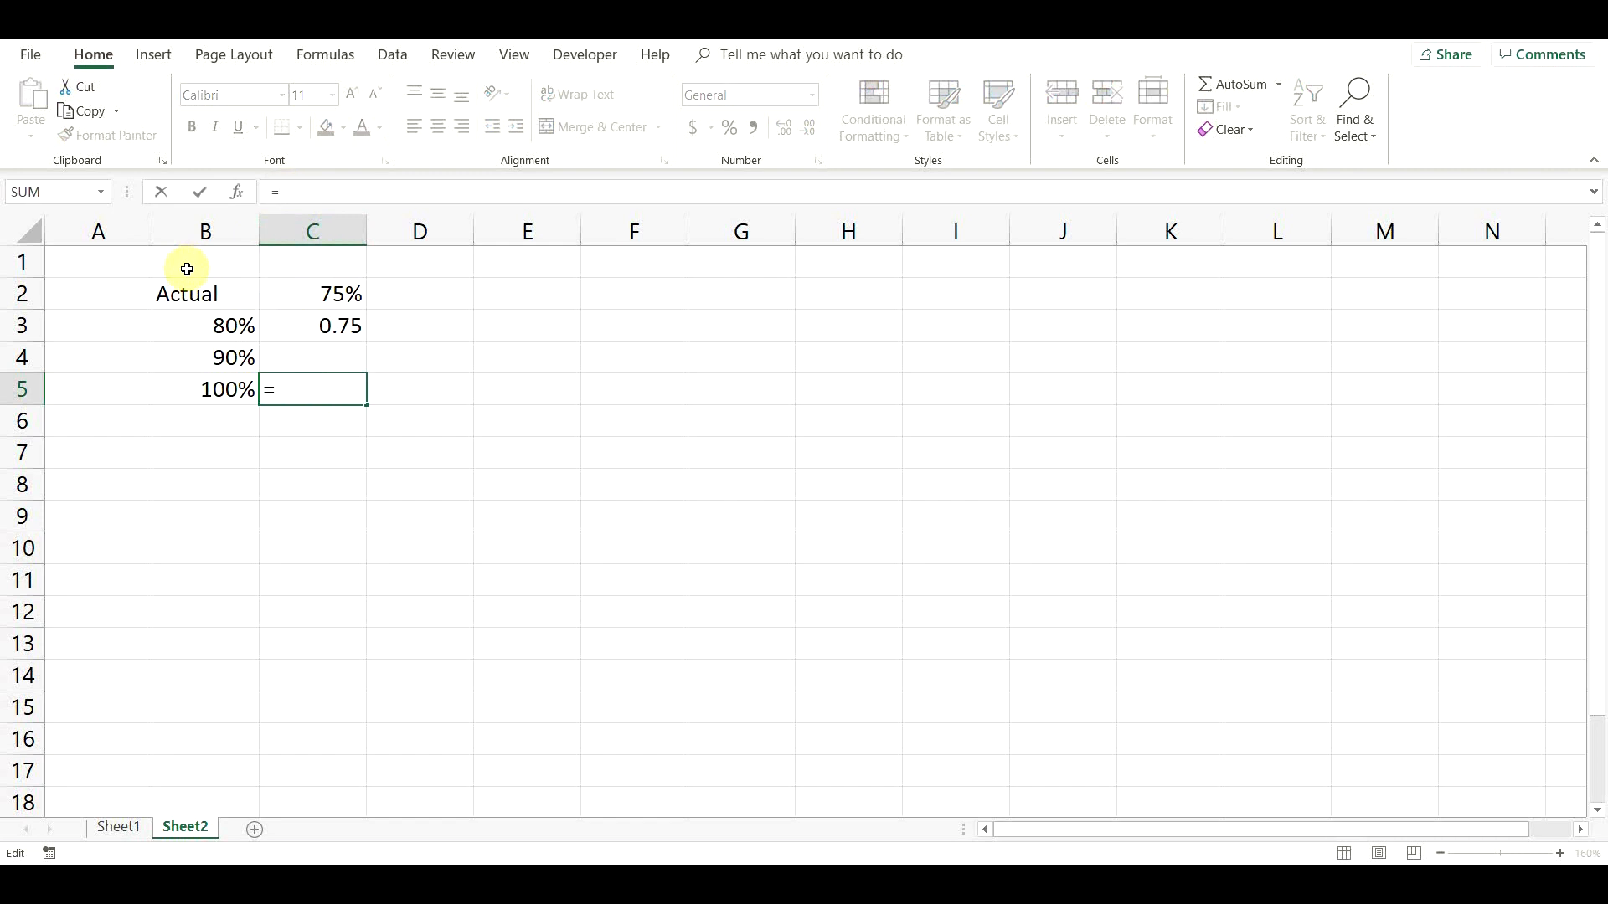
text(IF(C2>=)
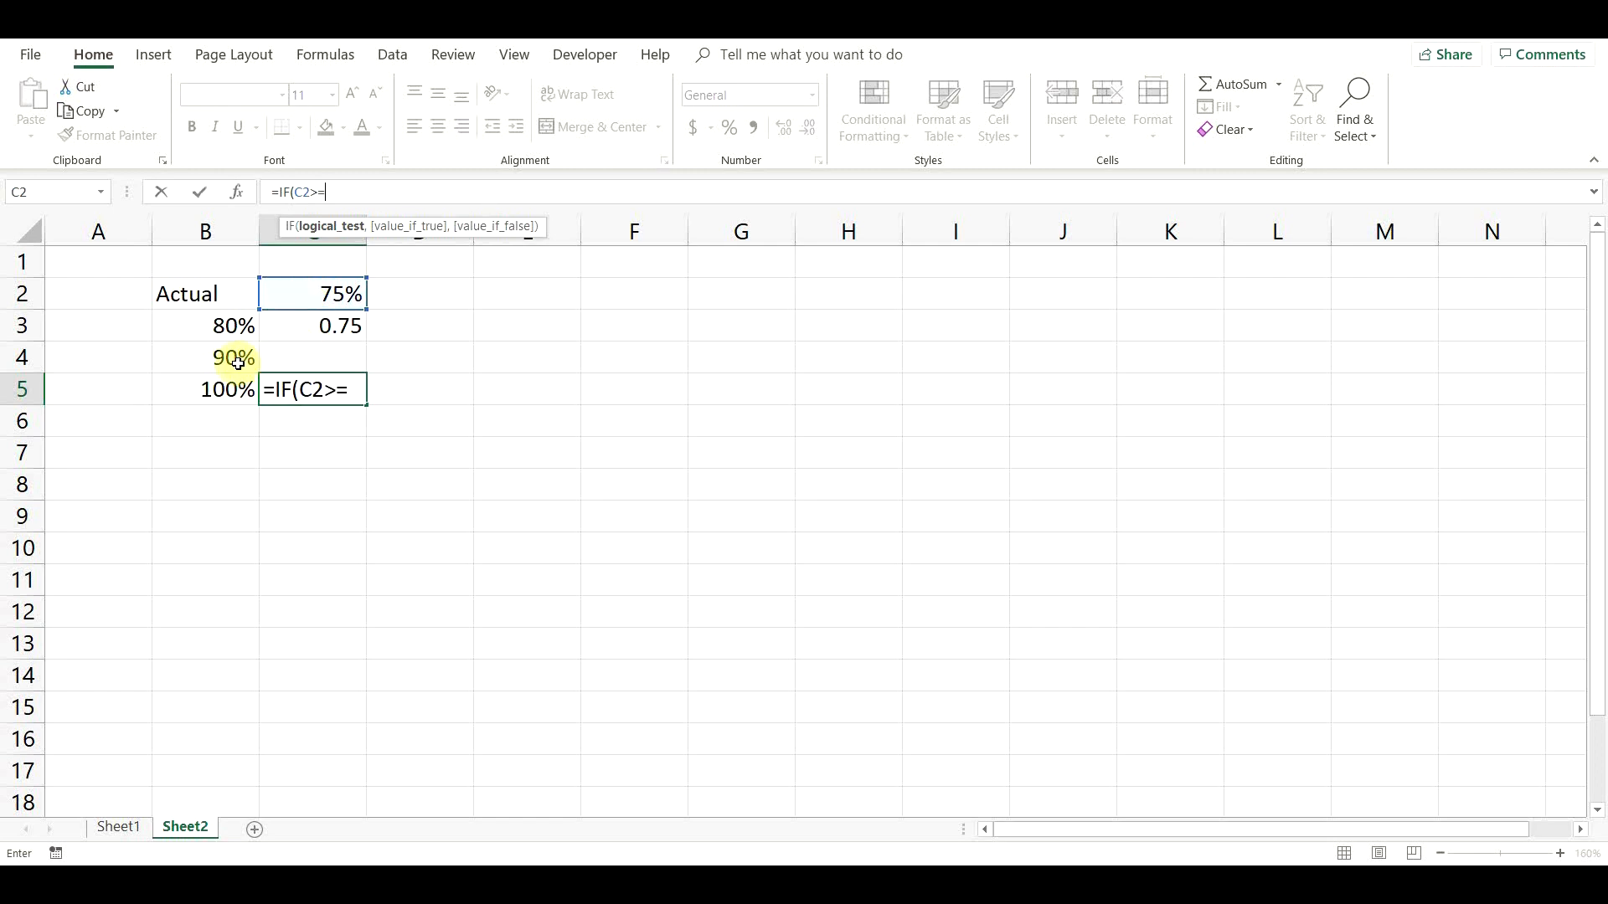
click(204, 356)
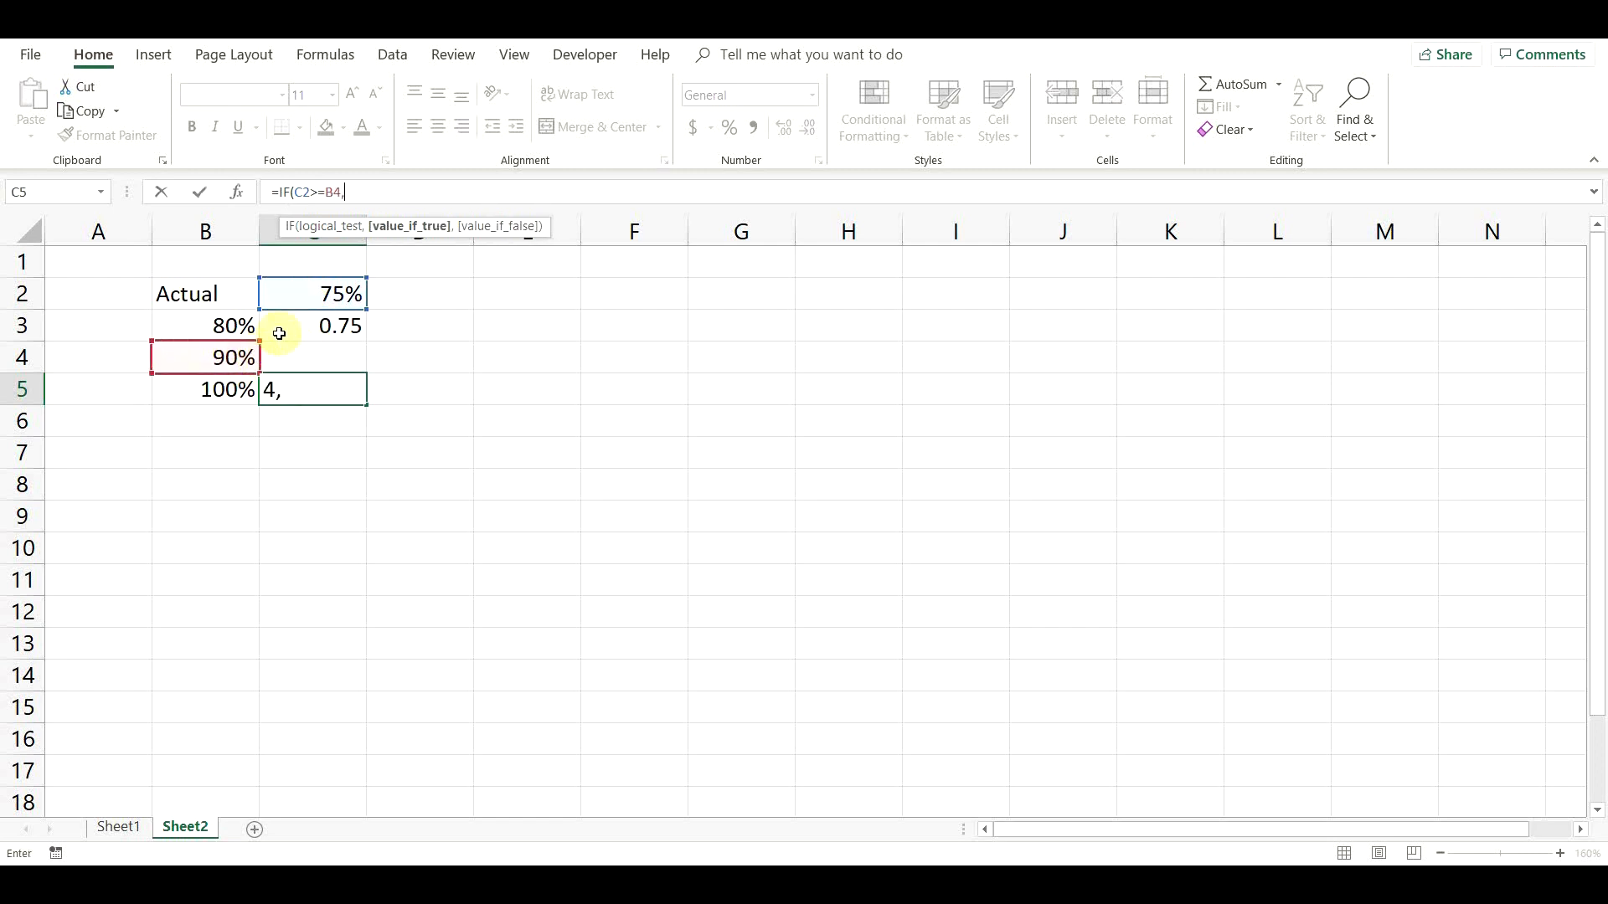
click(314, 295)
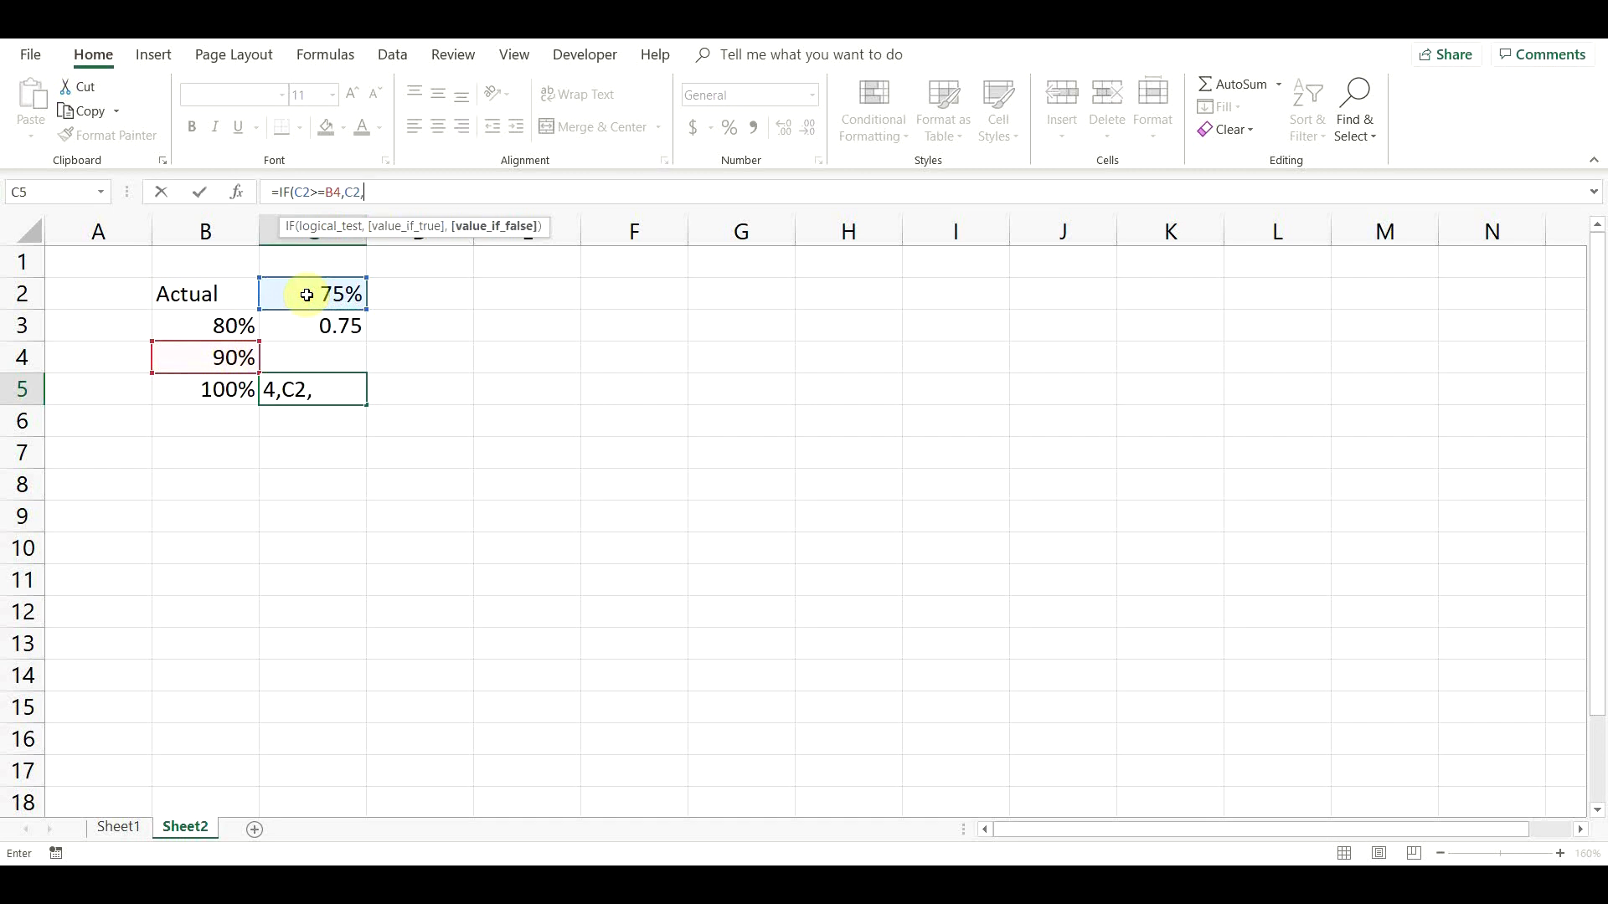
text(""):)
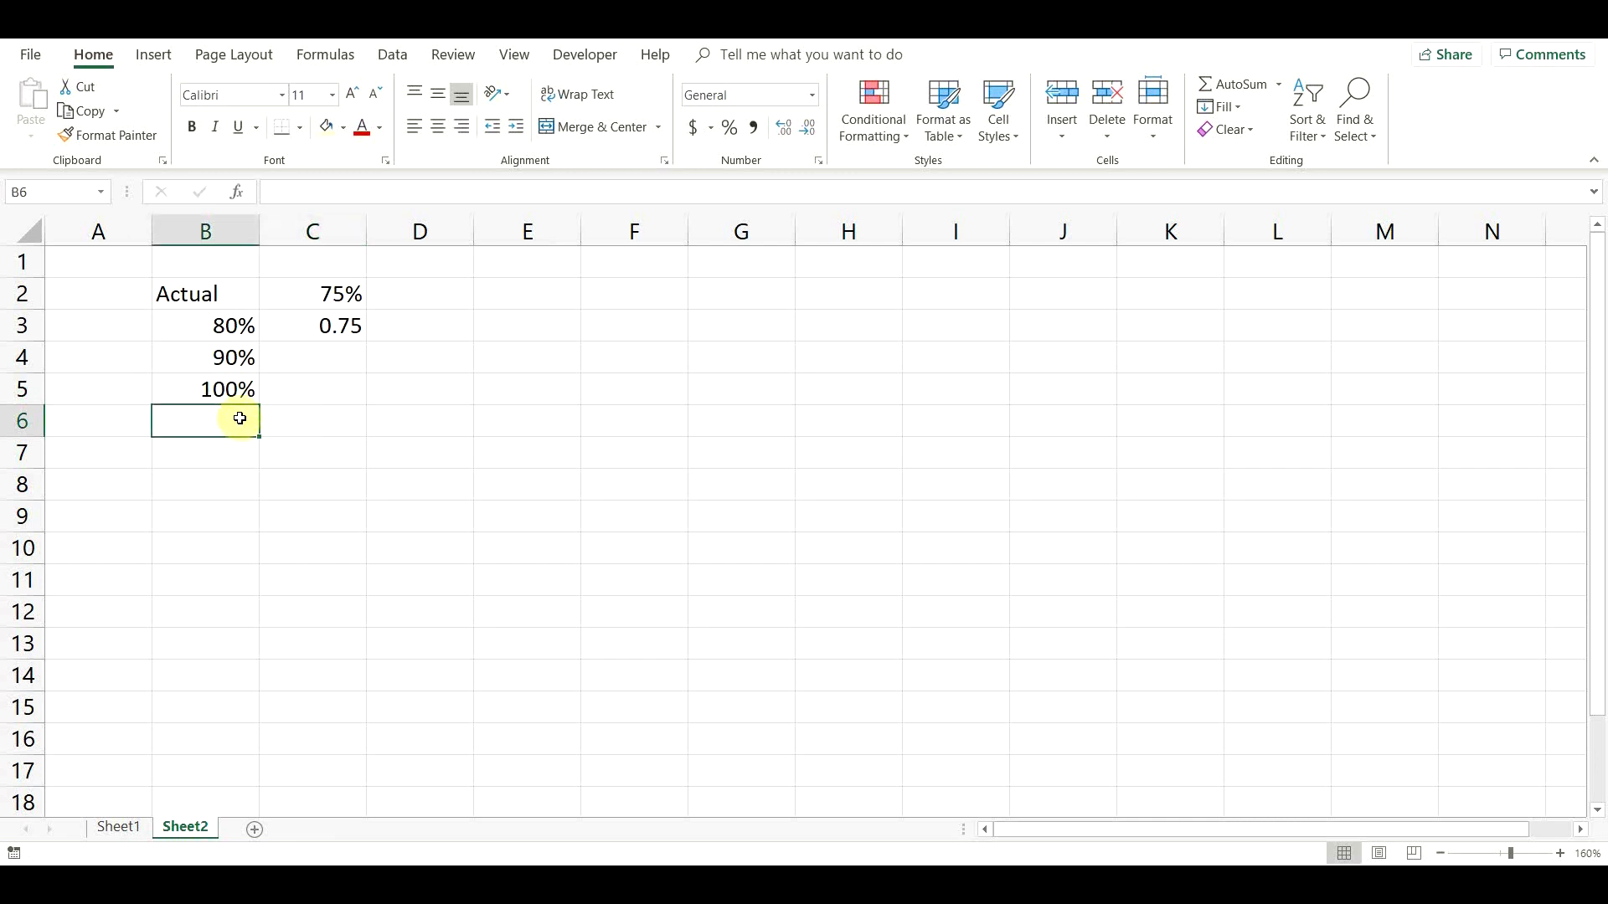
Add a Max row with =MAX(1,C2)-C2 giving the 25% remainder, and select C3:C5
text(Max)
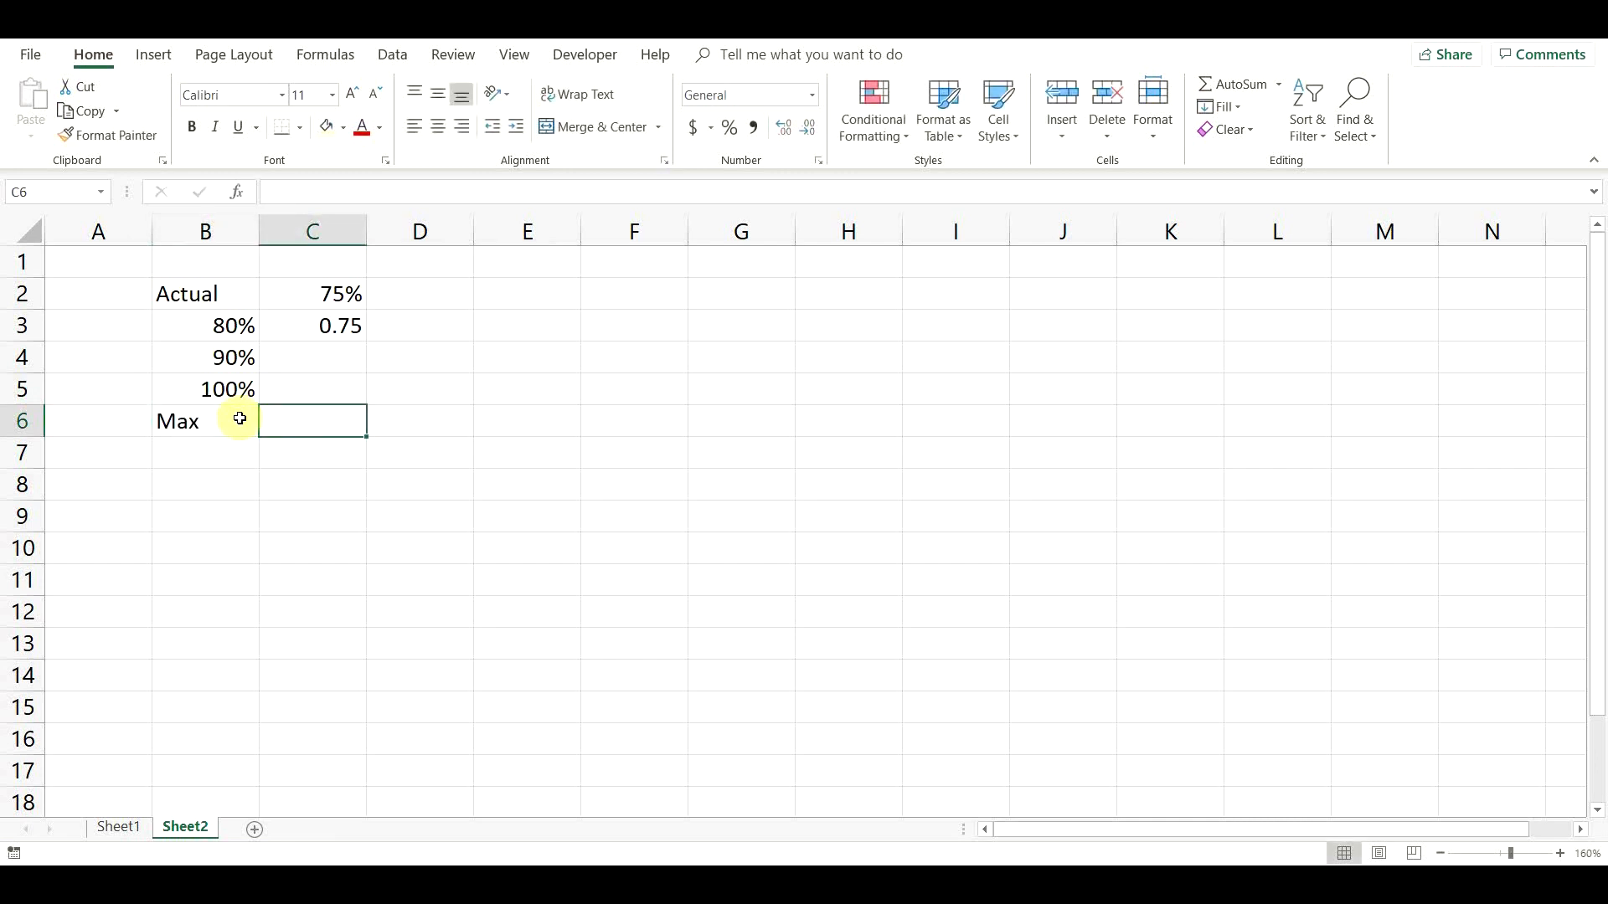
text(=)
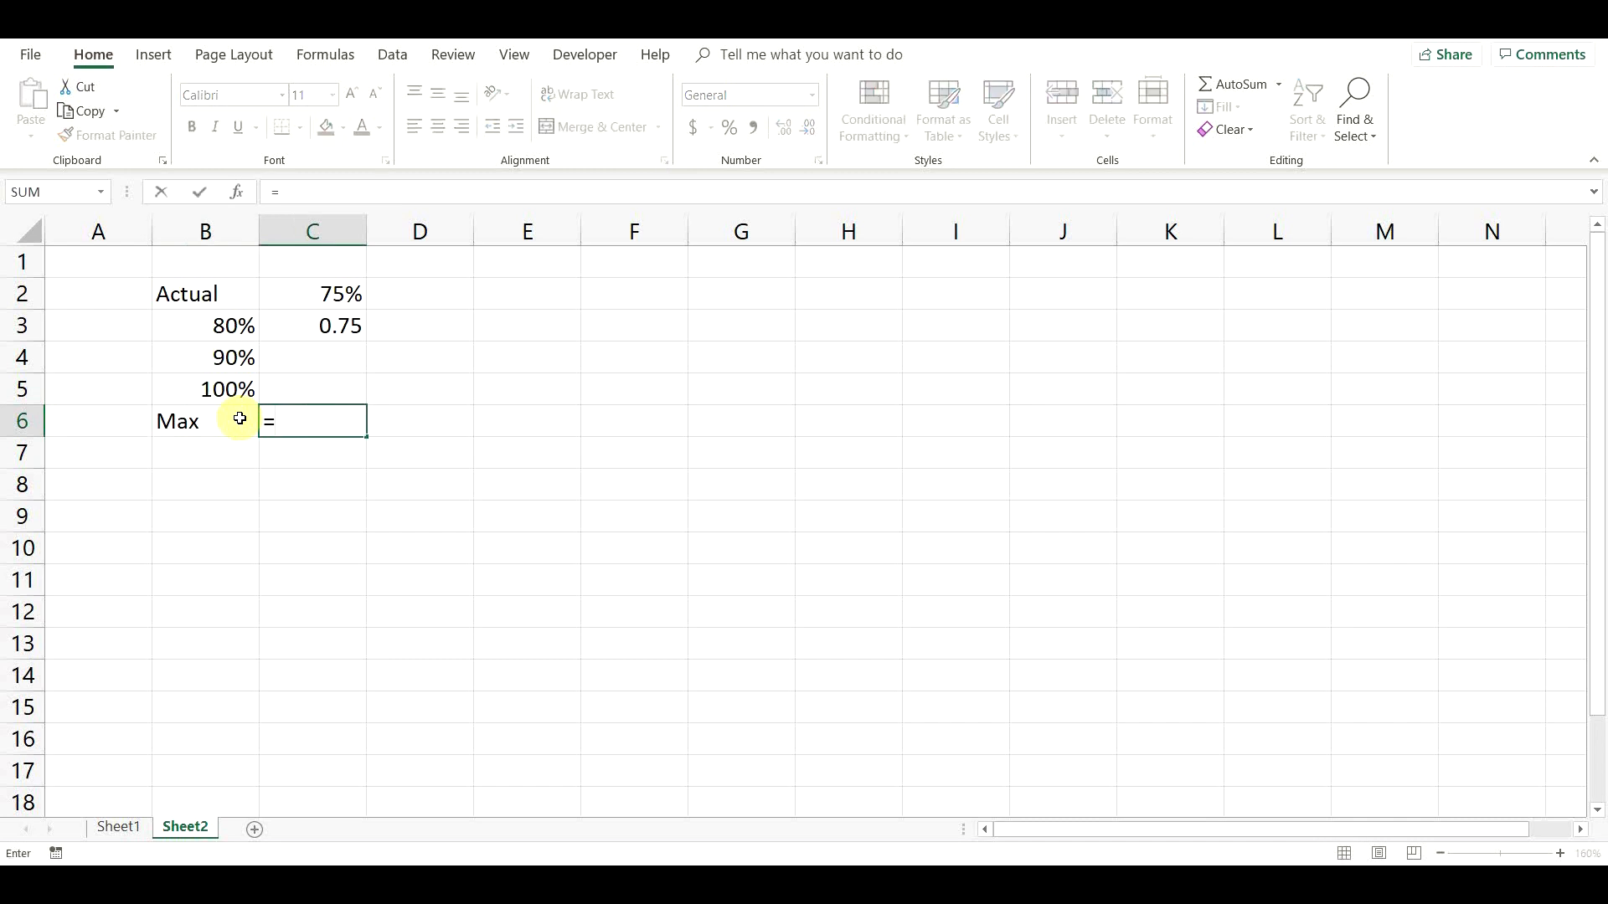
key(Escape)
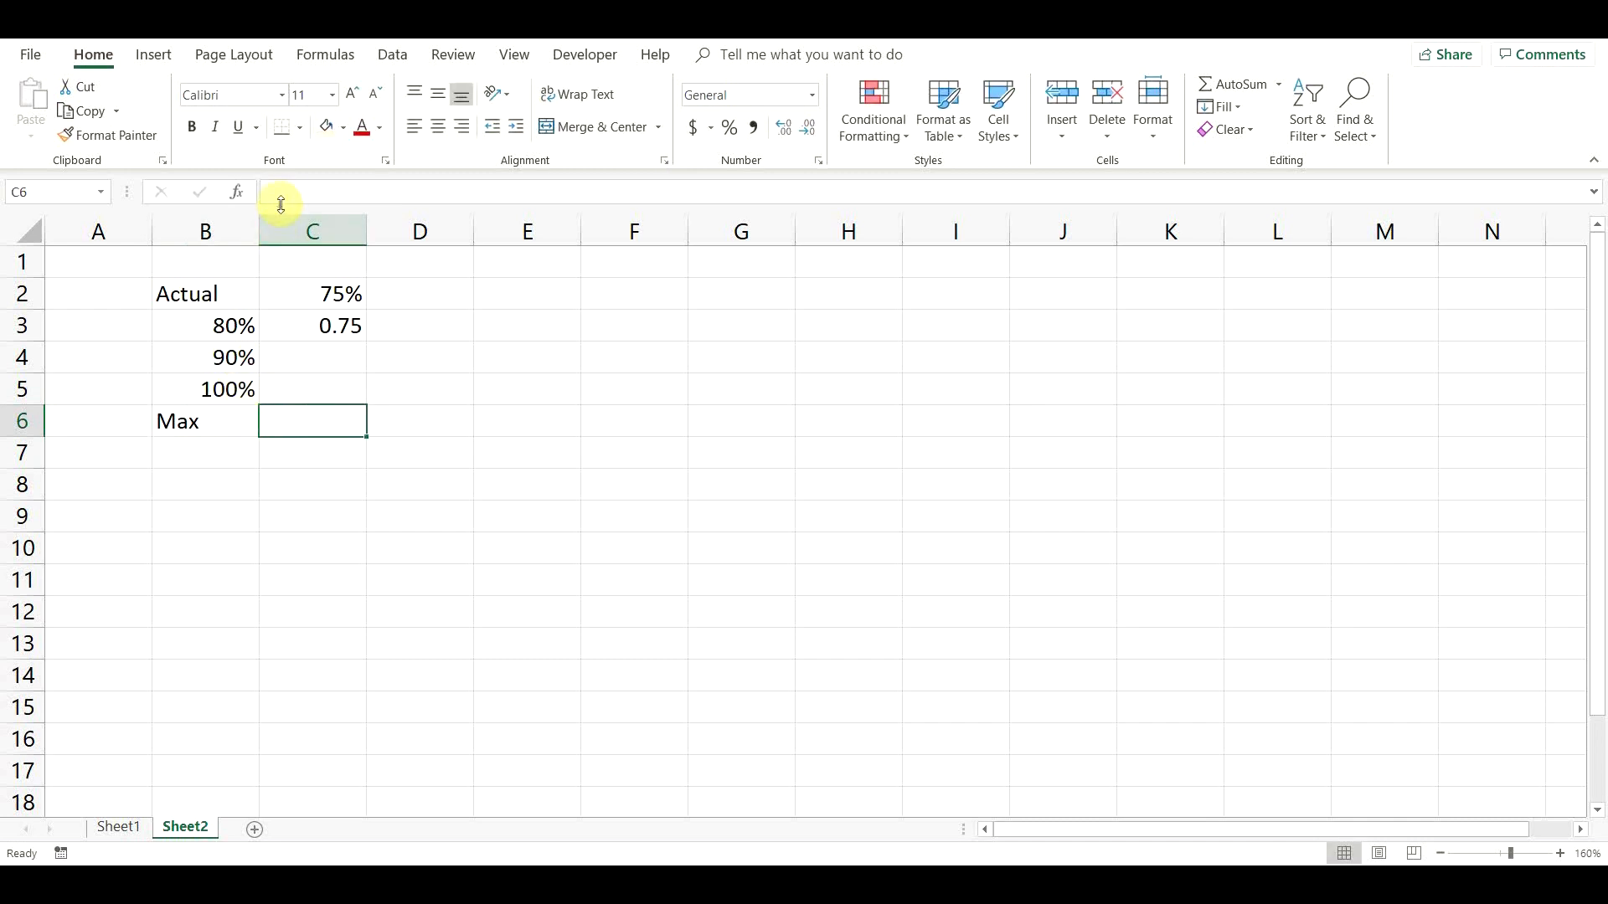
text(=)
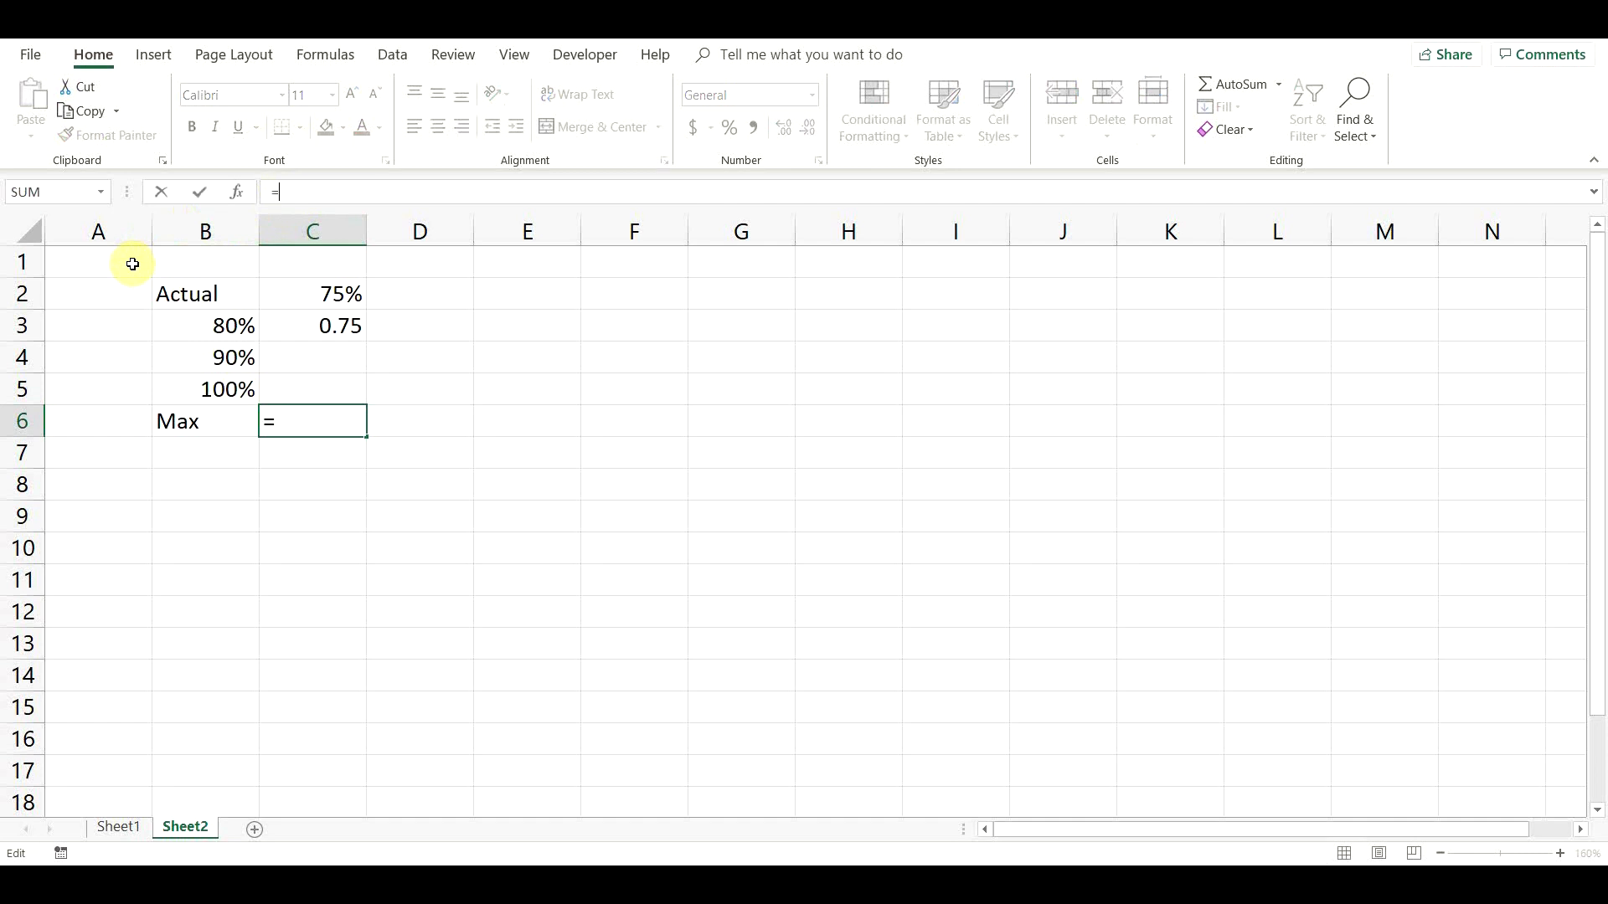
text(MAX()
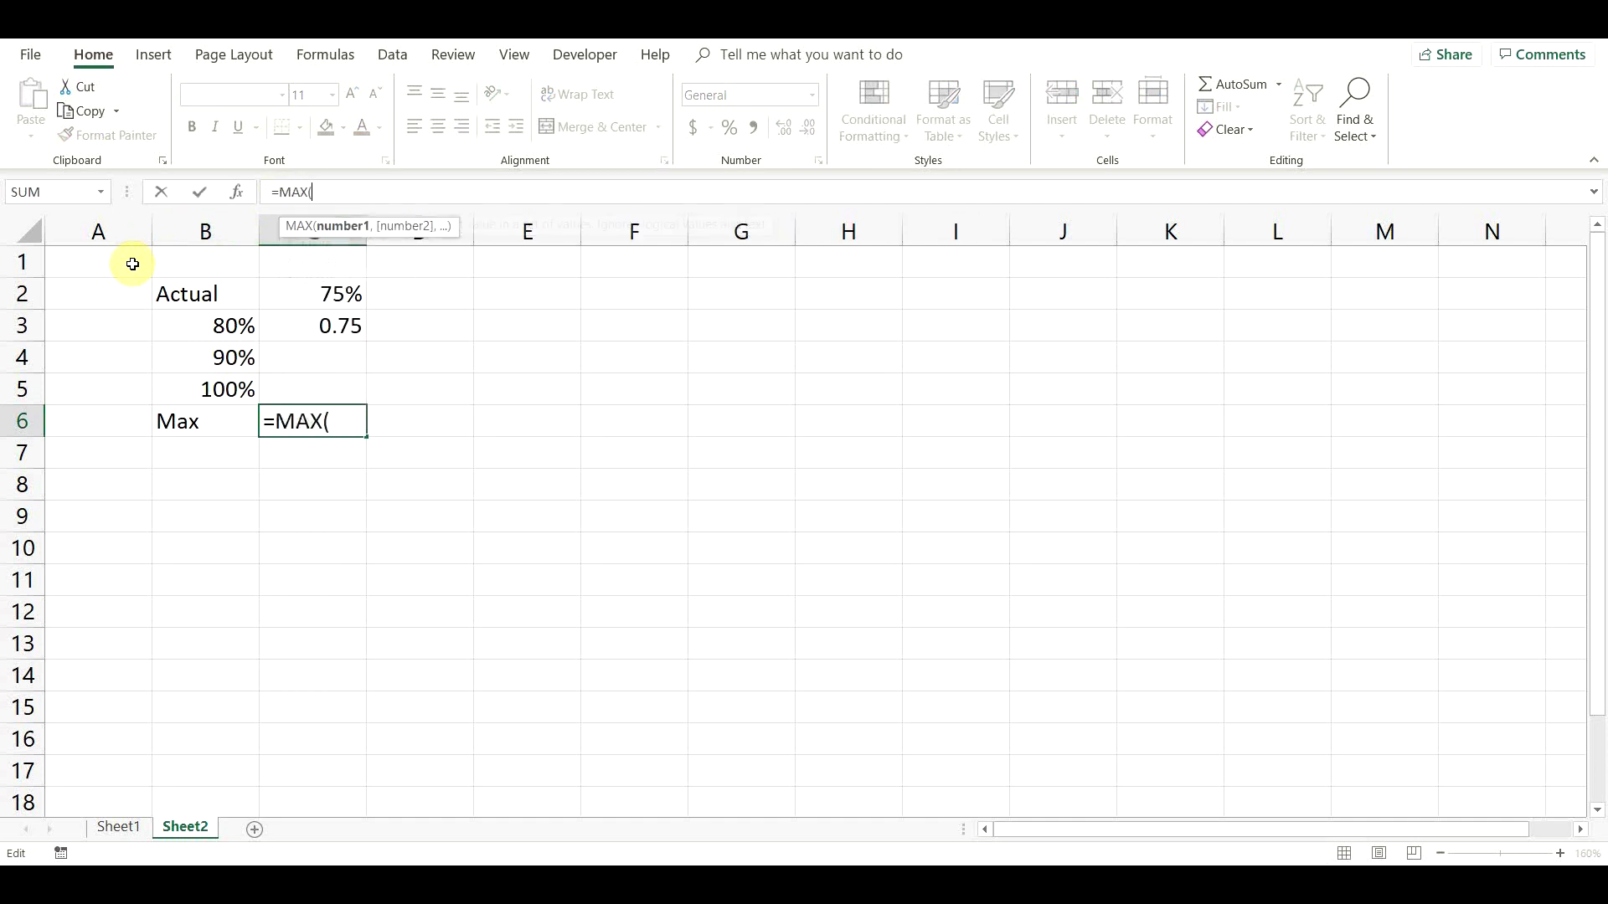
text(1,)
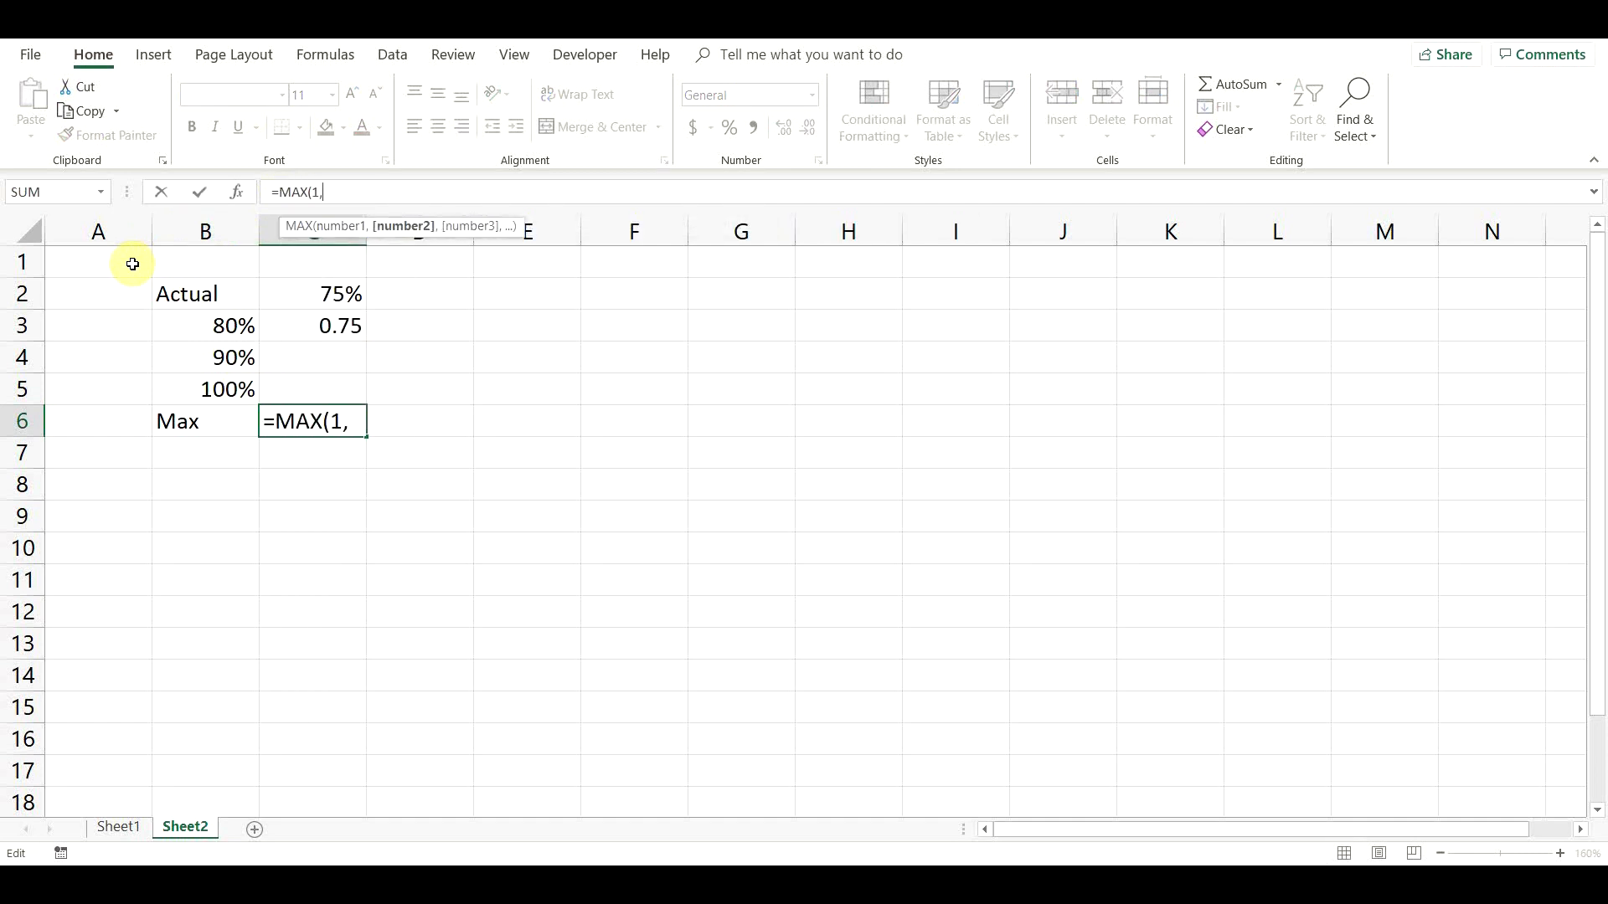
click(311, 294)
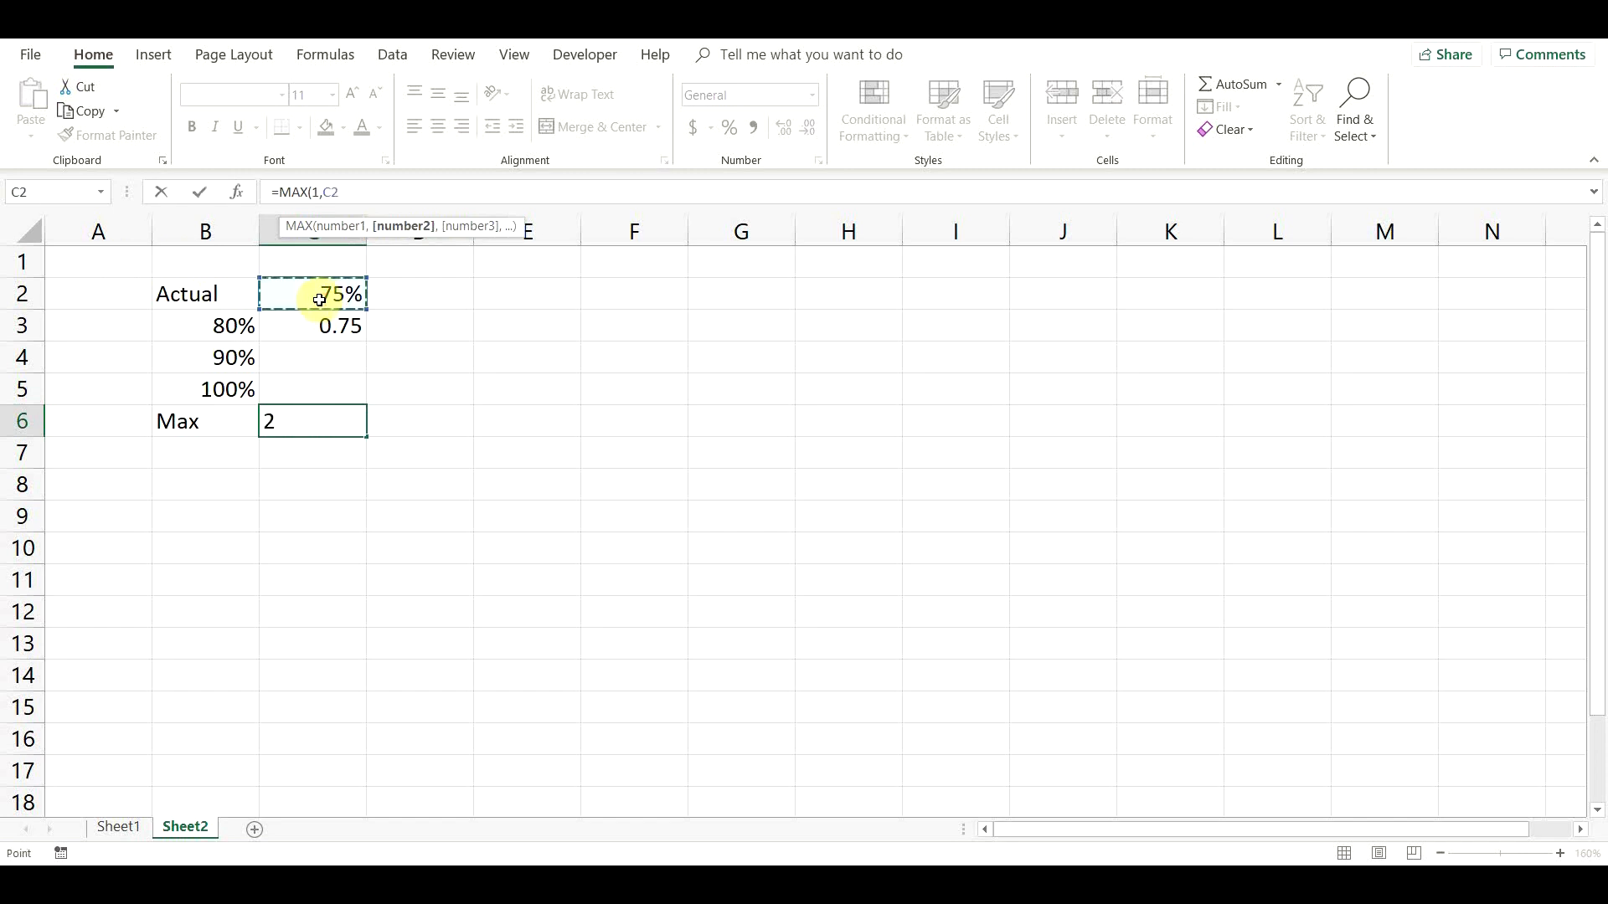
text()-)
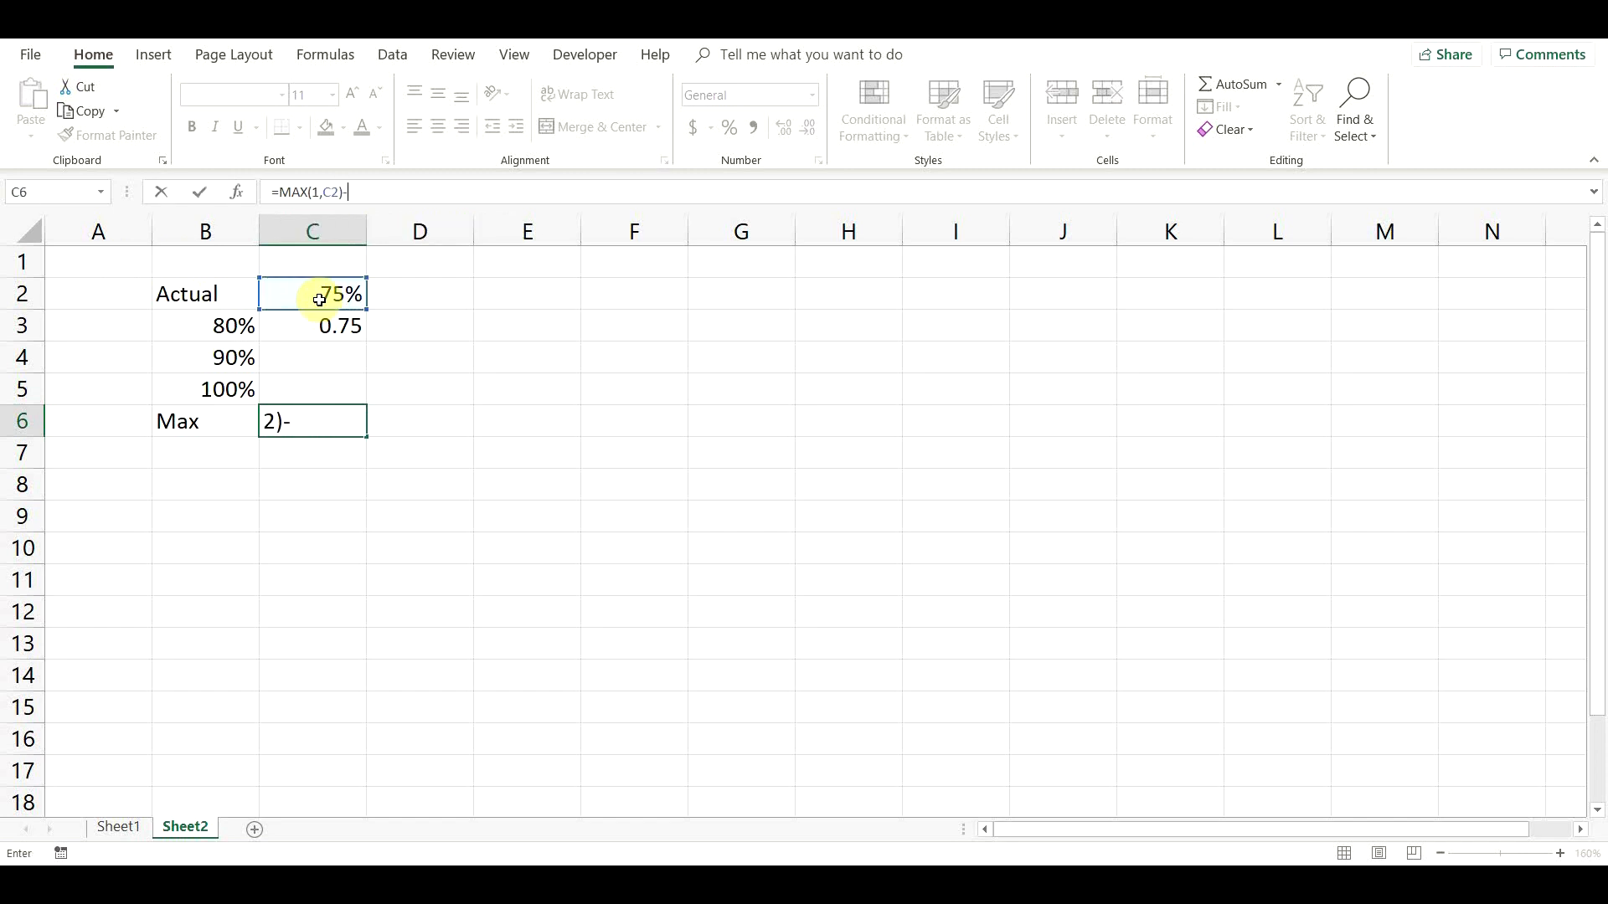
click(313, 295)
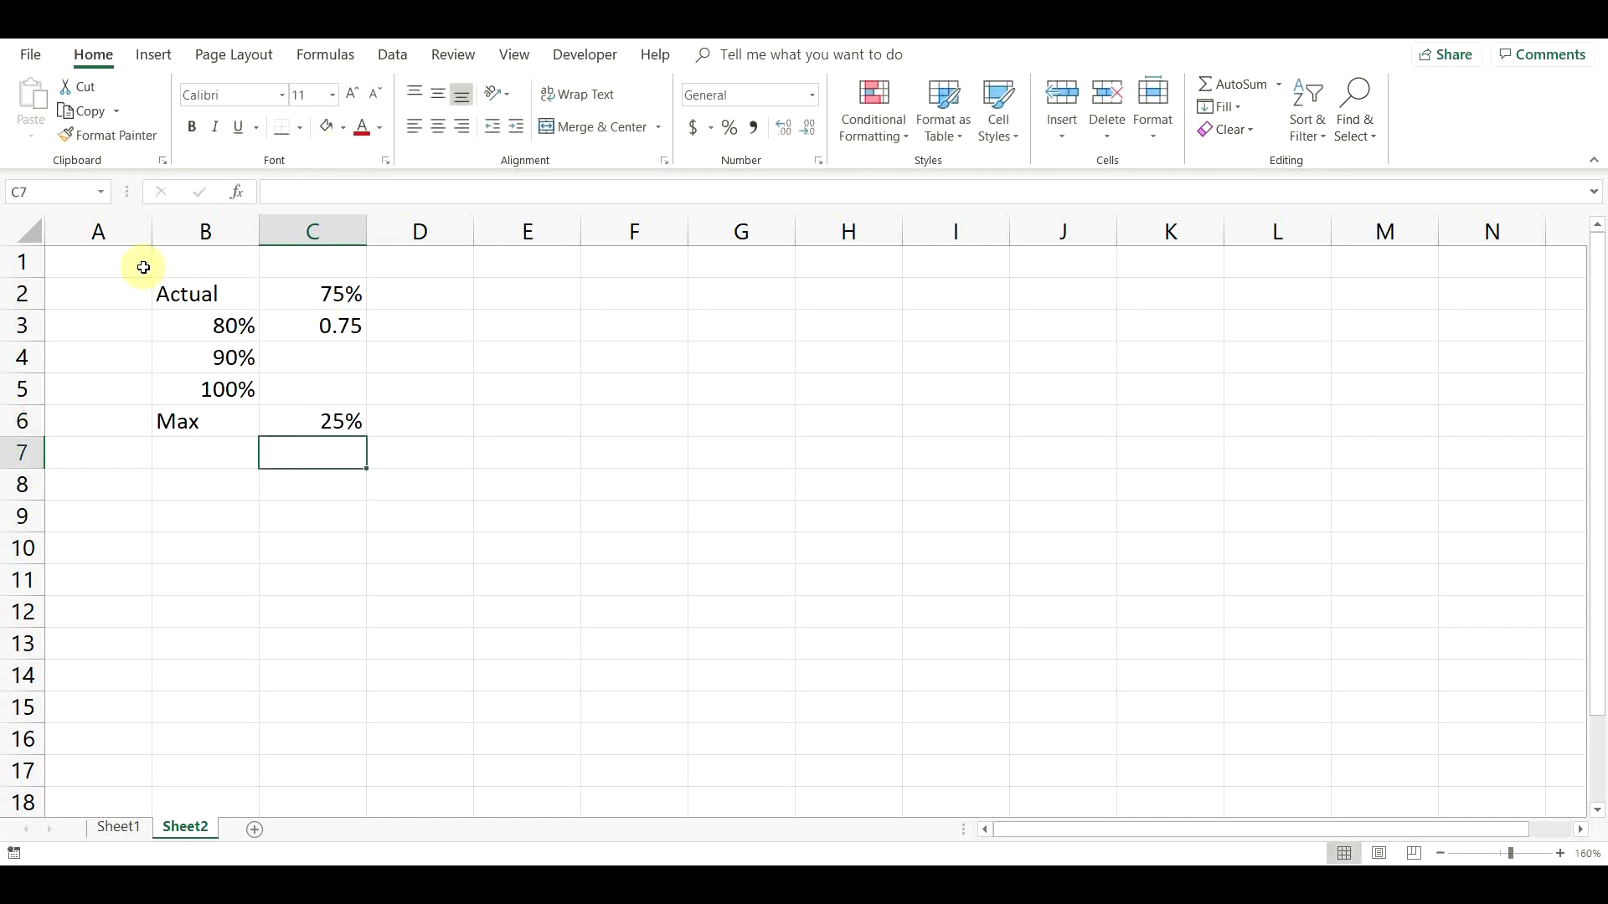
drag(312, 324, 332, 356)
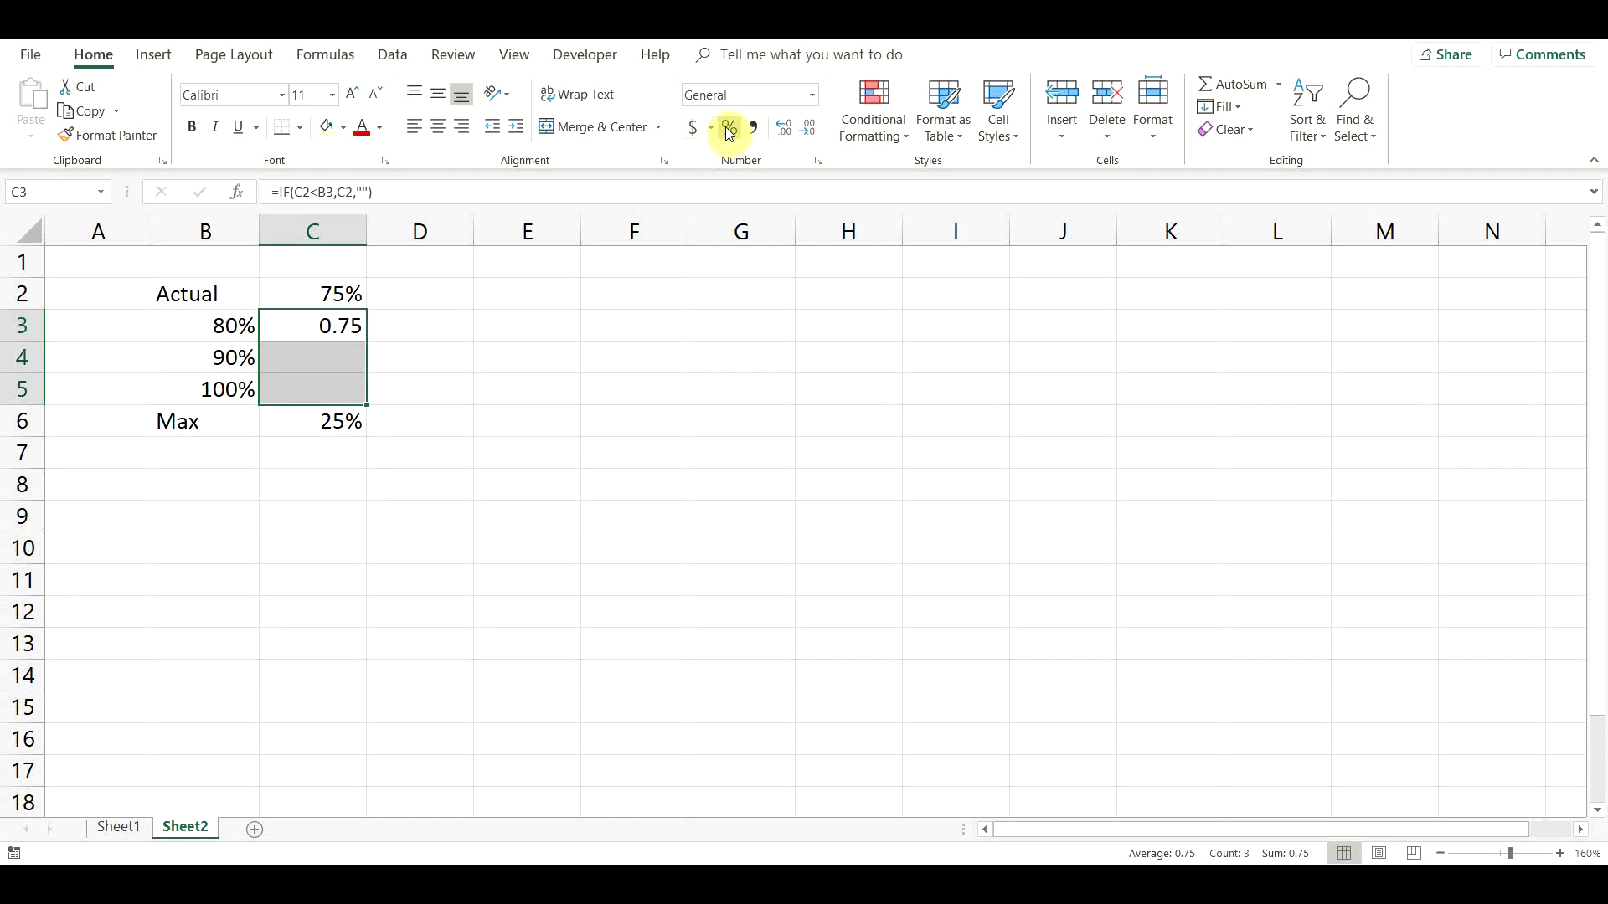
Format the band results as percentages and test Actual at 85%, 95% and 100%
click(728, 127)
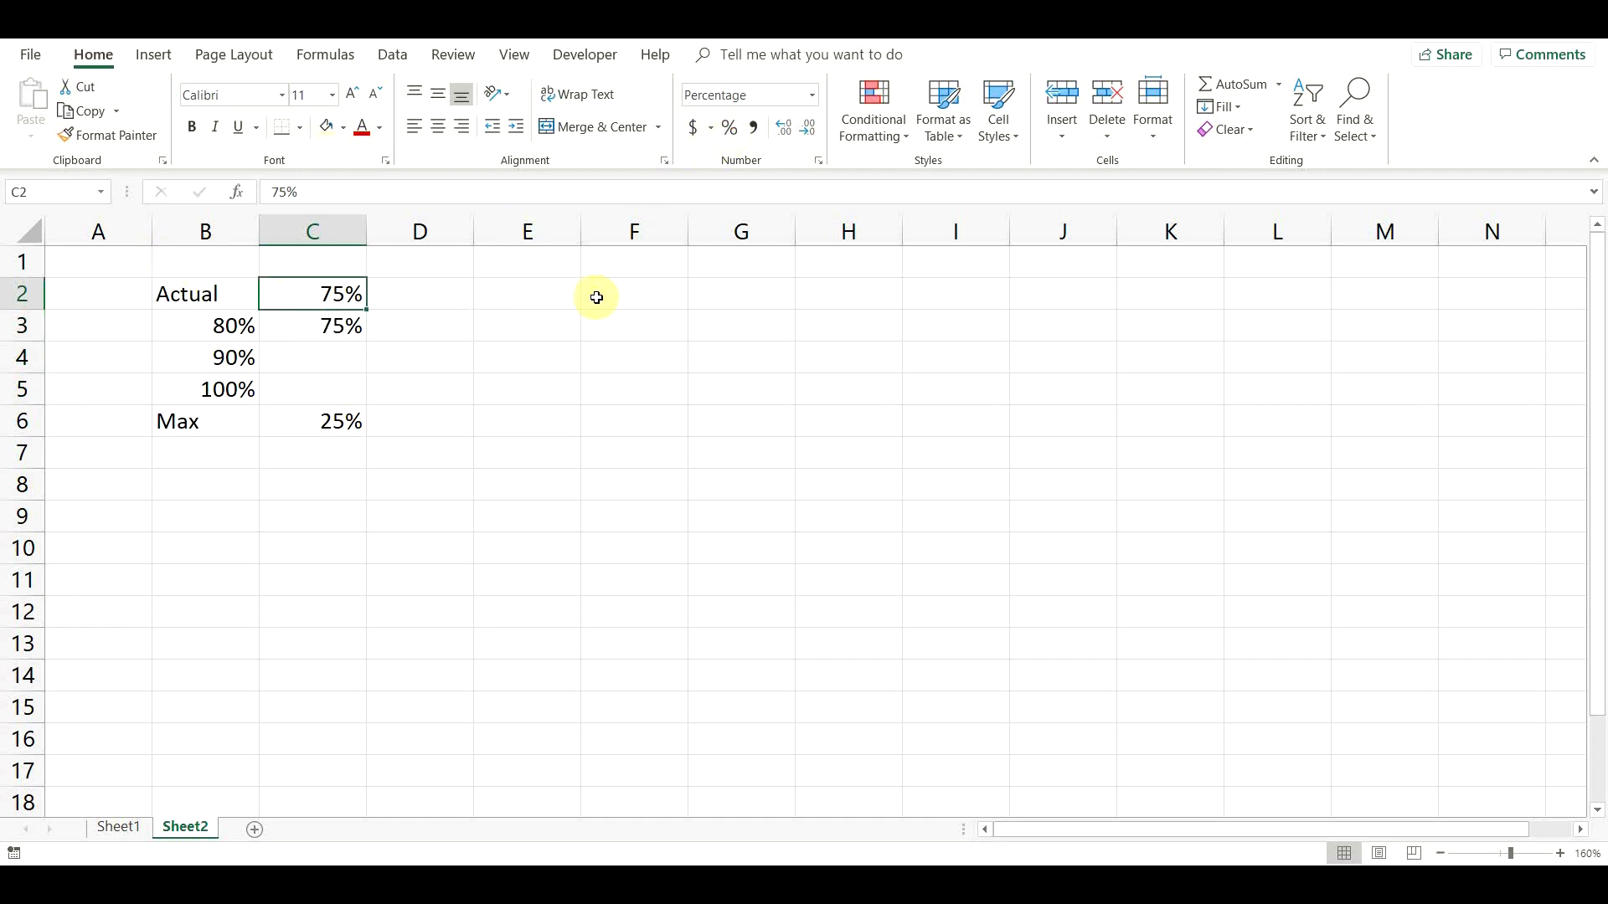
text(85%)
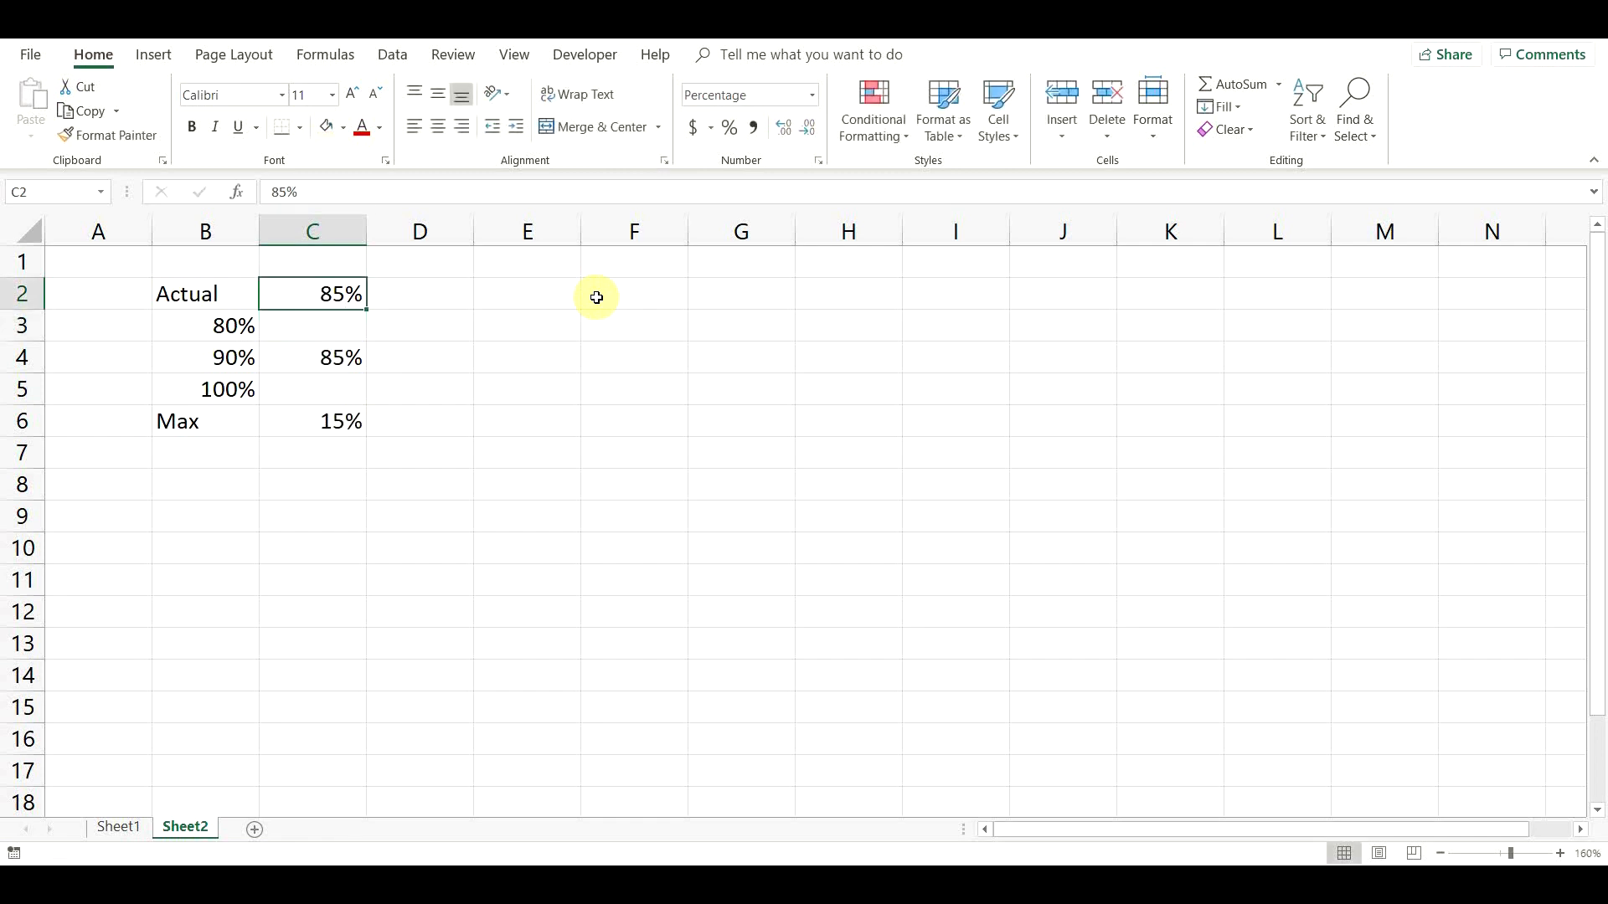
text(95)
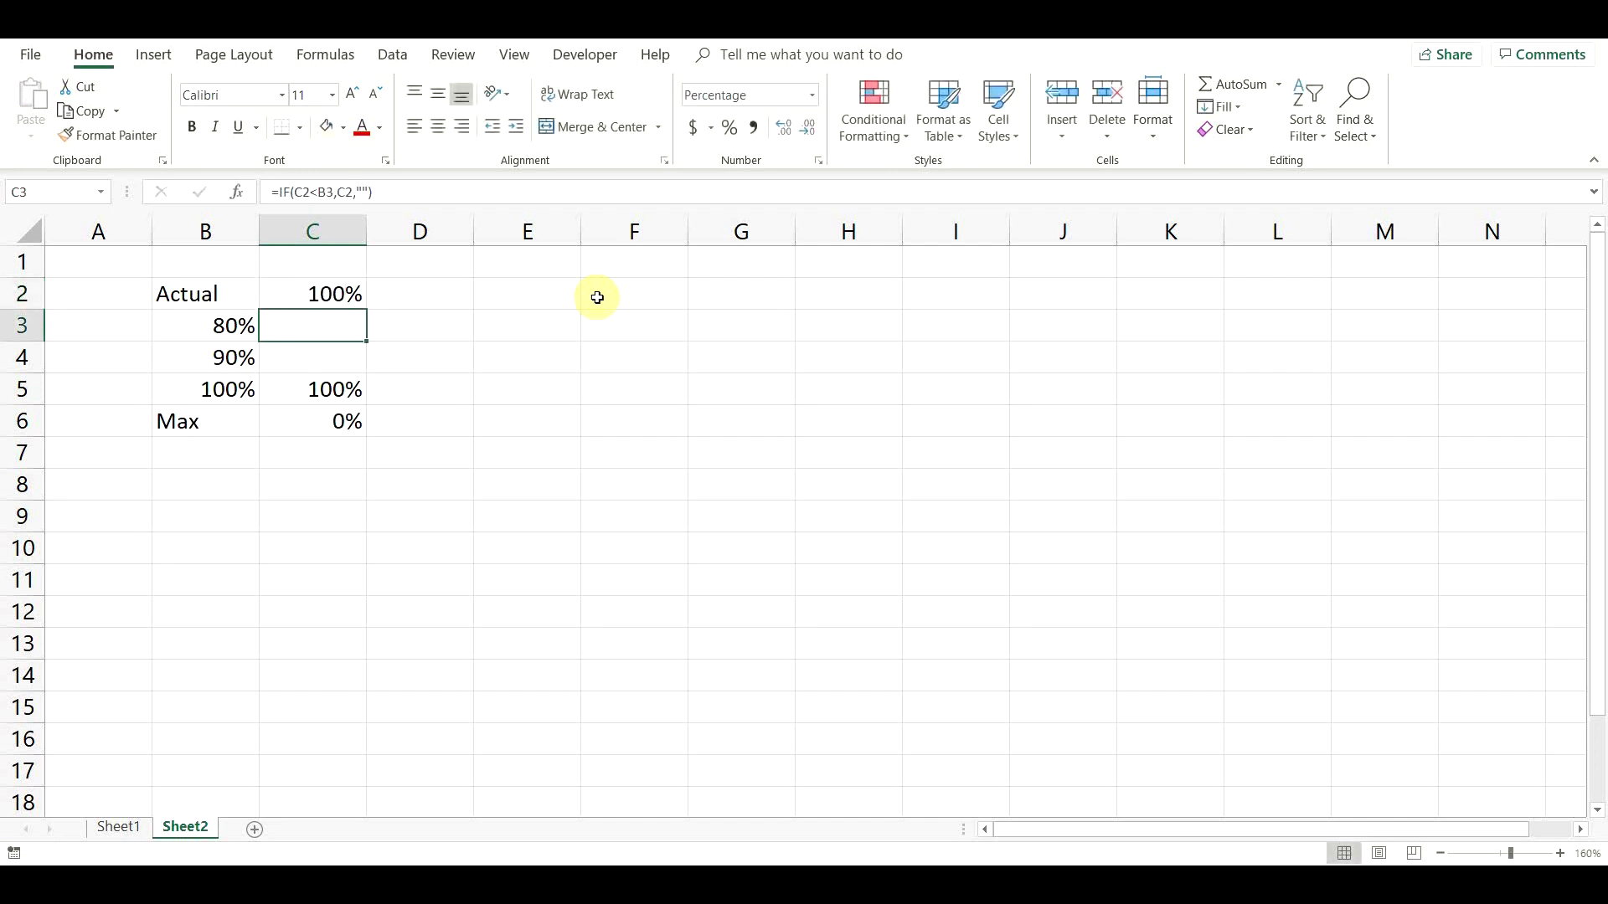
click(97, 262)
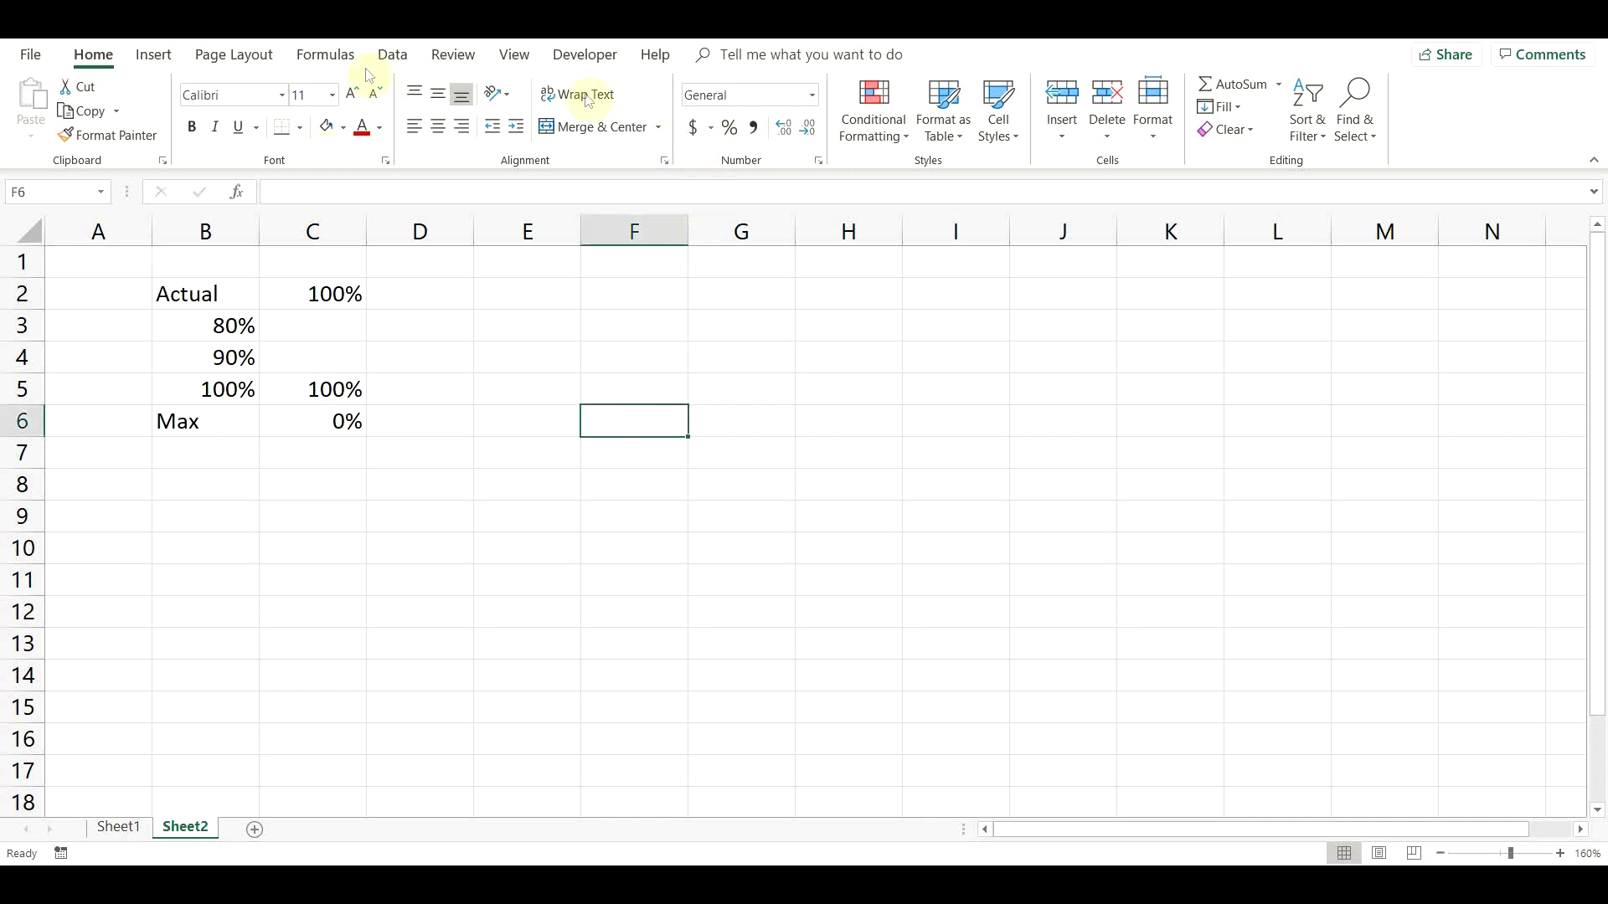
Insert a blank doughnut chart from Insert > Charts beside the data
click(152, 54)
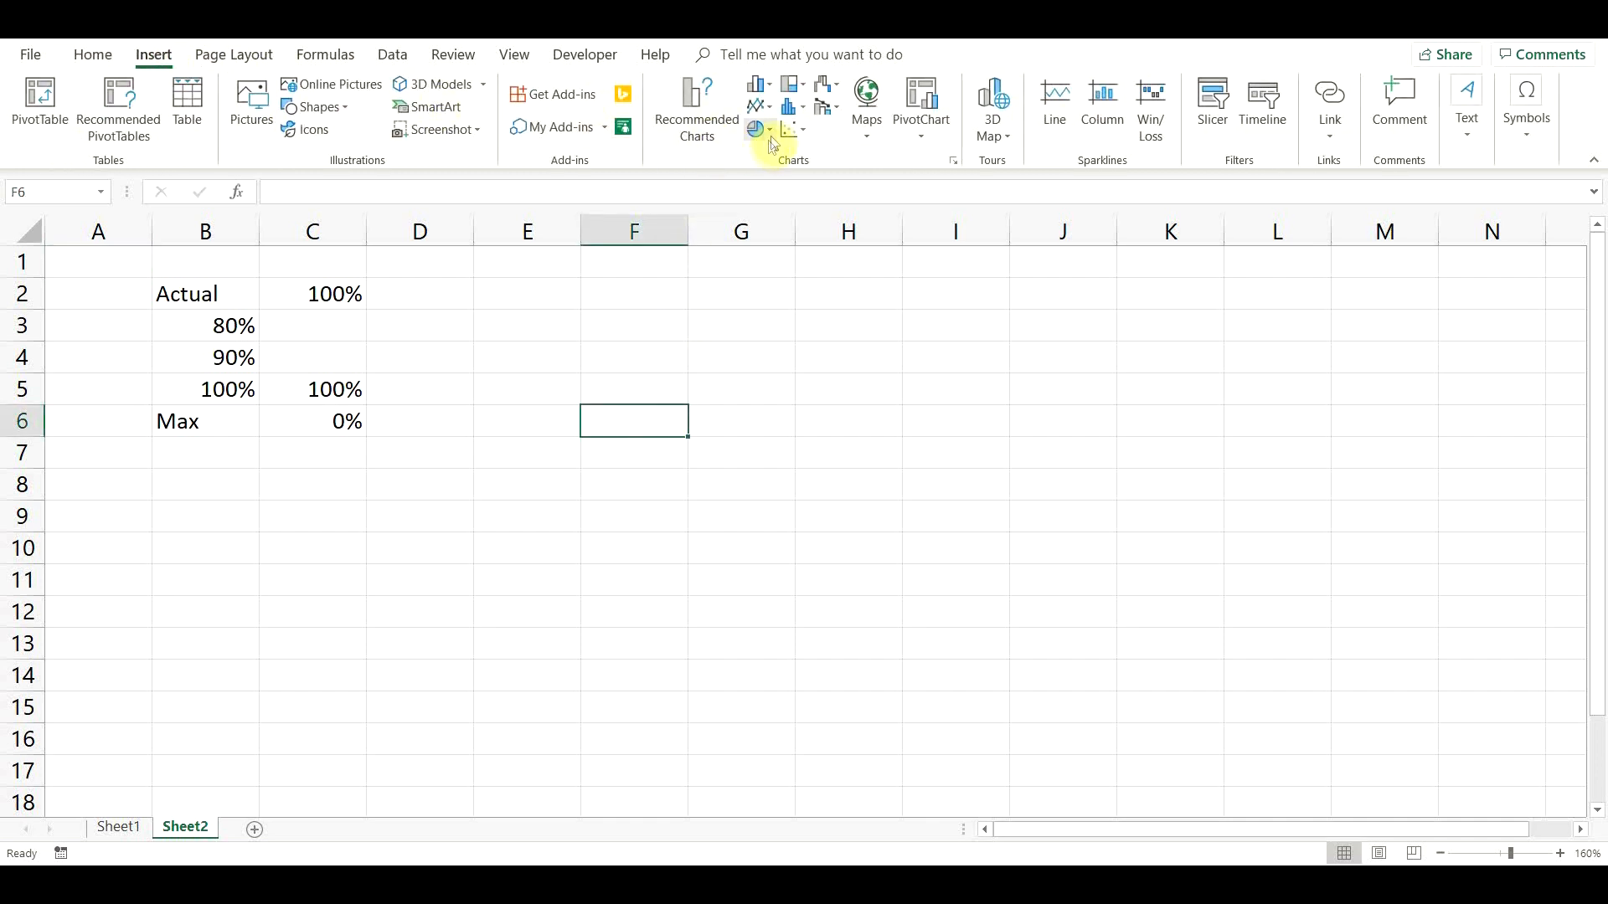
click(769, 144)
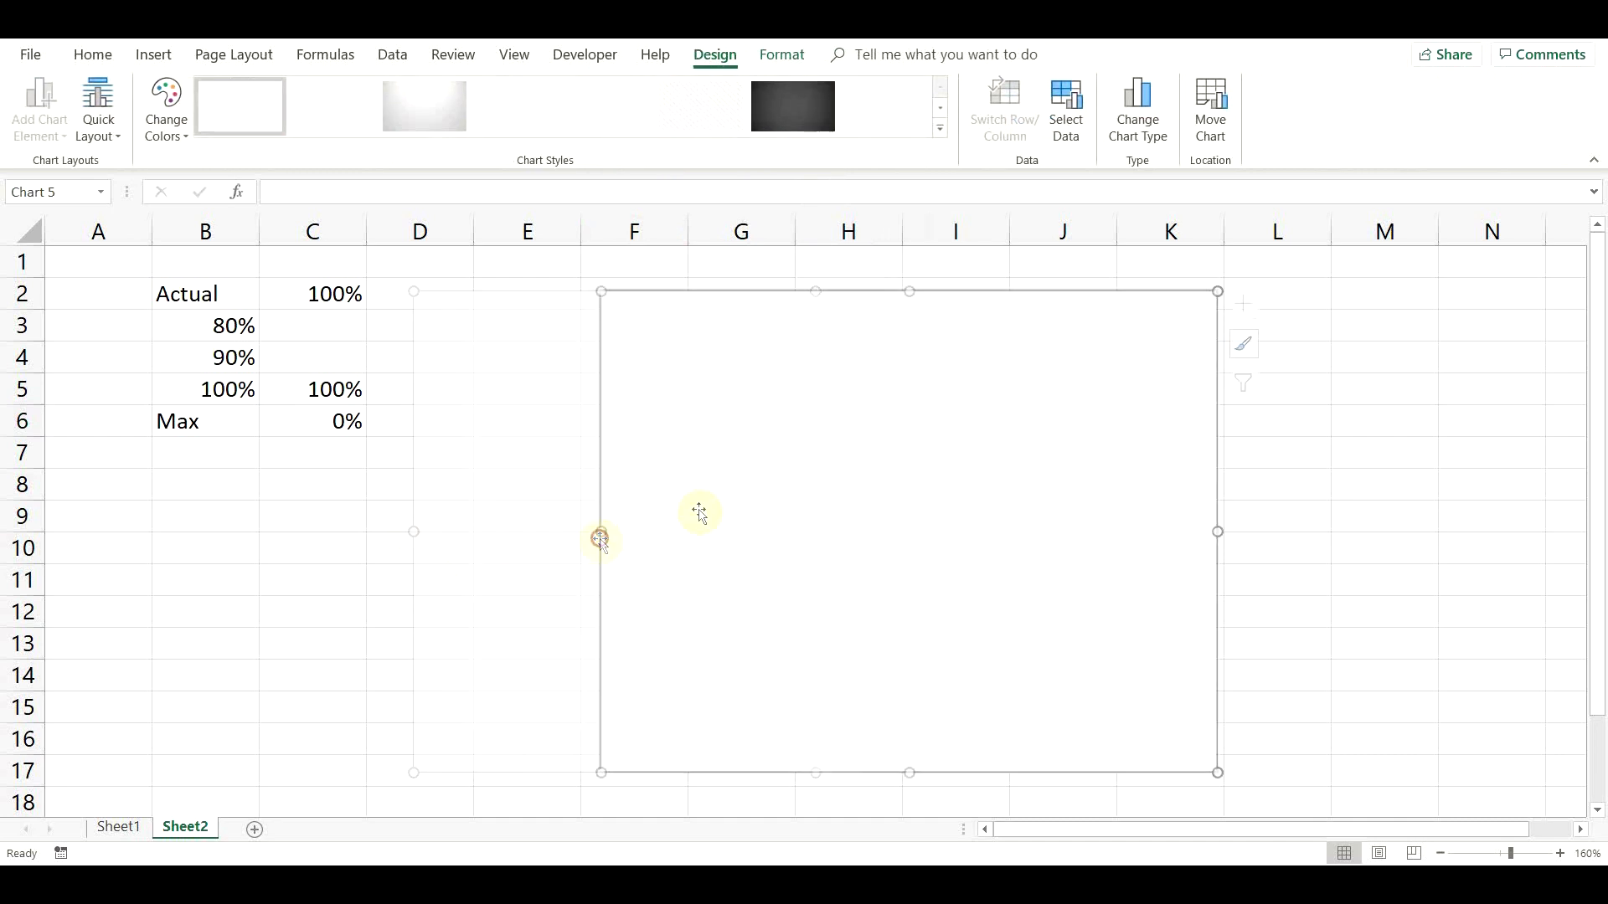
Add a chart series with values =Sheet2!$C$3:$C$6 via Select Data
click(1065, 107)
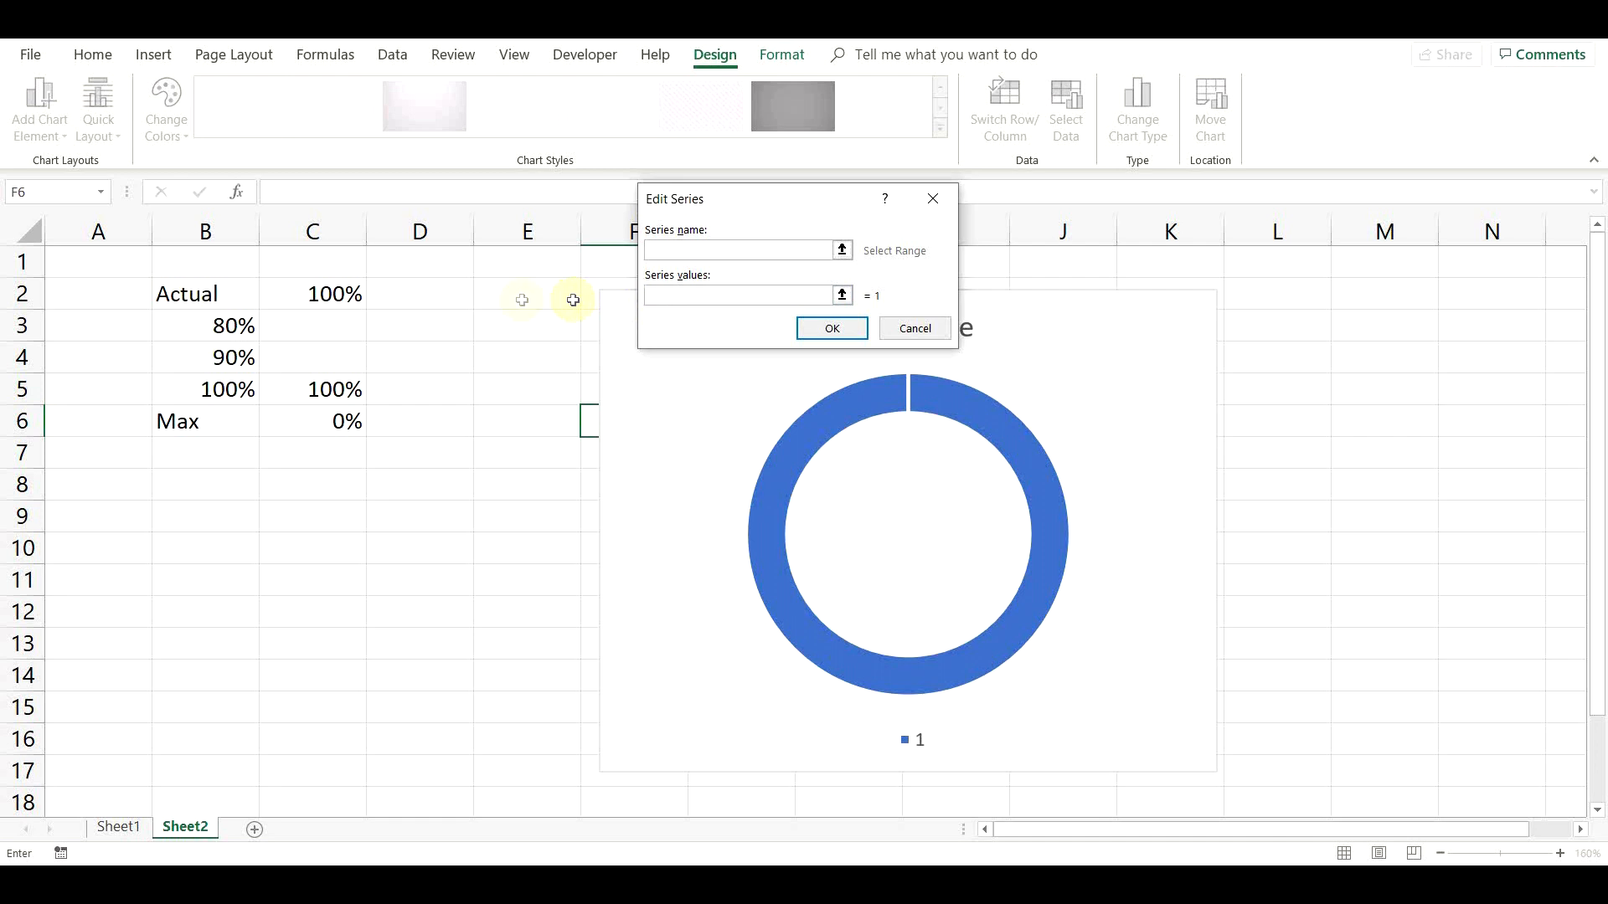
drag(313, 325, 313, 420)
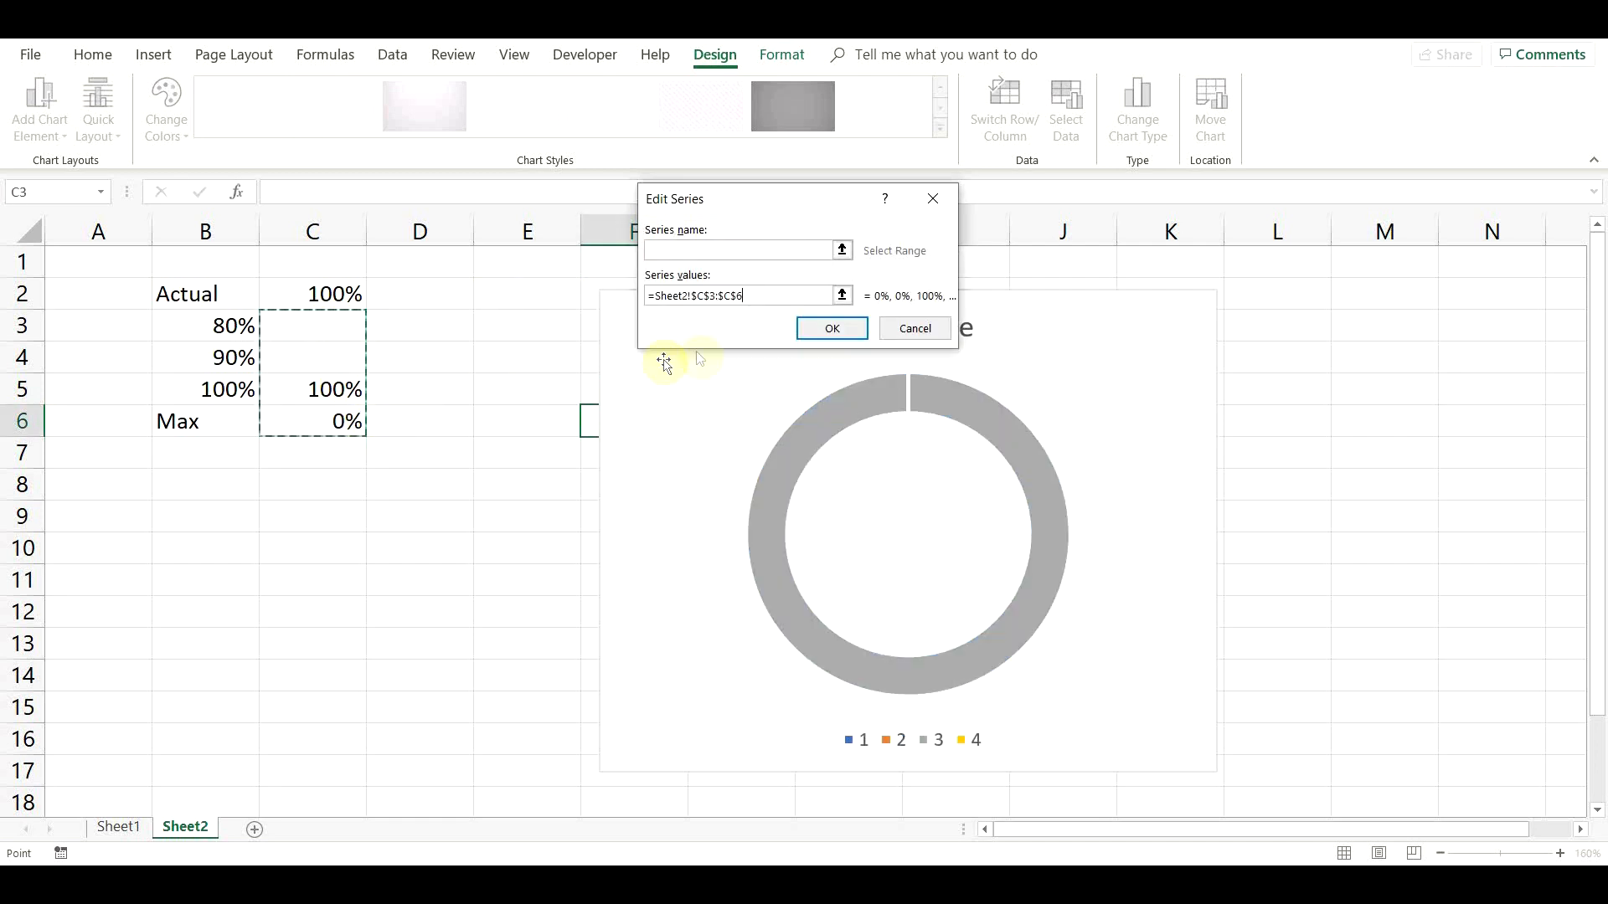
click(830, 329)
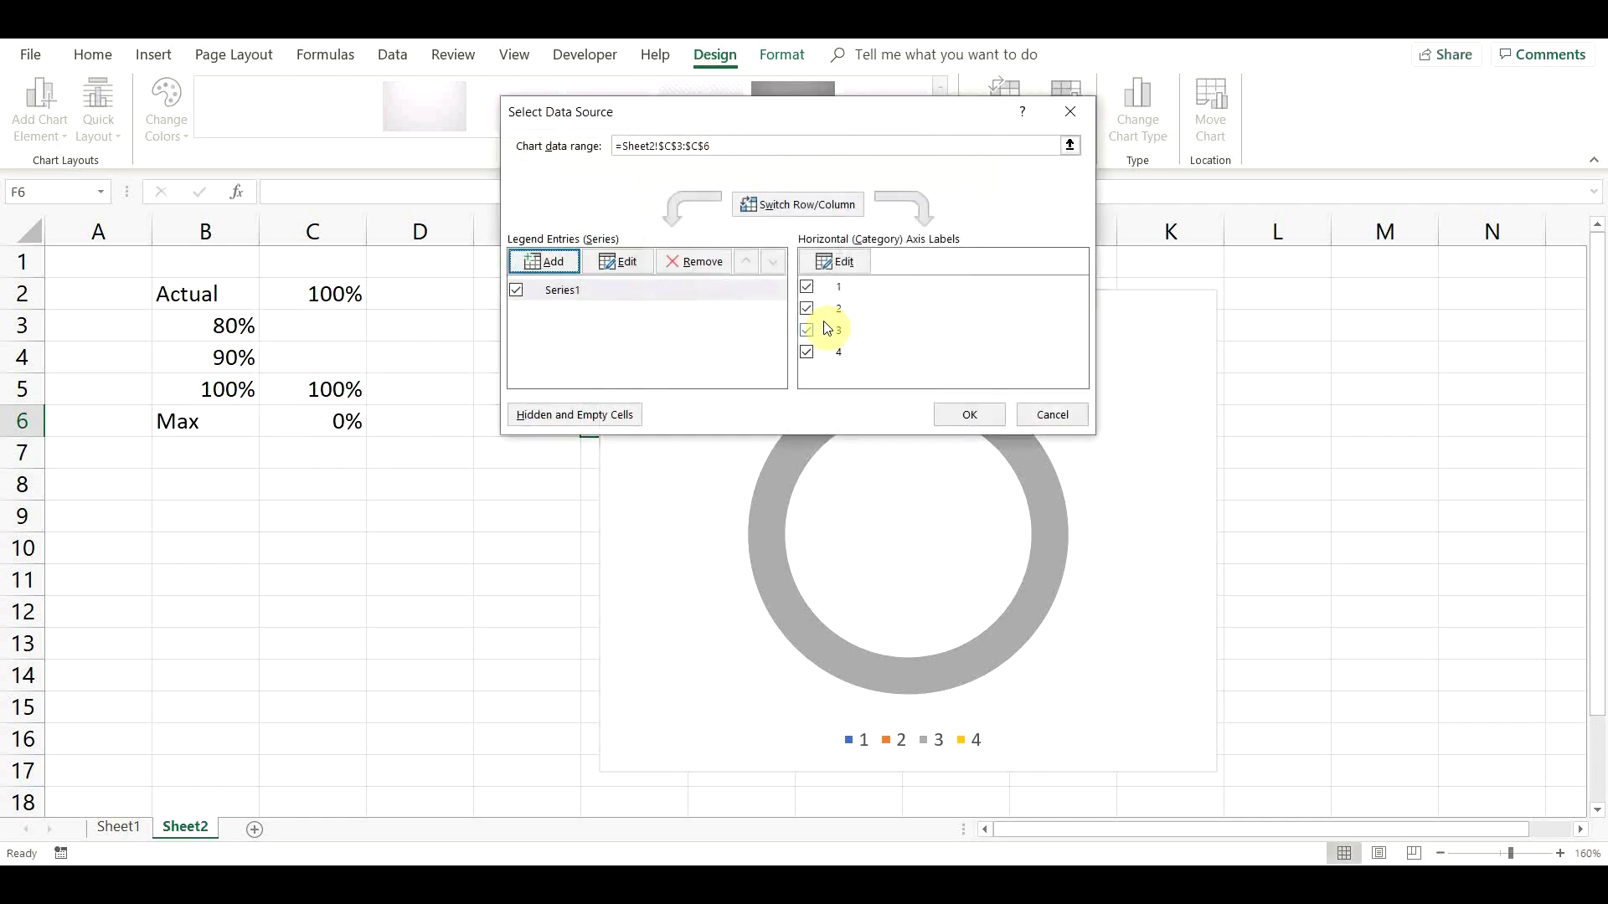
click(967, 414)
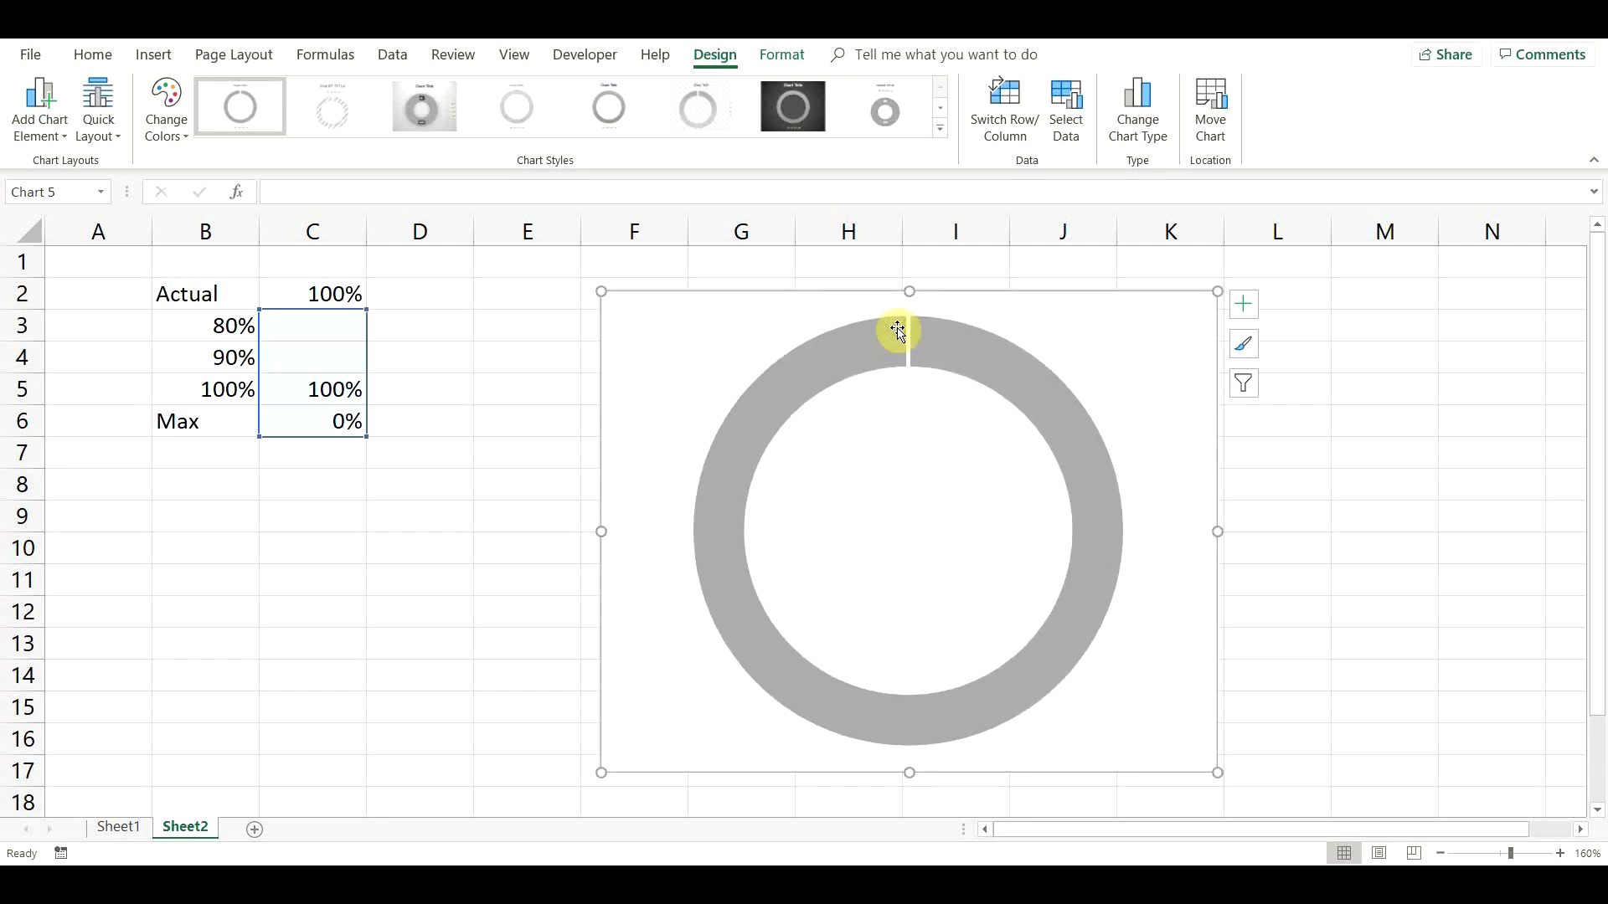
mouse_move(906, 328)
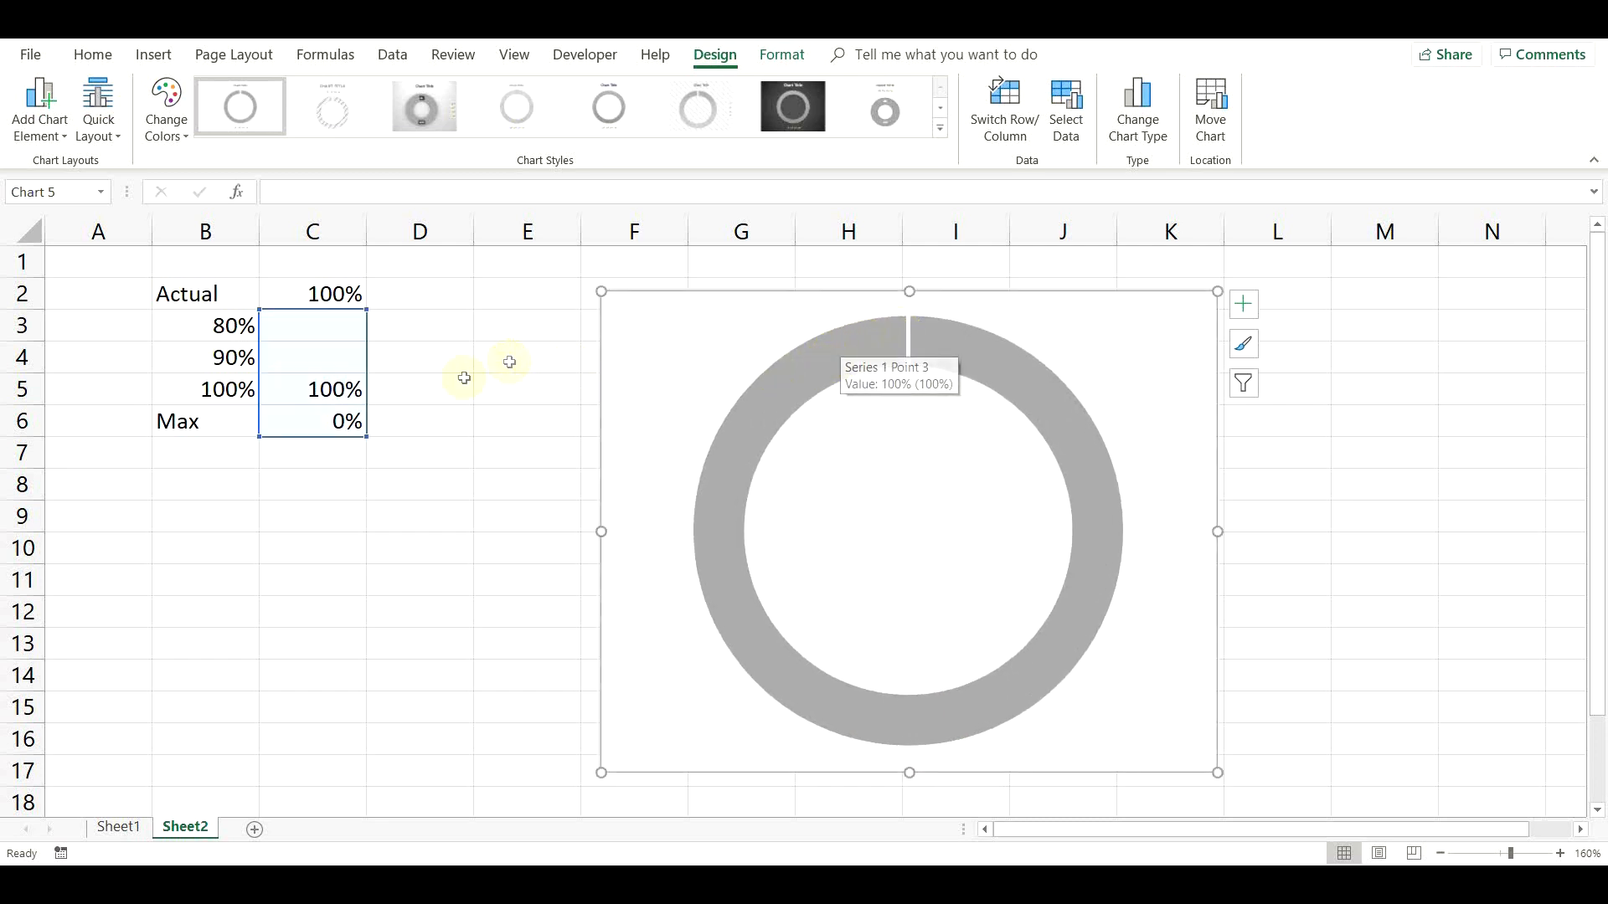
Enter a new Actual percentage in C2 and select the doughnut series for formatting
click(313, 294)
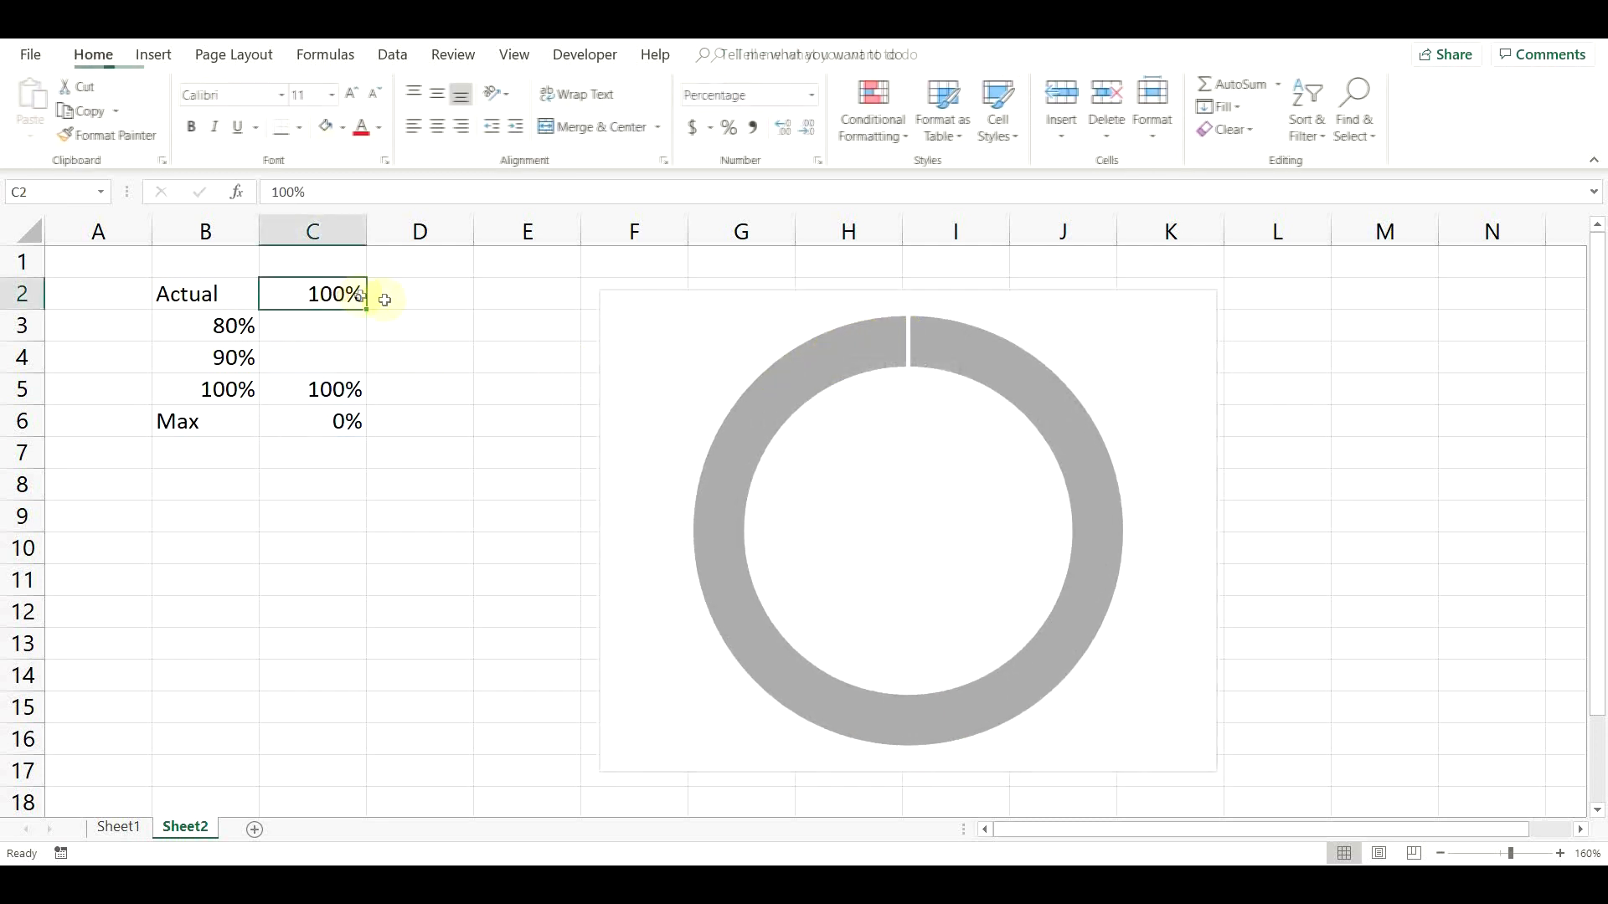
text(95%)
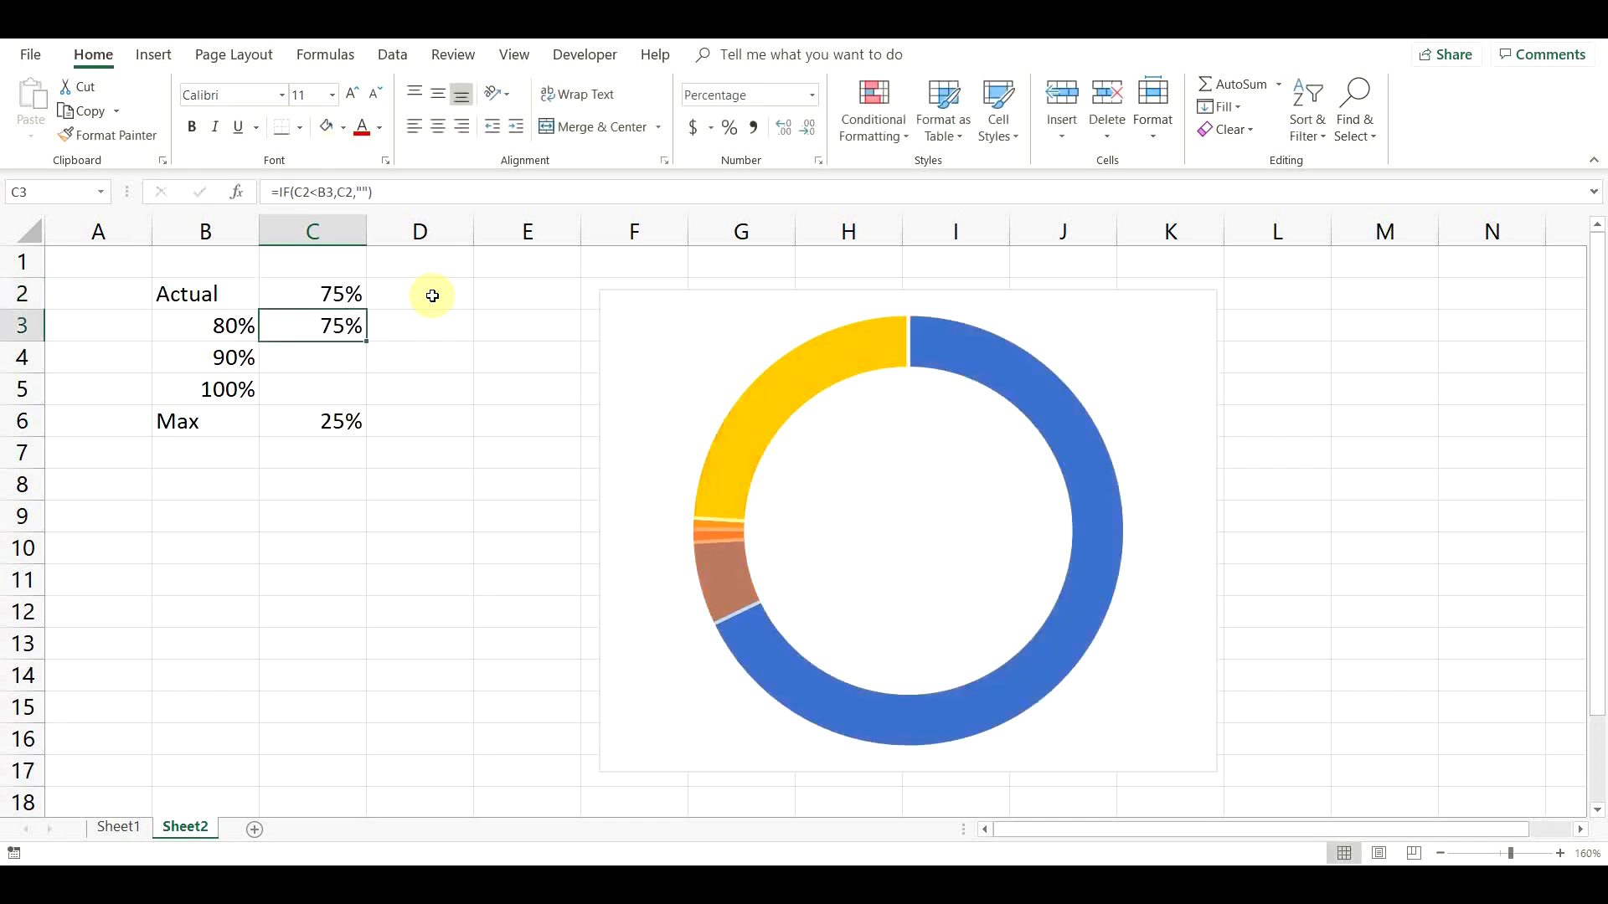
click(313, 295)
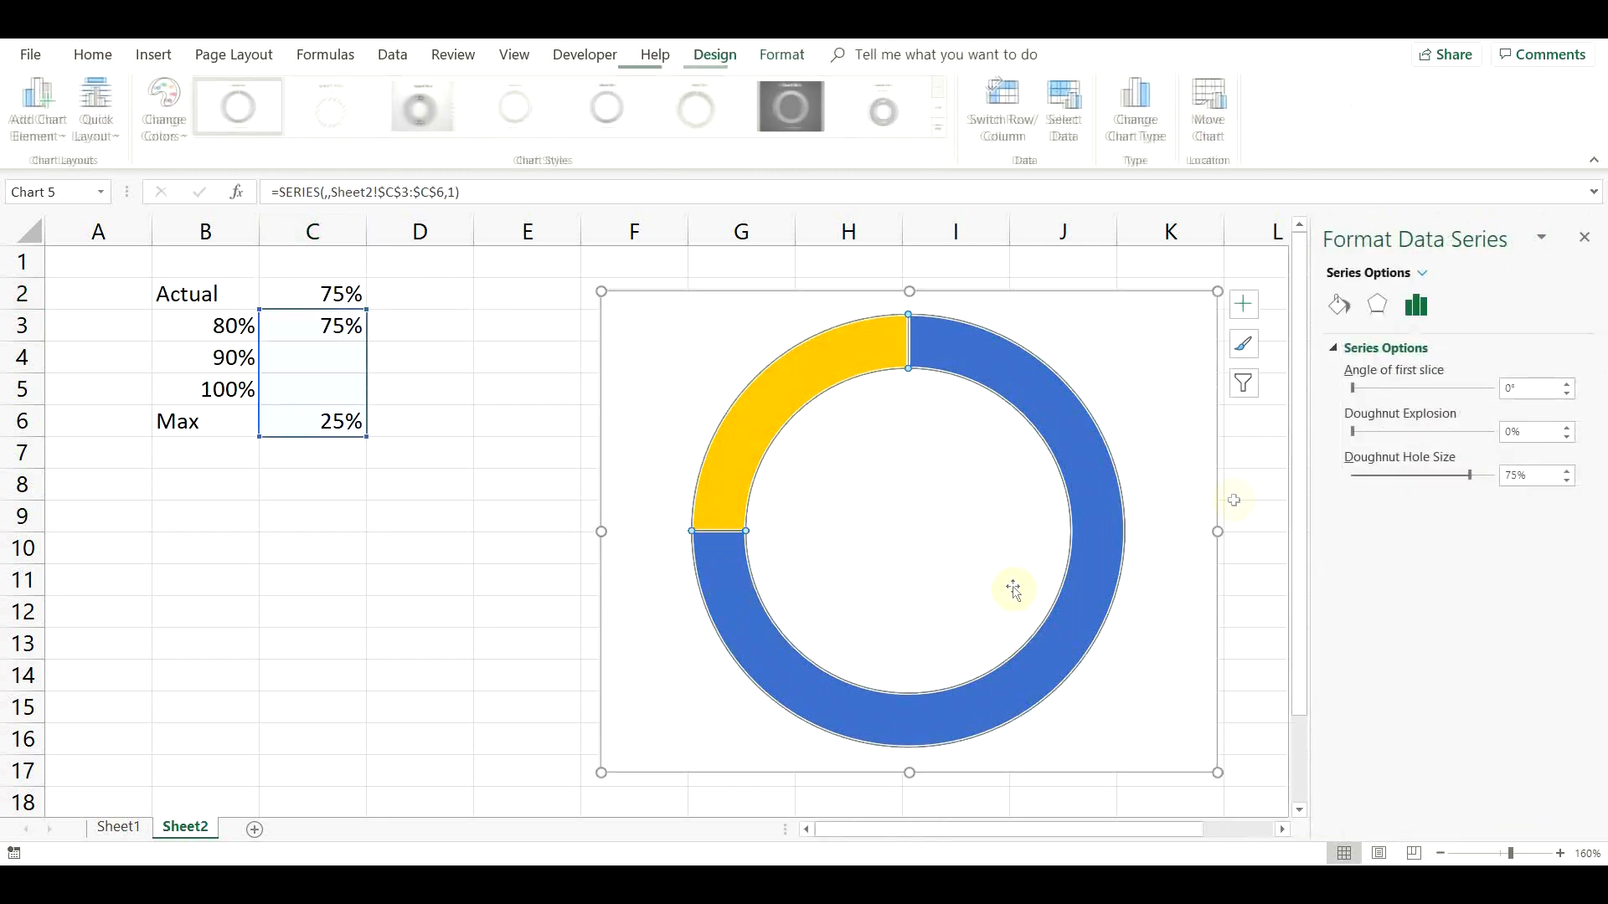
Give the large result slice a solid red fill in Format Data Point
click(1338, 305)
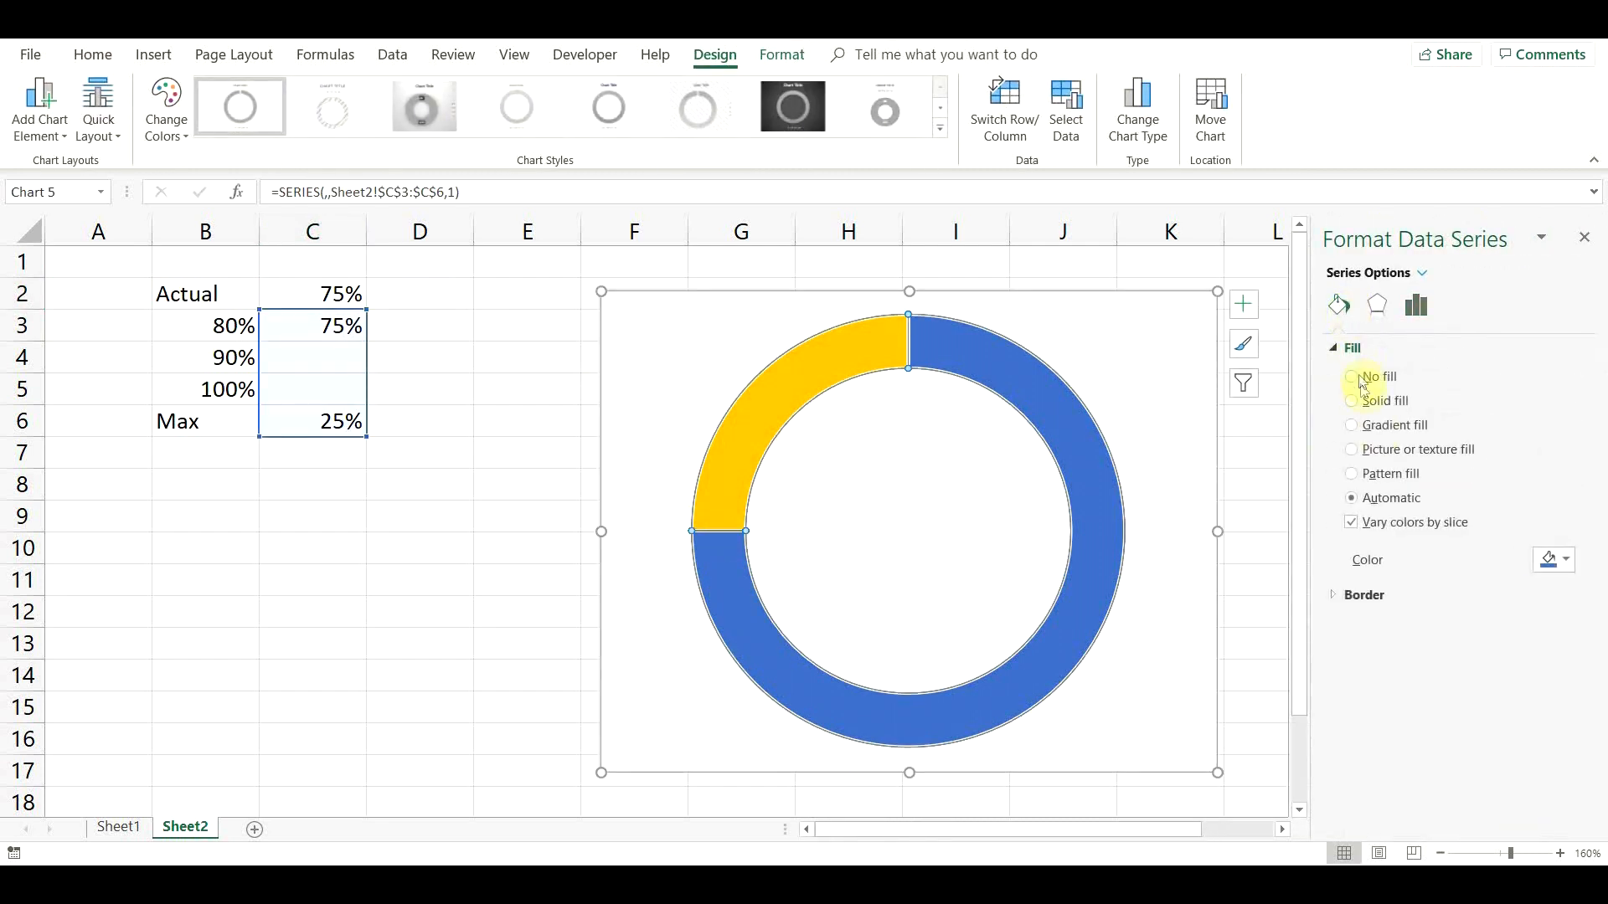
click(737, 588)
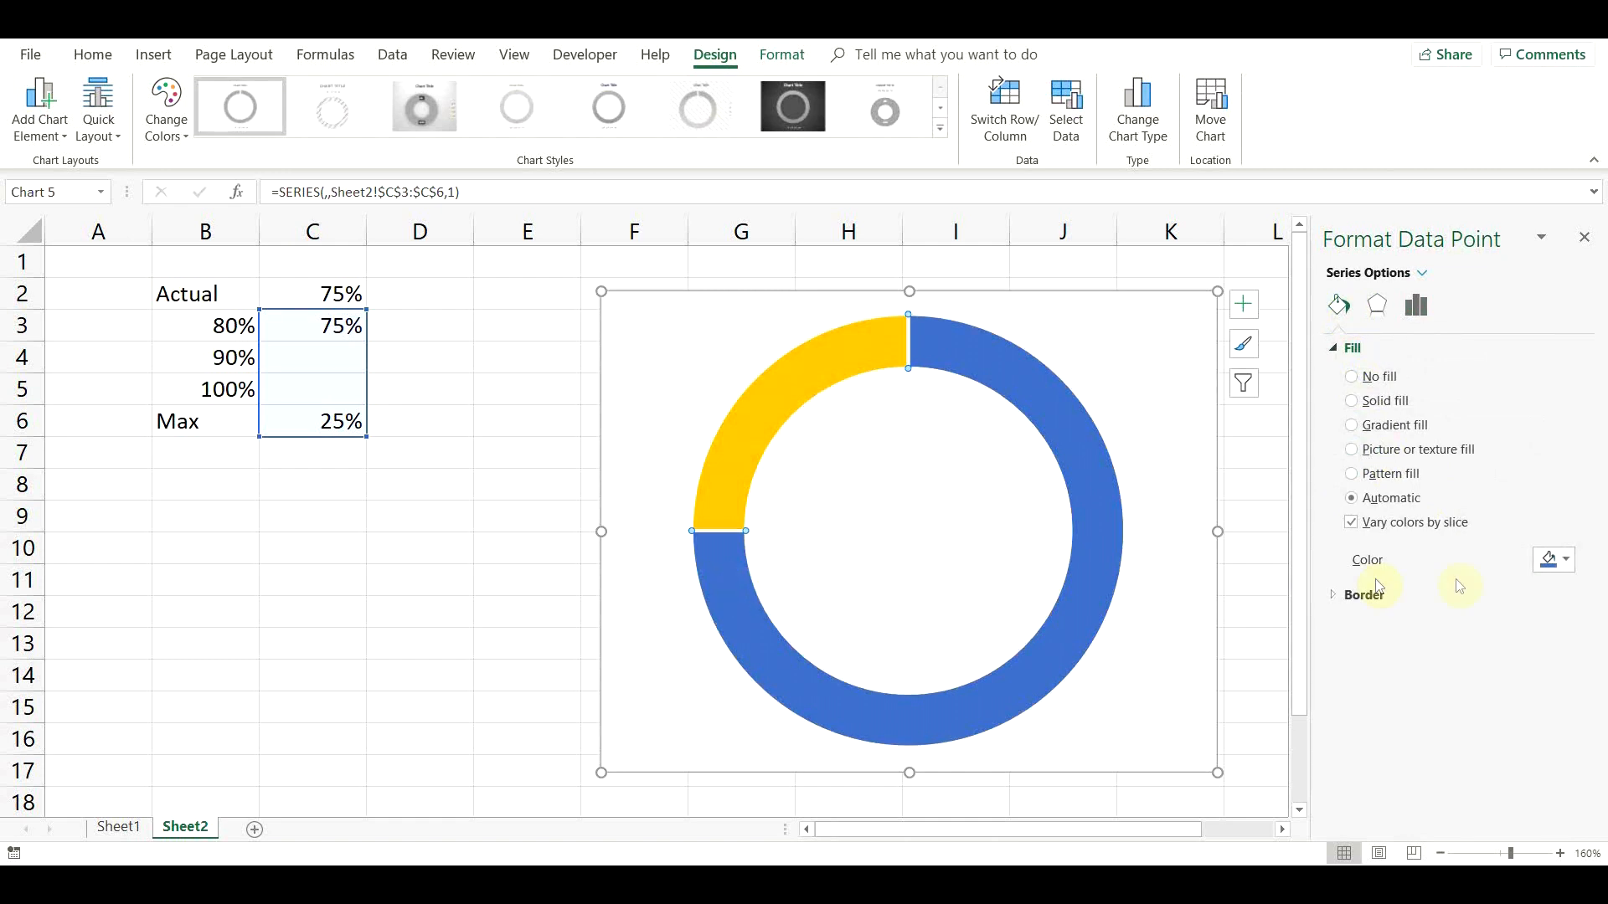
click(1556, 560)
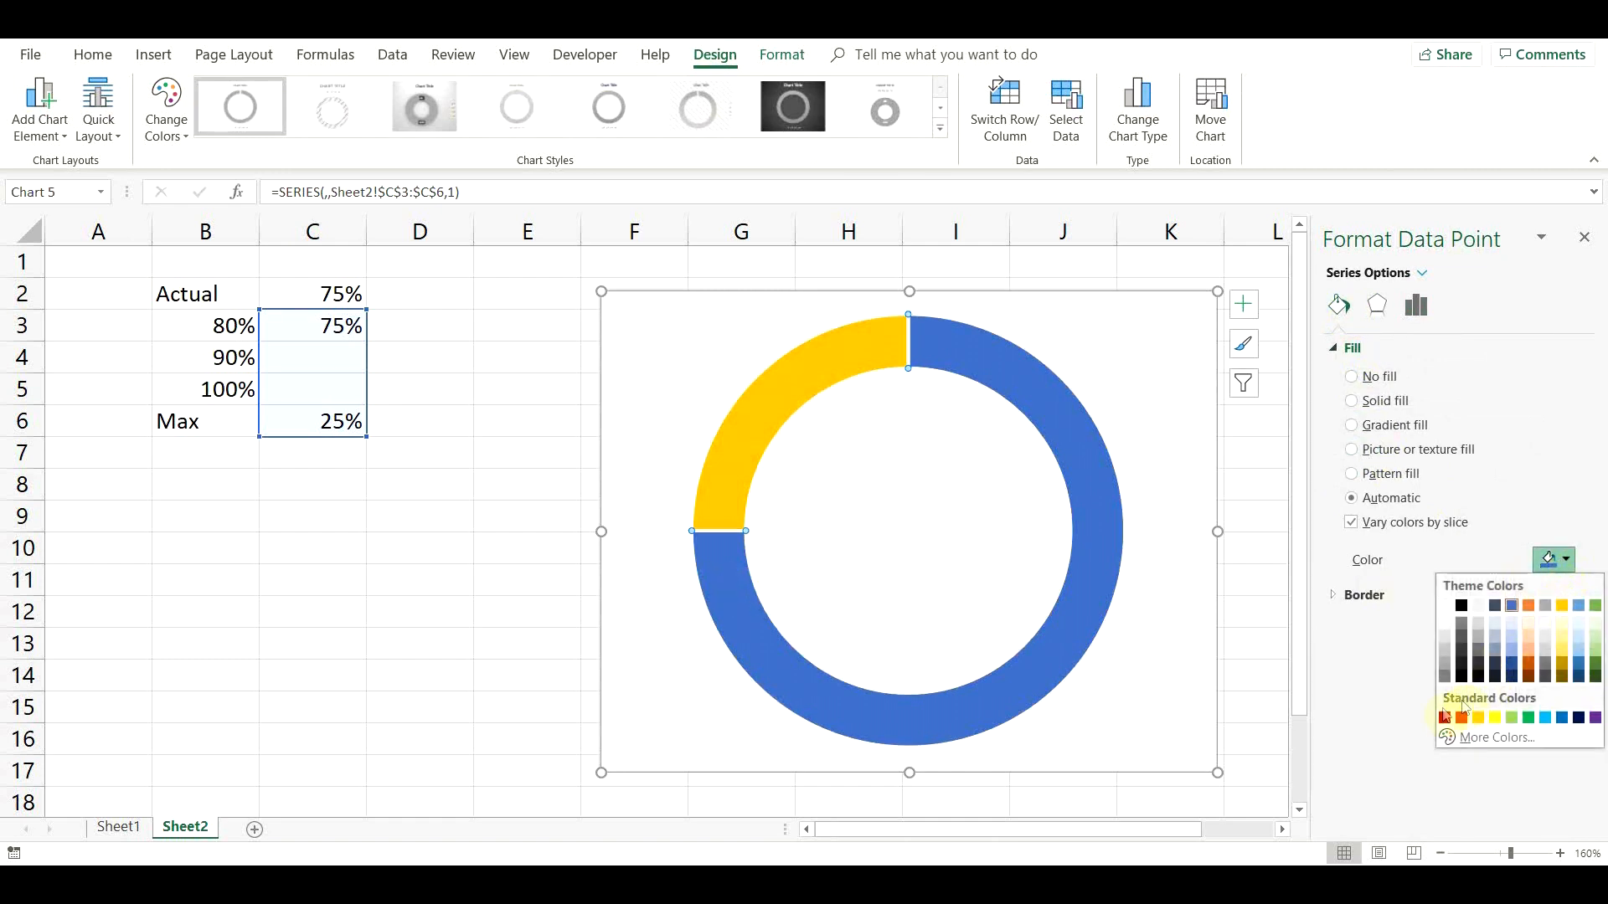
click(1445, 717)
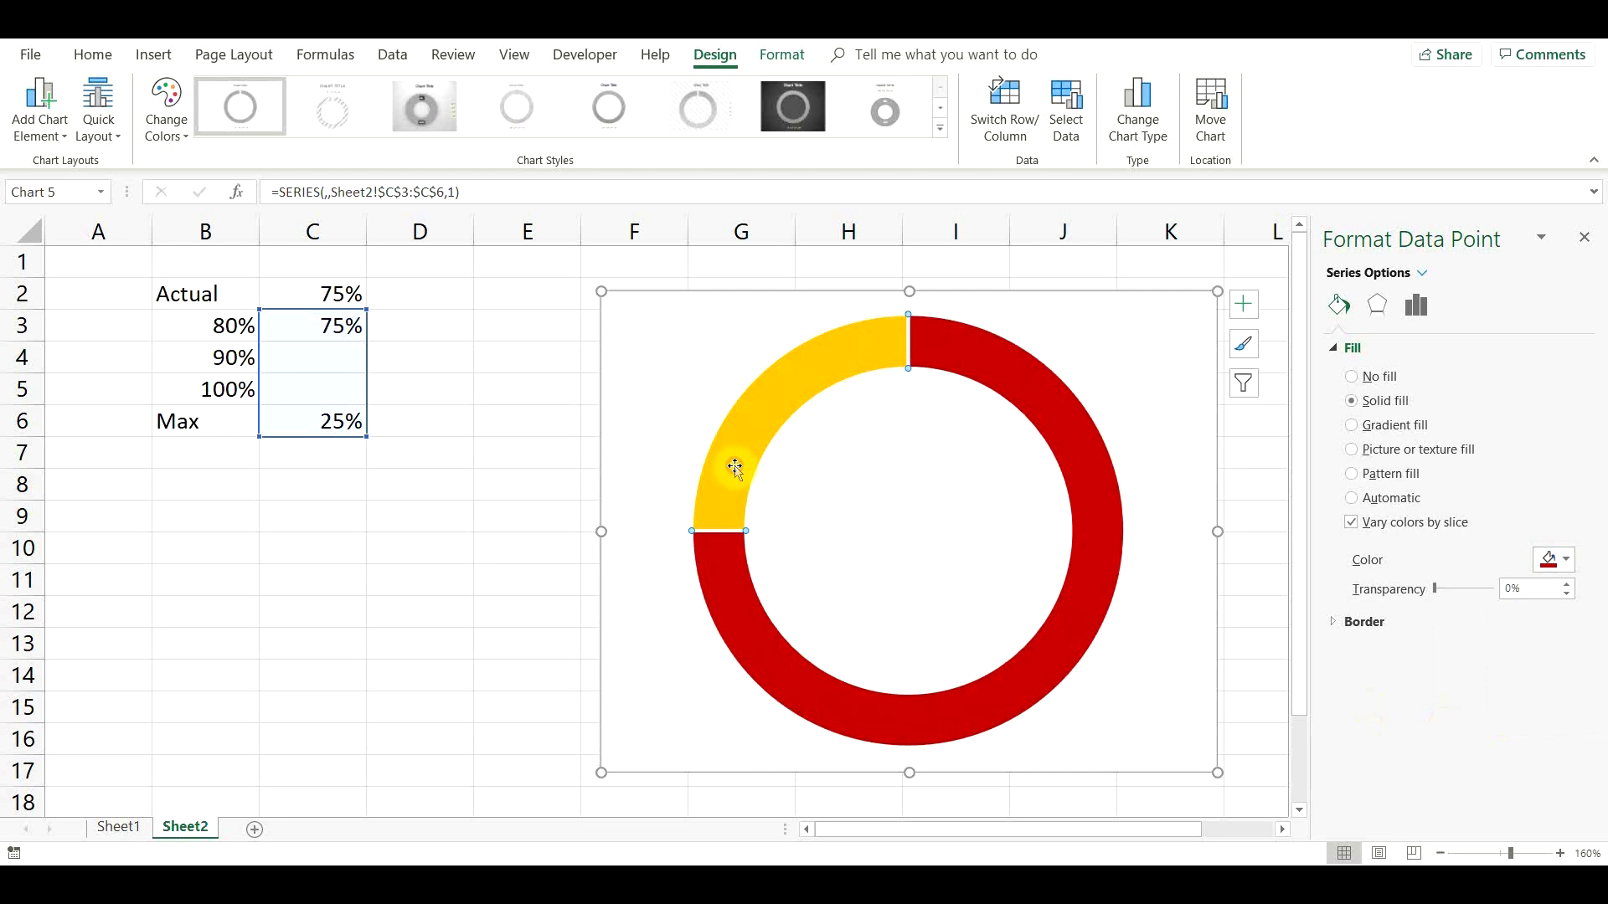
Select the remainder slice, then return to the Actual cell for a new test value
click(1565, 559)
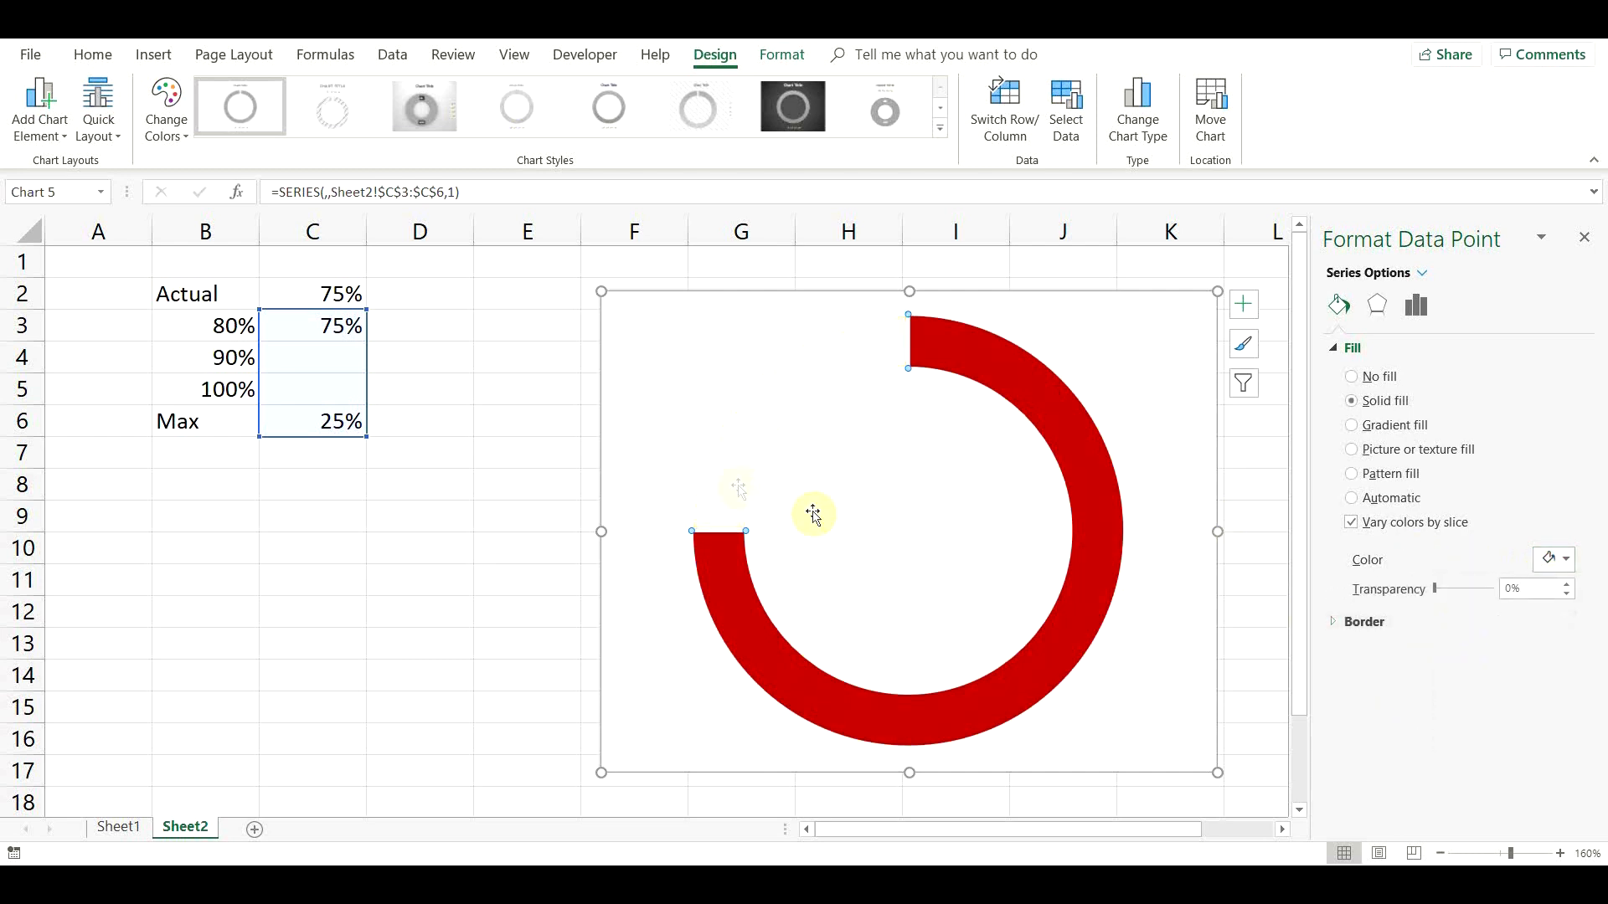
click(312, 295)
text(85)
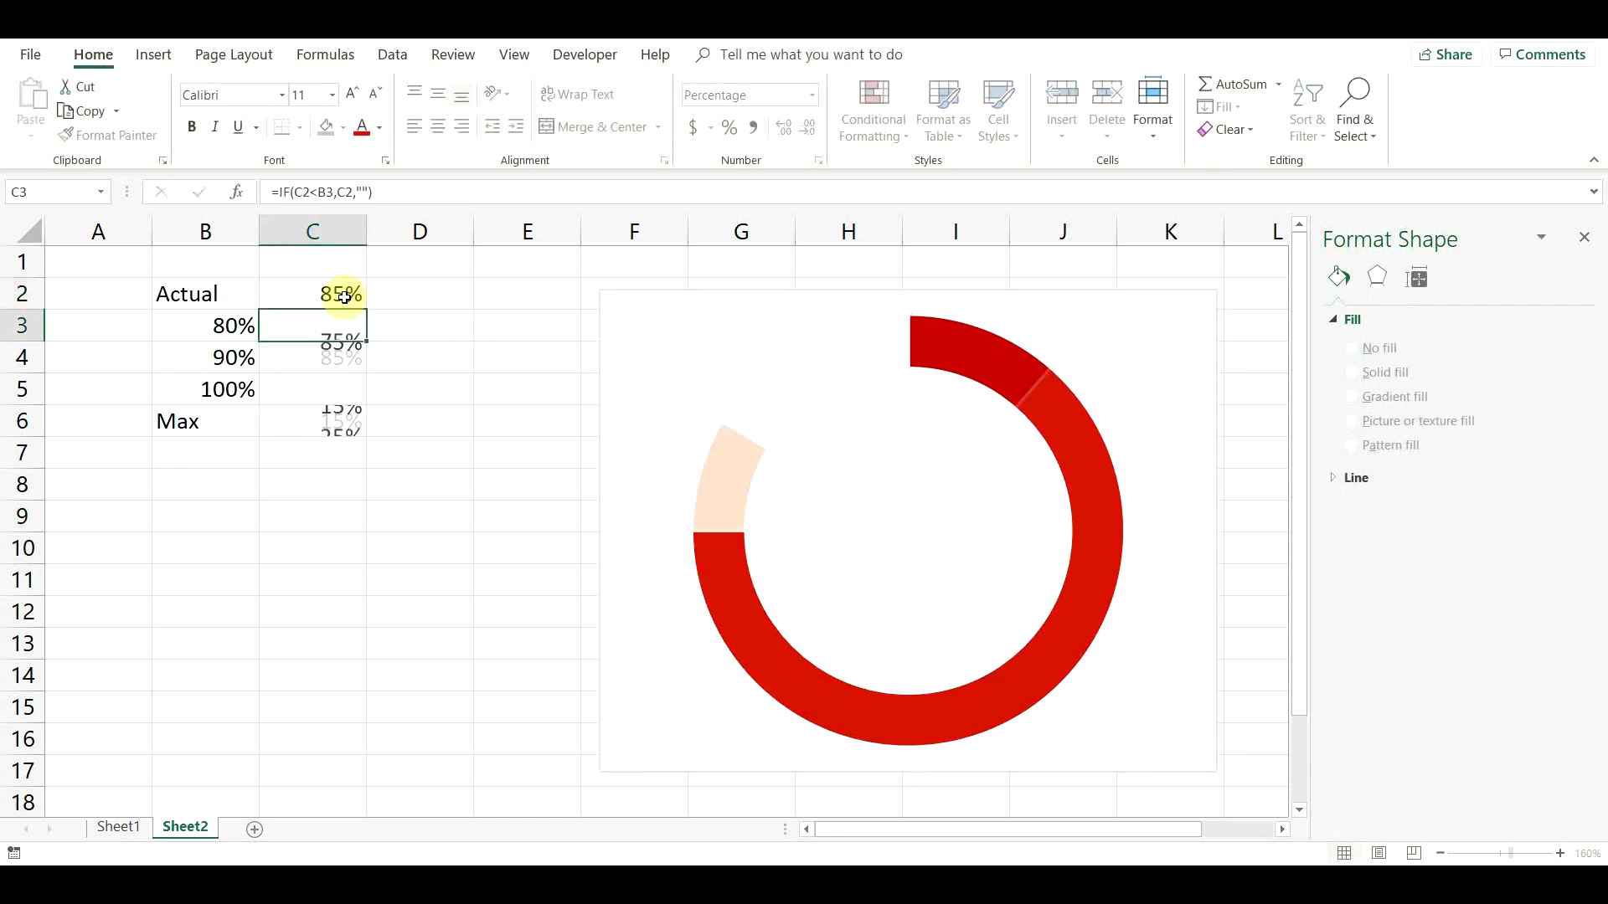
Fill the orange 80–90% result slice solid yellow, then reselect the Actual cell
click(732, 474)
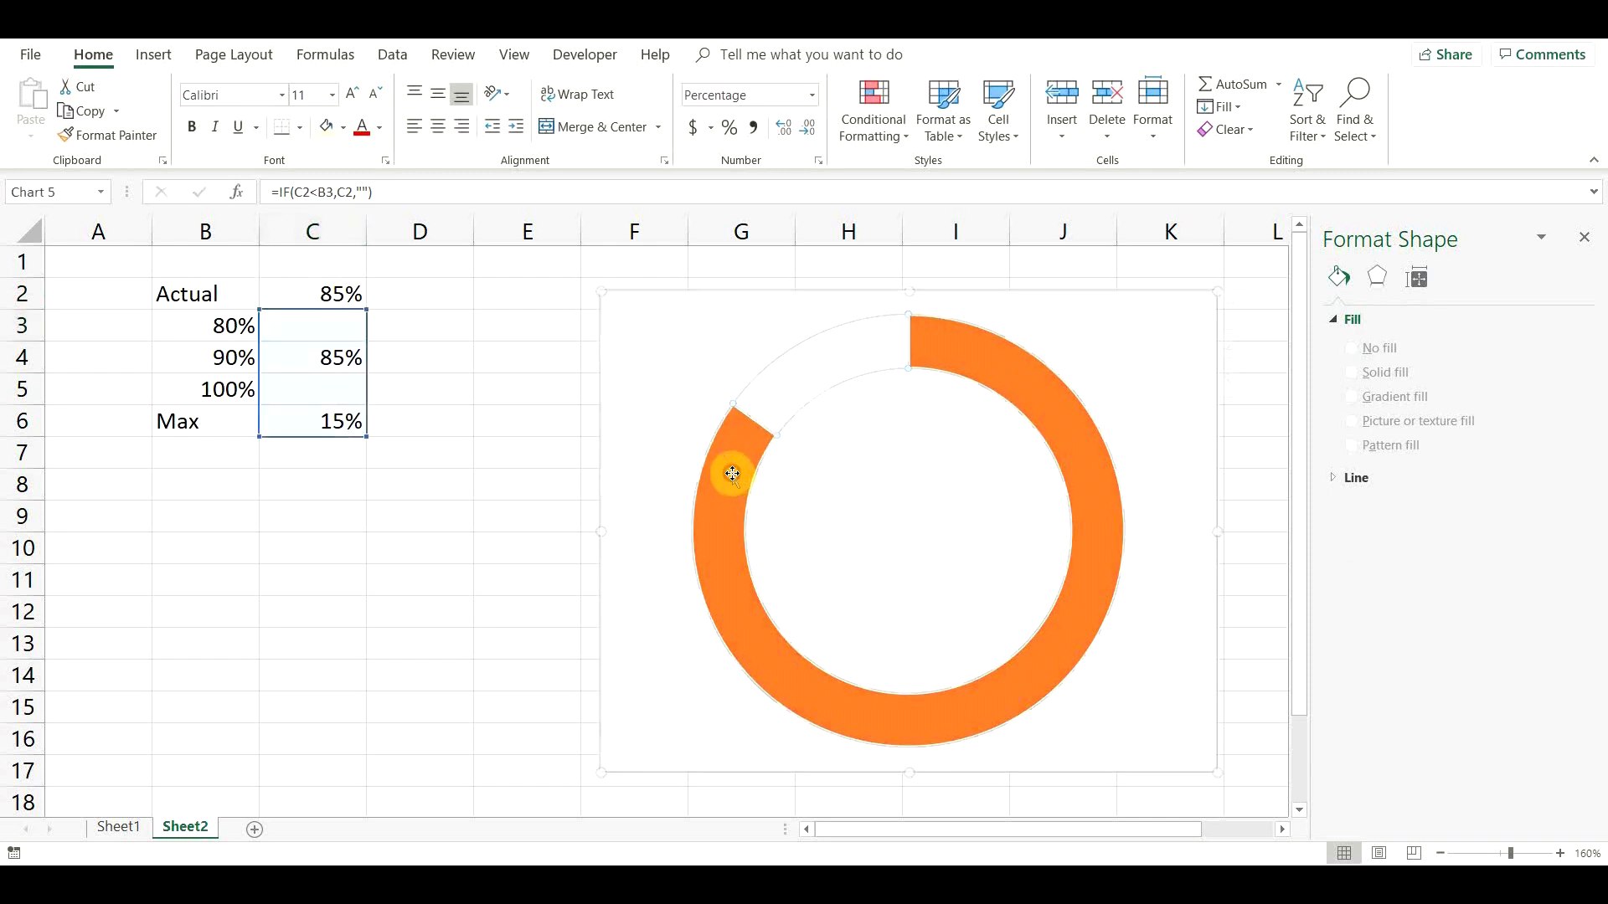
click(730, 473)
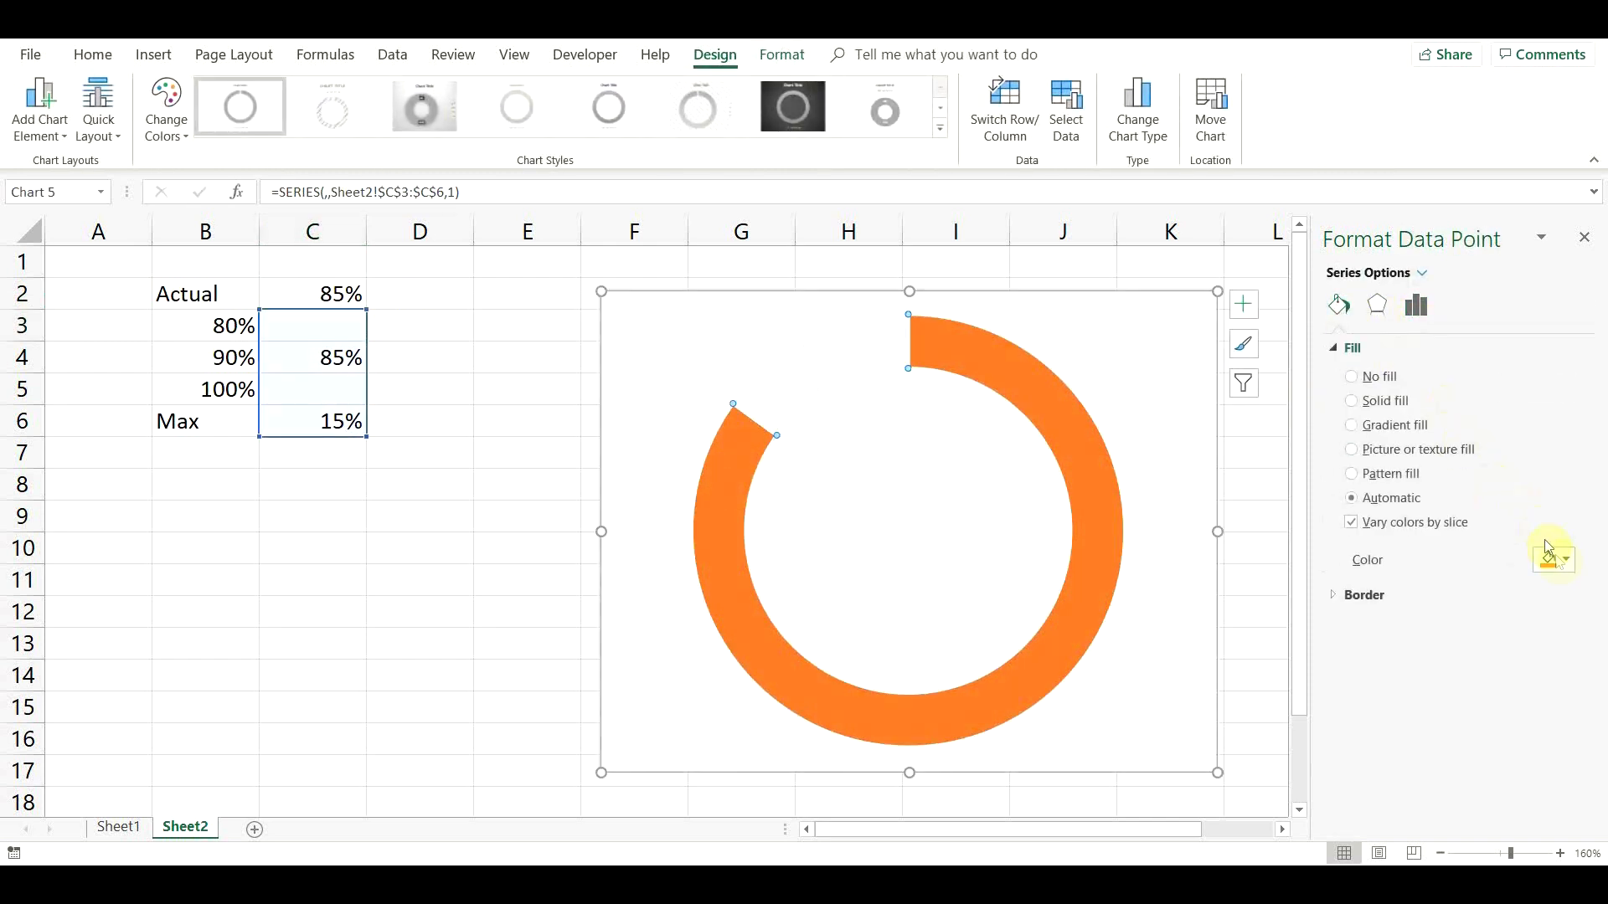
click(1555, 560)
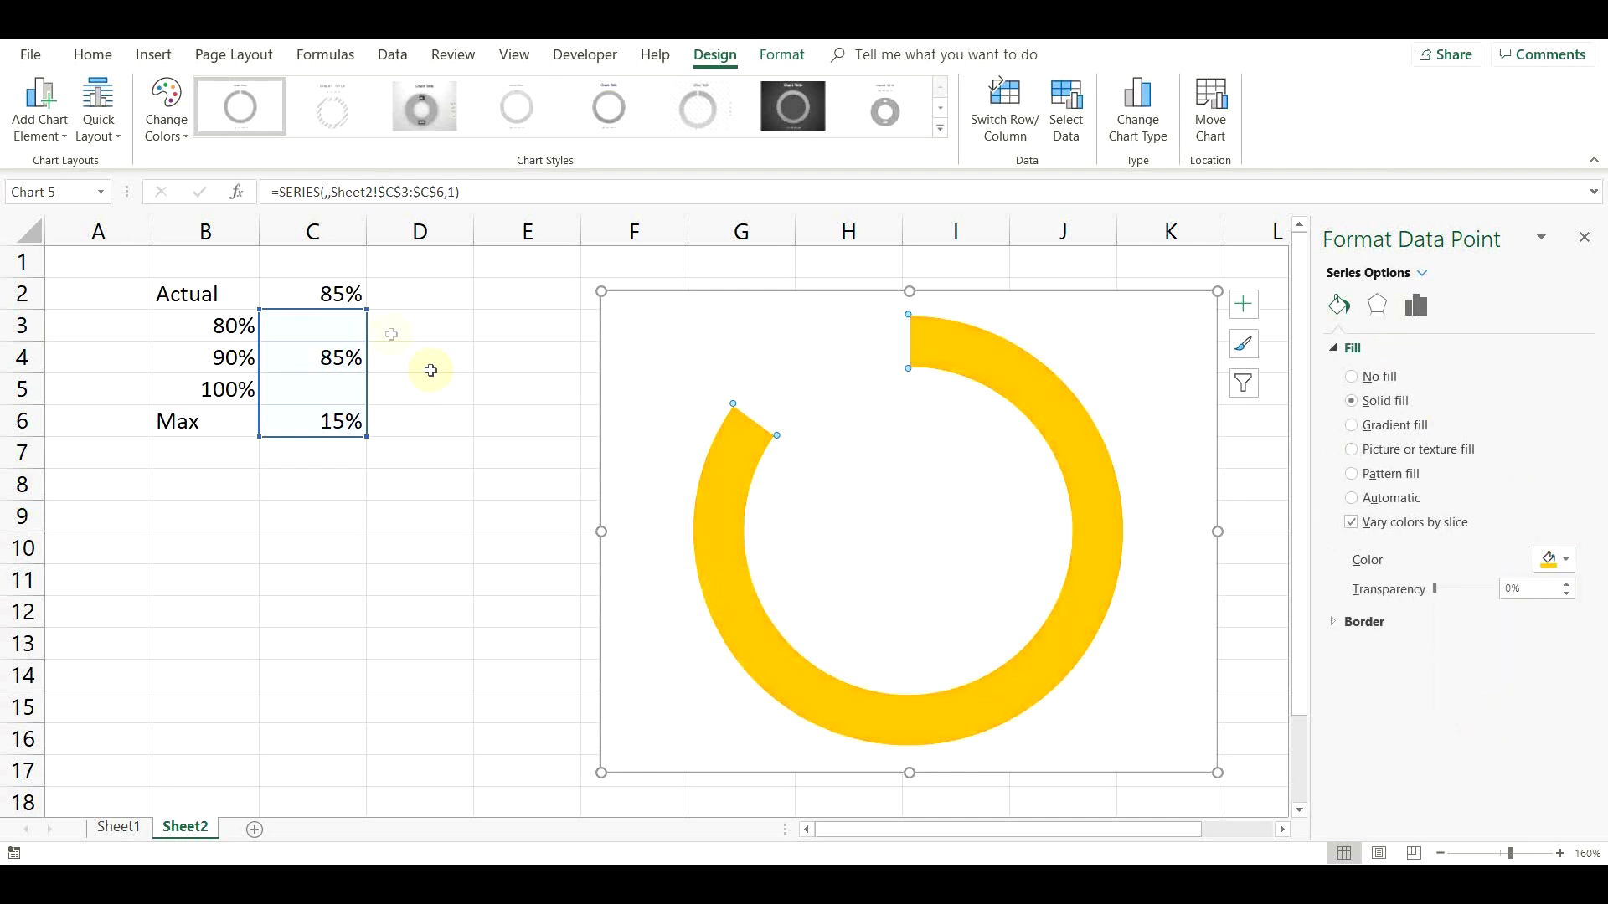
click(313, 295)
text(95)
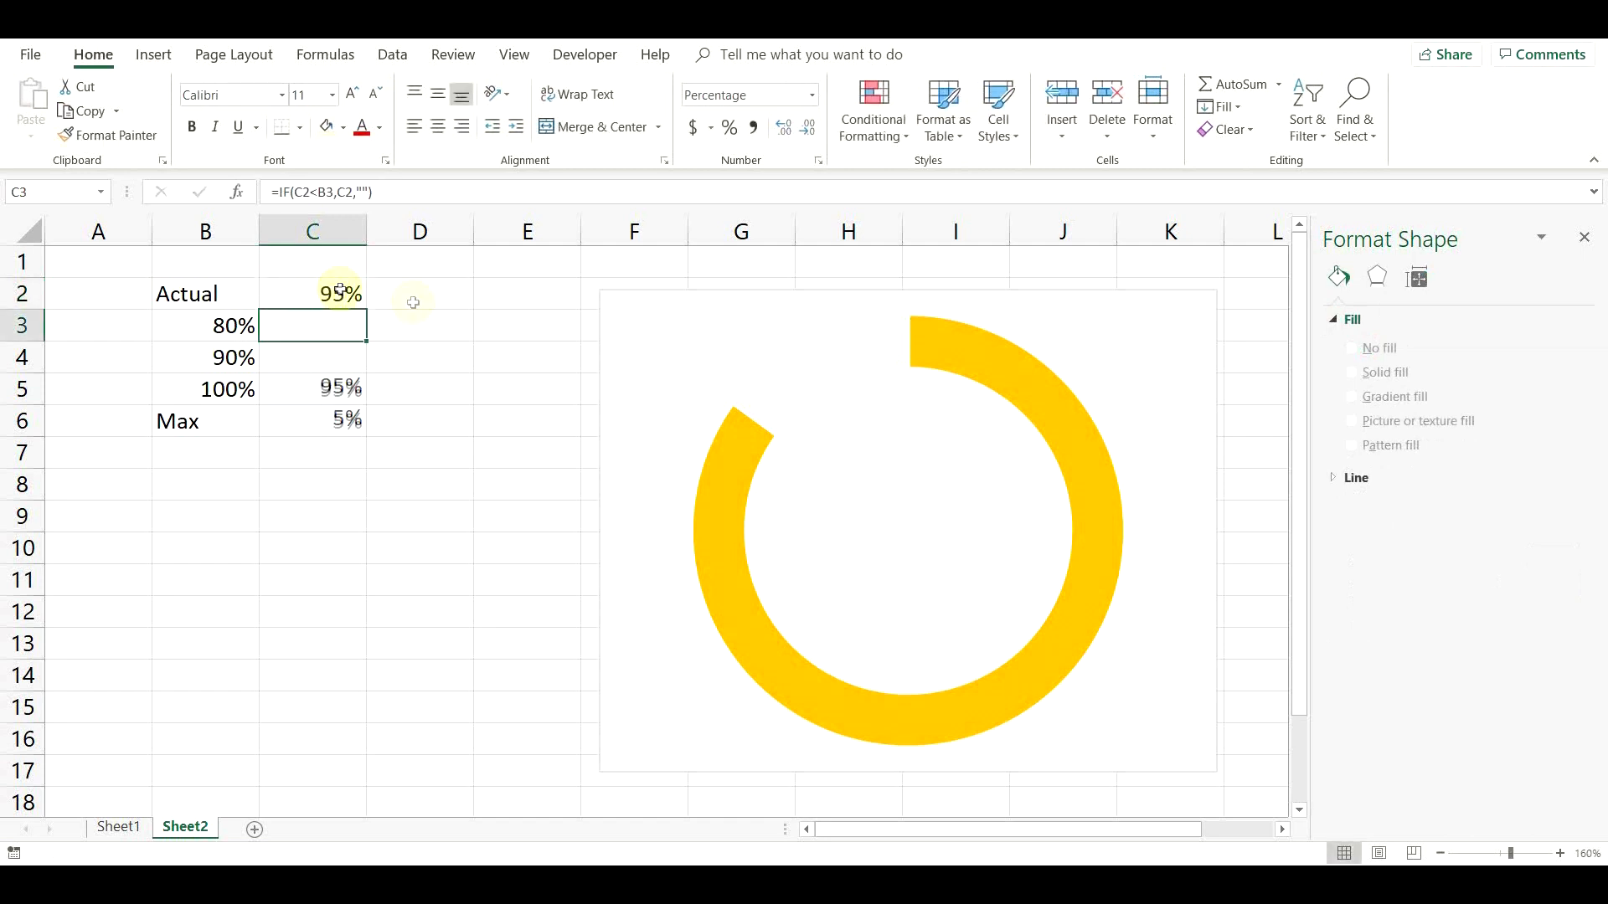
Fill the grey 90%-and-above result slice green, then reselect the Actual cell
click(738, 455)
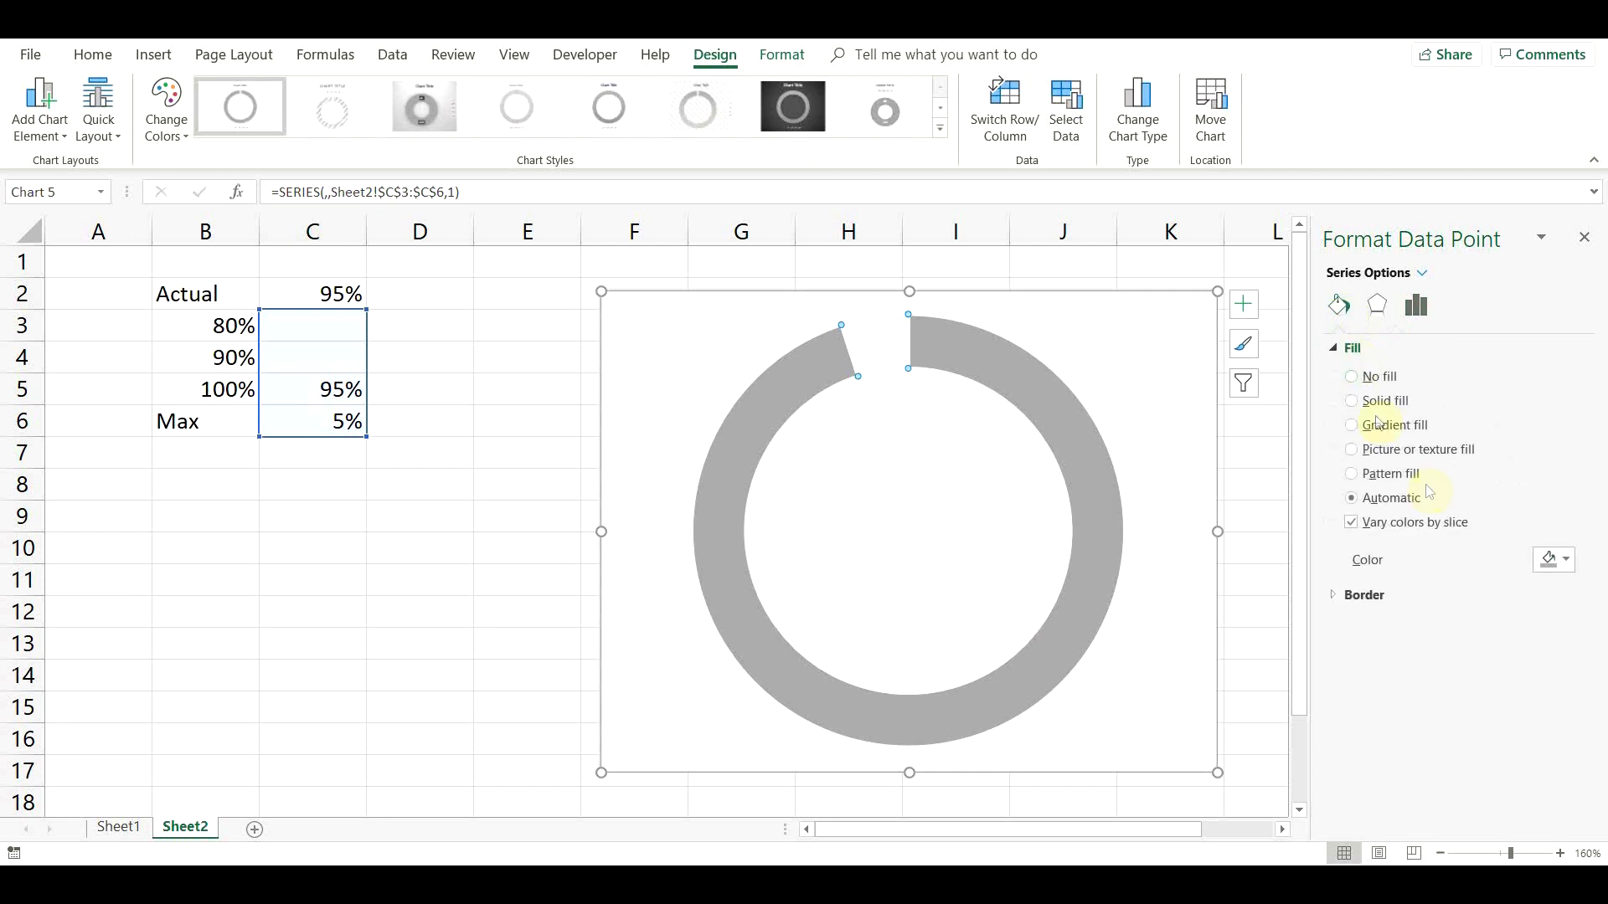
click(1564, 559)
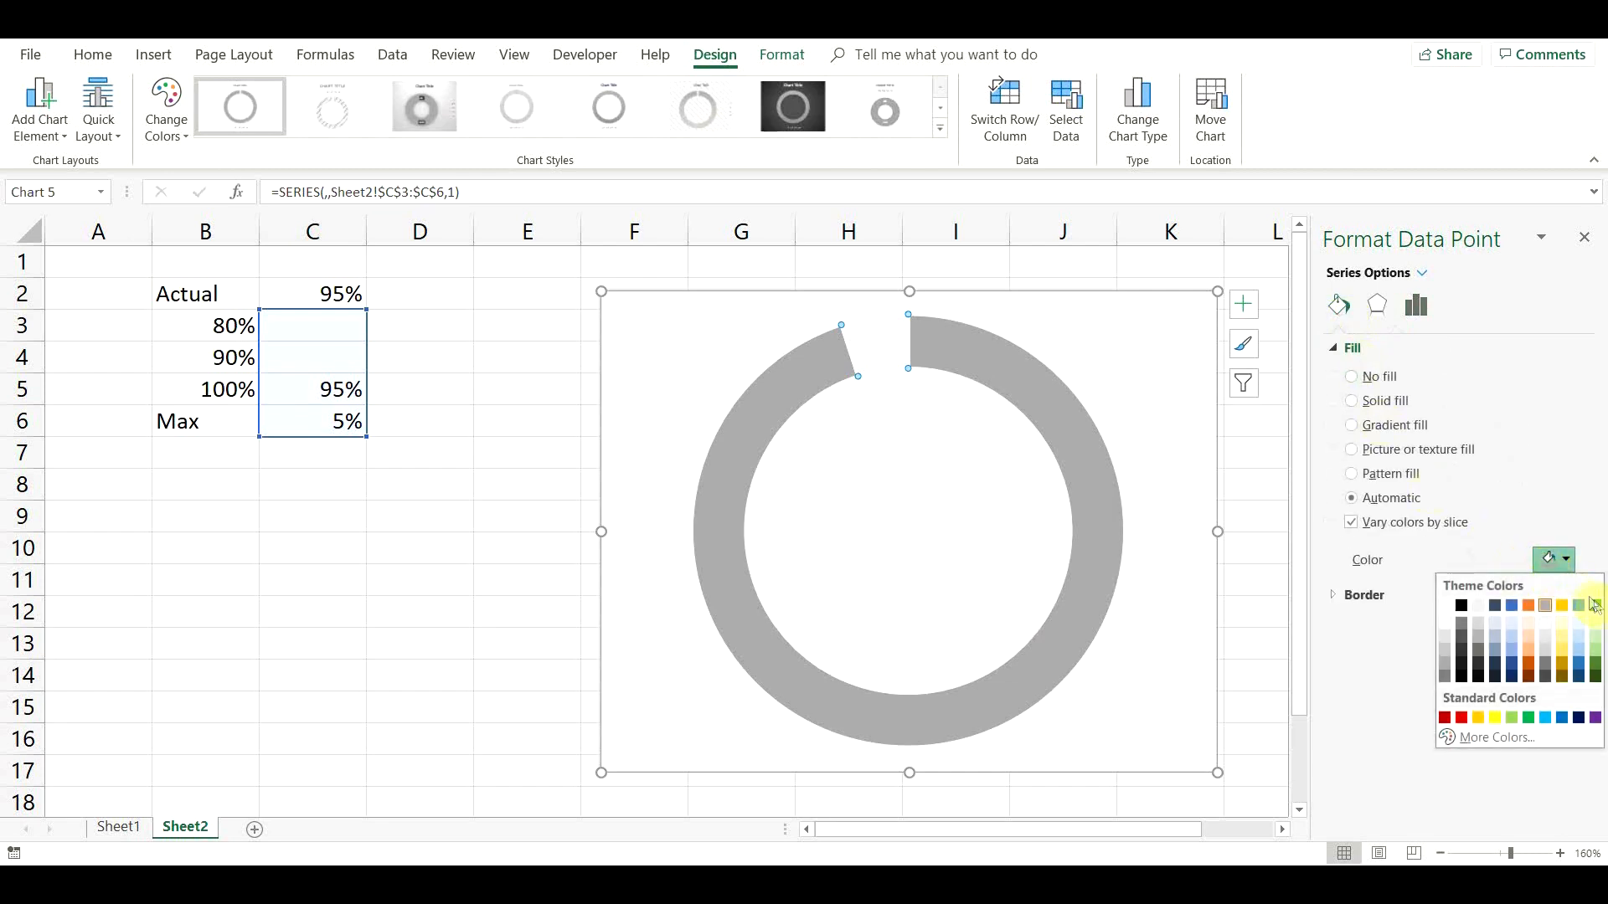
click(1532, 643)
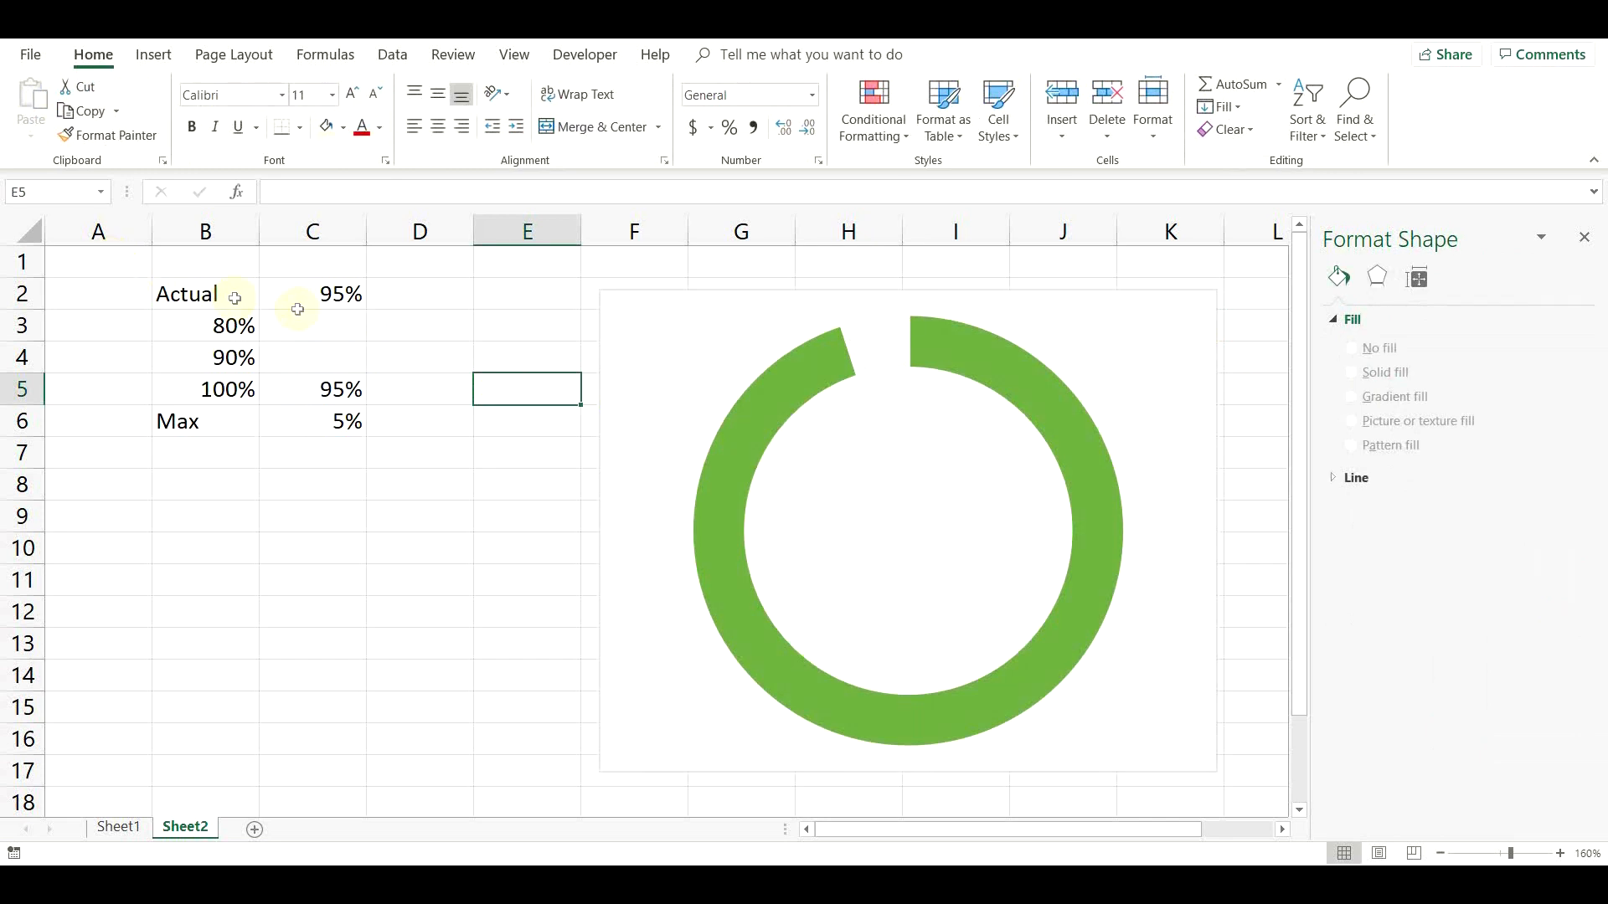
click(311, 295)
text(85)
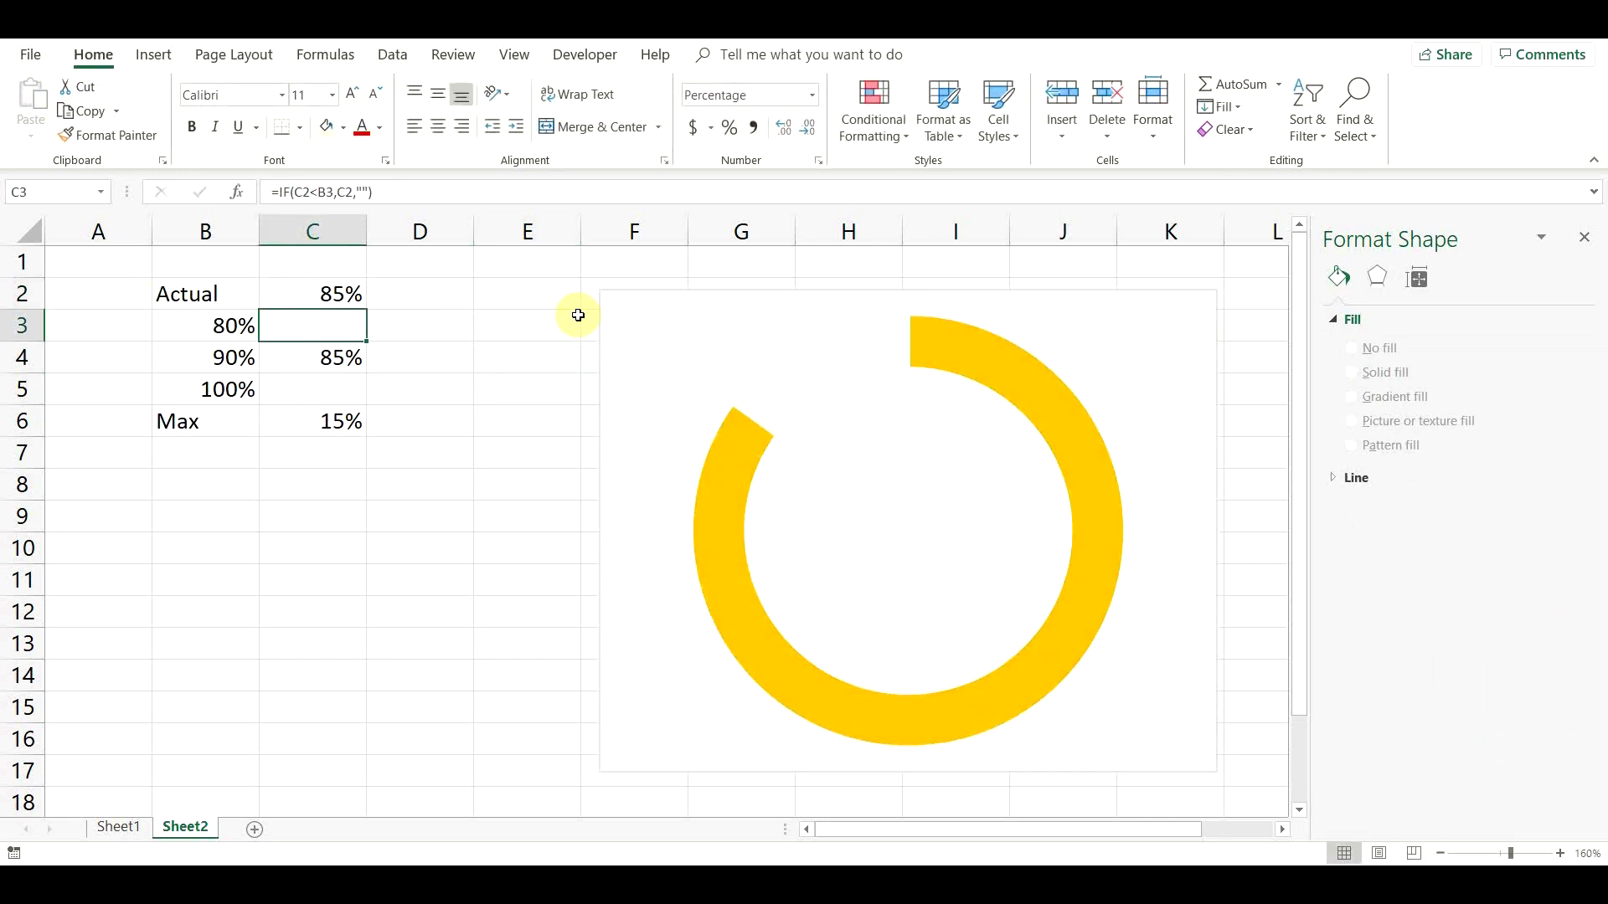
Set Actual to 100% for a full green ring and close the Format Shape pane
click(312, 294)
text(79)
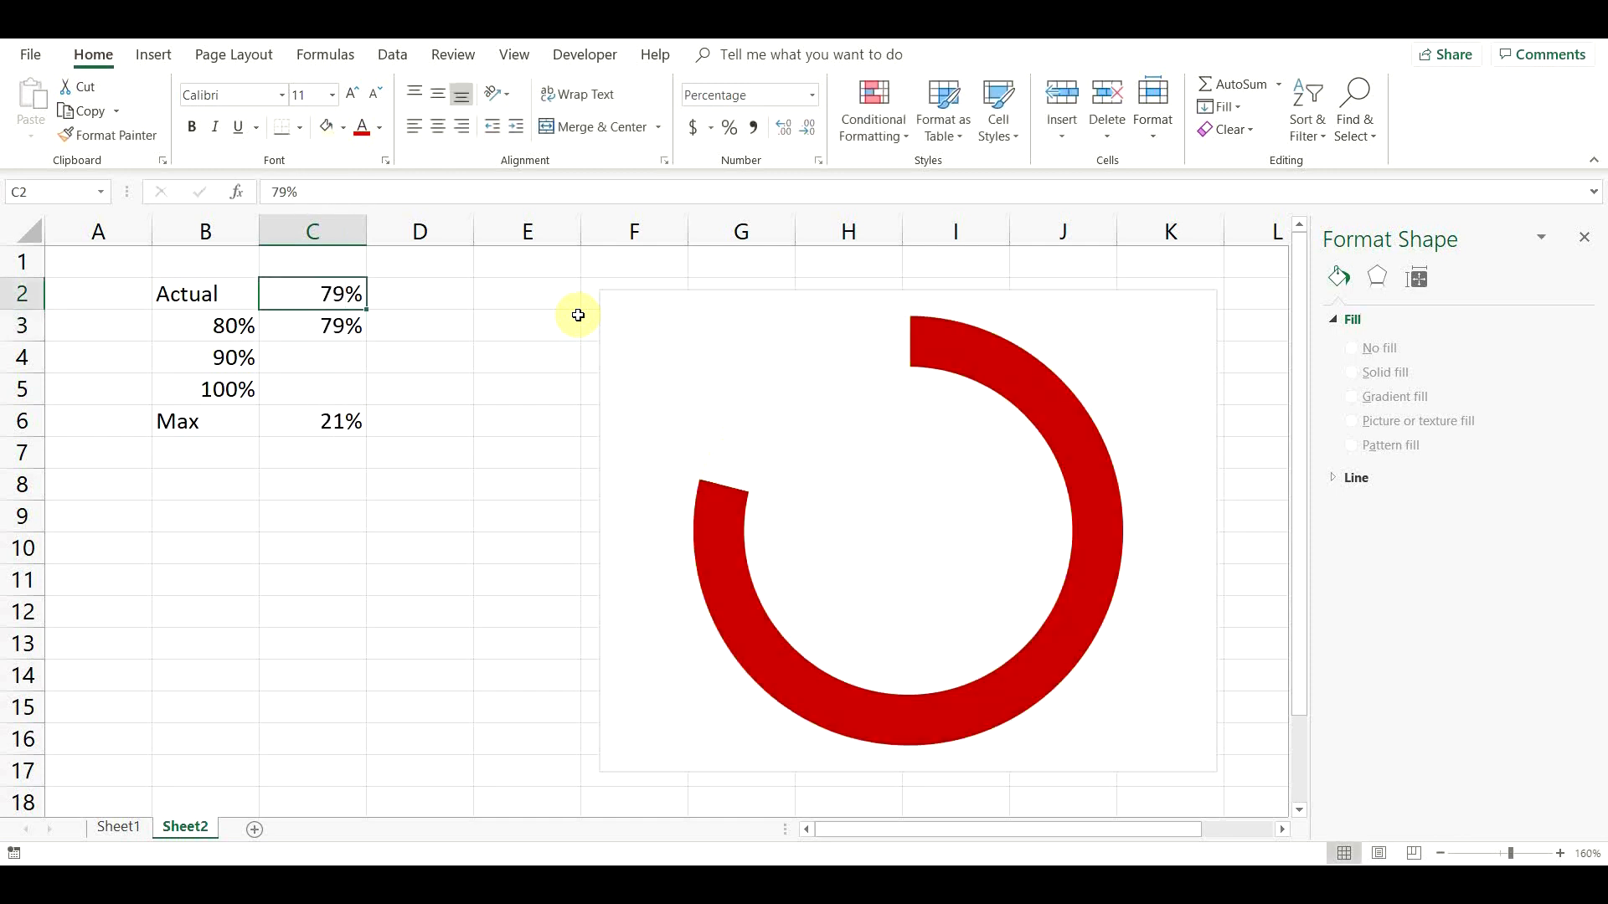
text(100%)
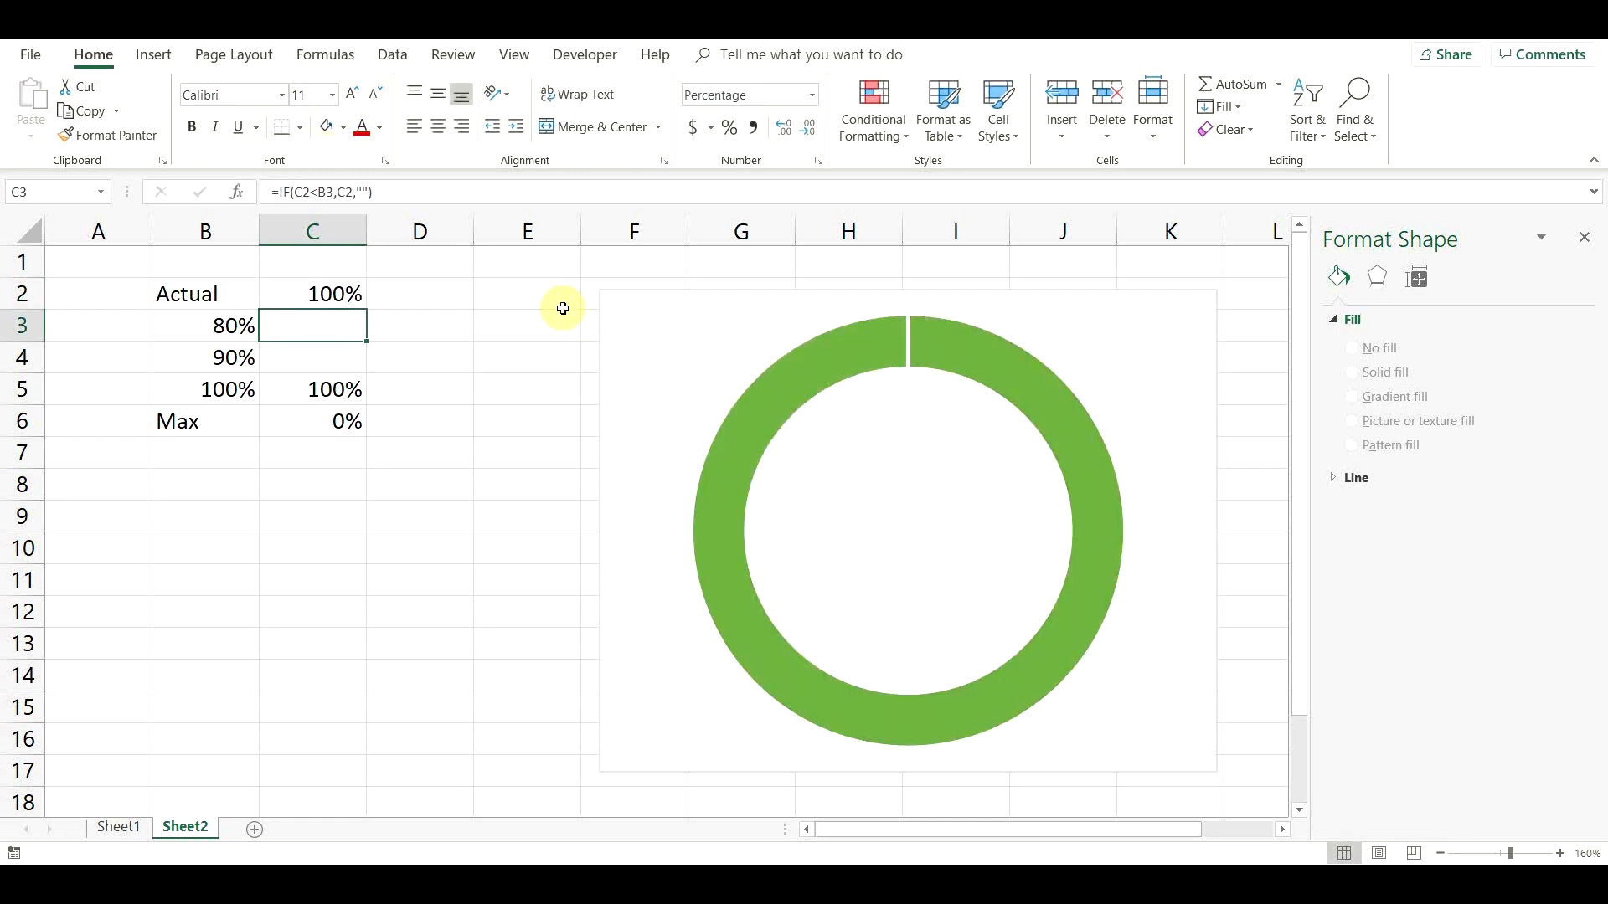
mouse_move(1586, 243)
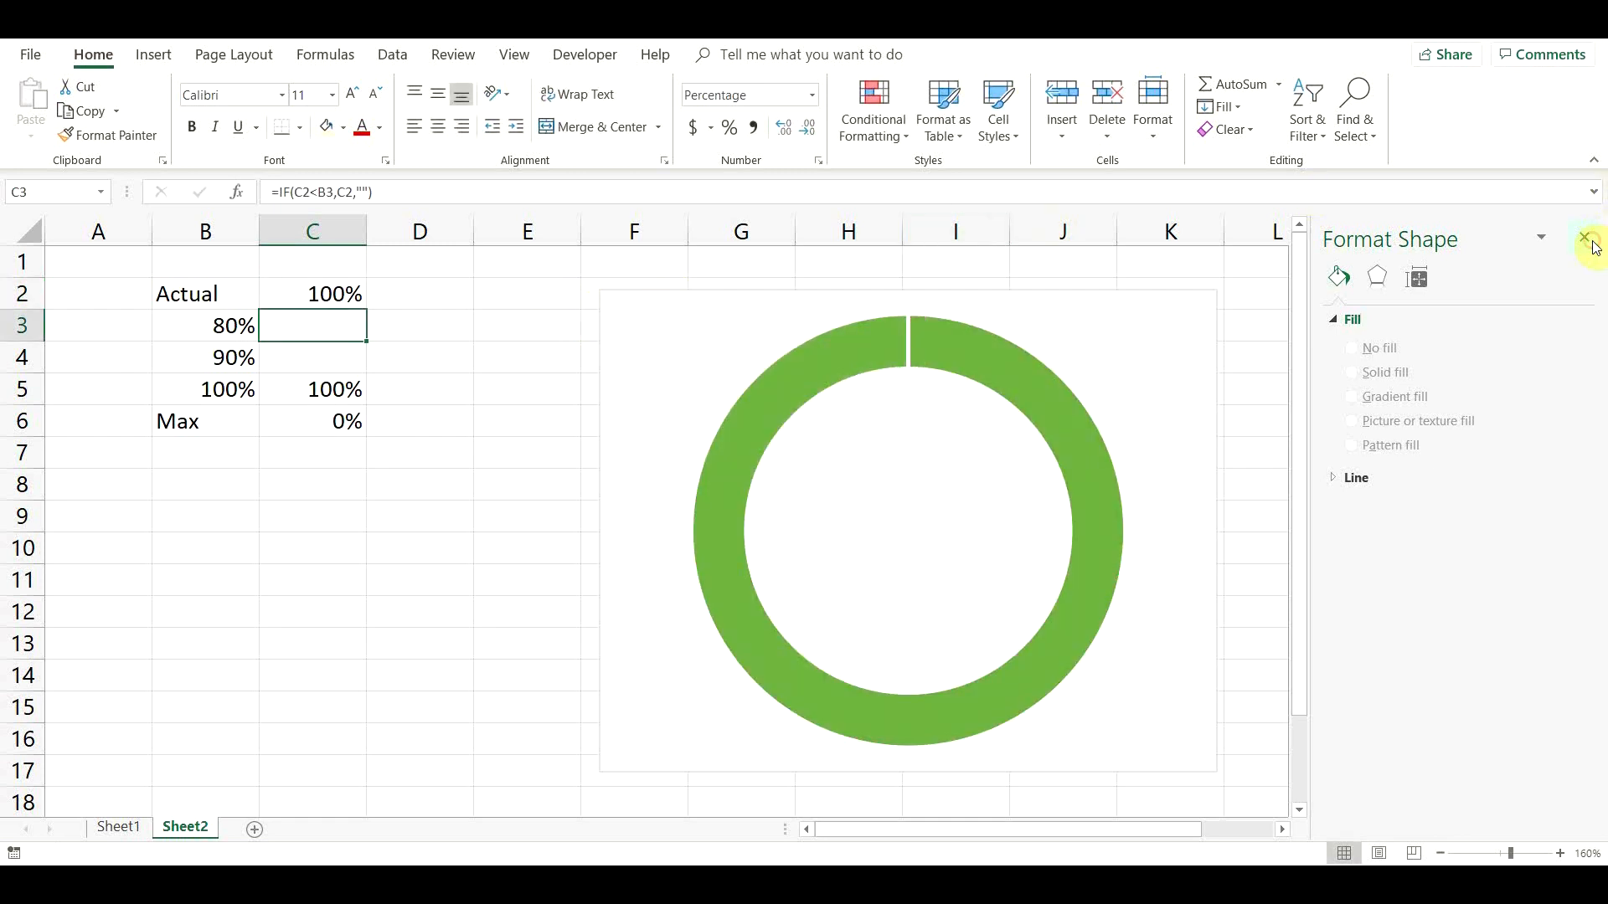
click(1585, 240)
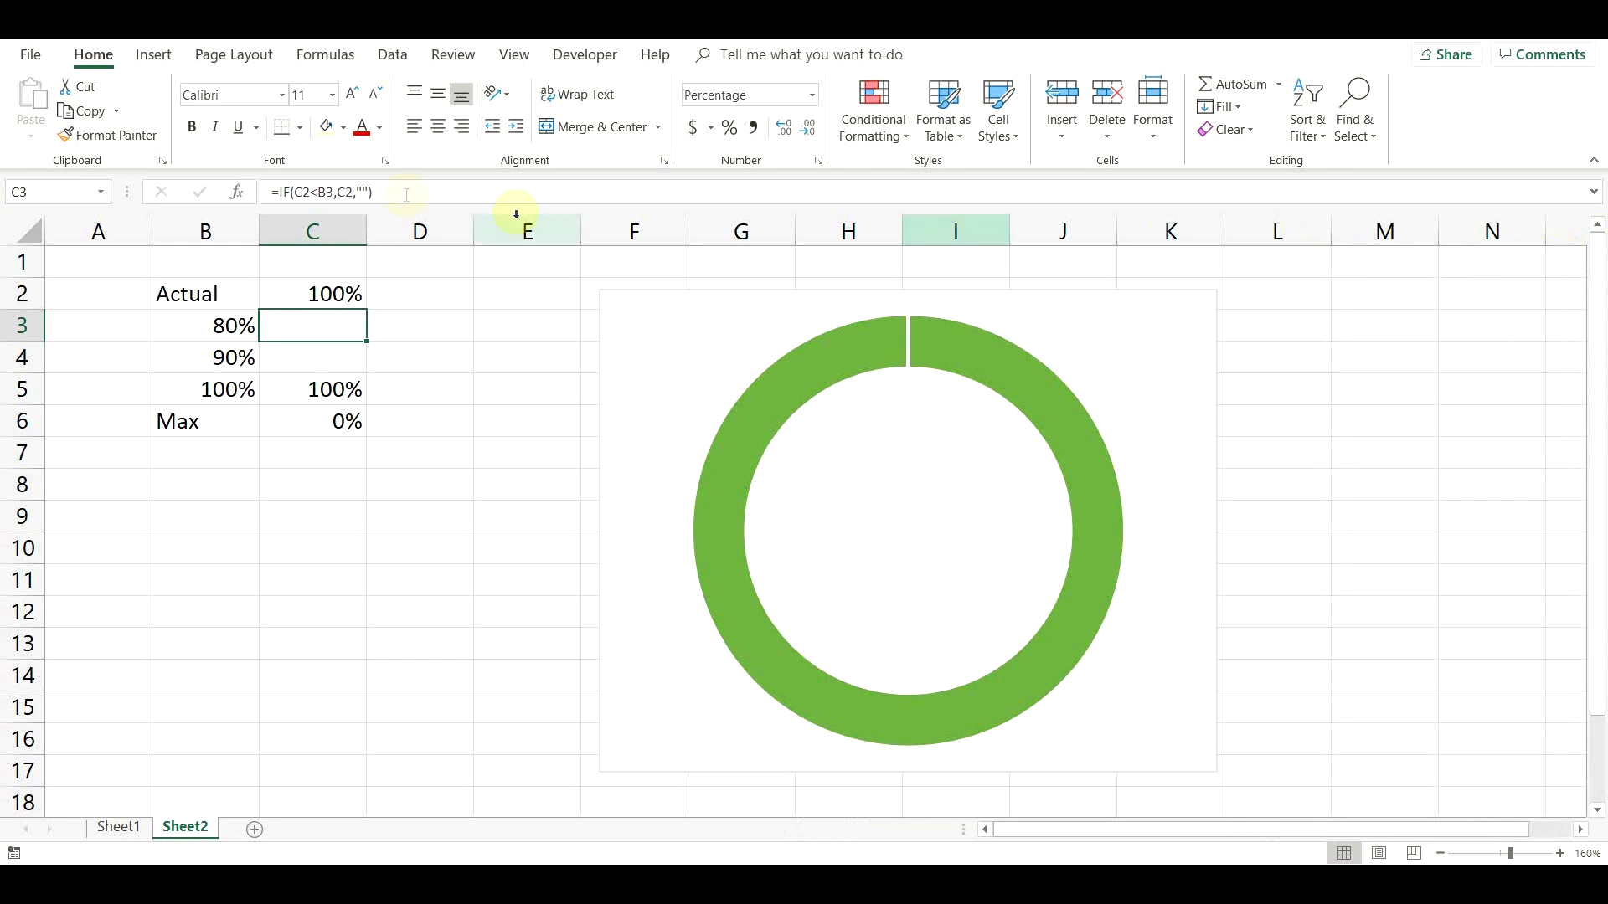
click(152, 54)
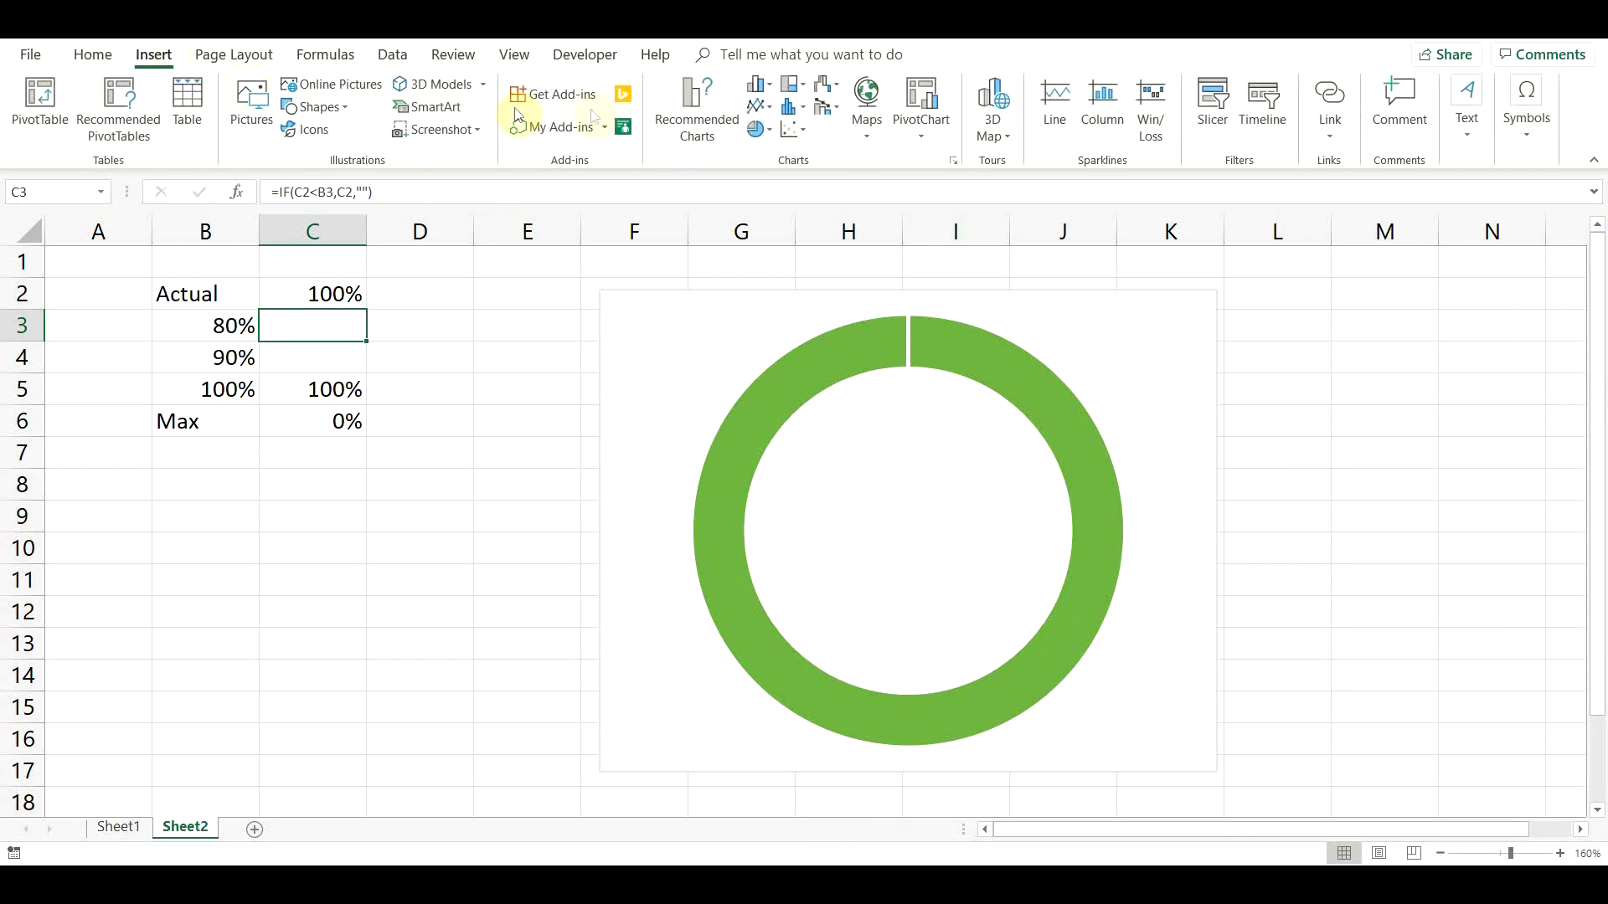
Draw a centre-aligned text box in the donut hole linked to =$C$2
click(1465, 103)
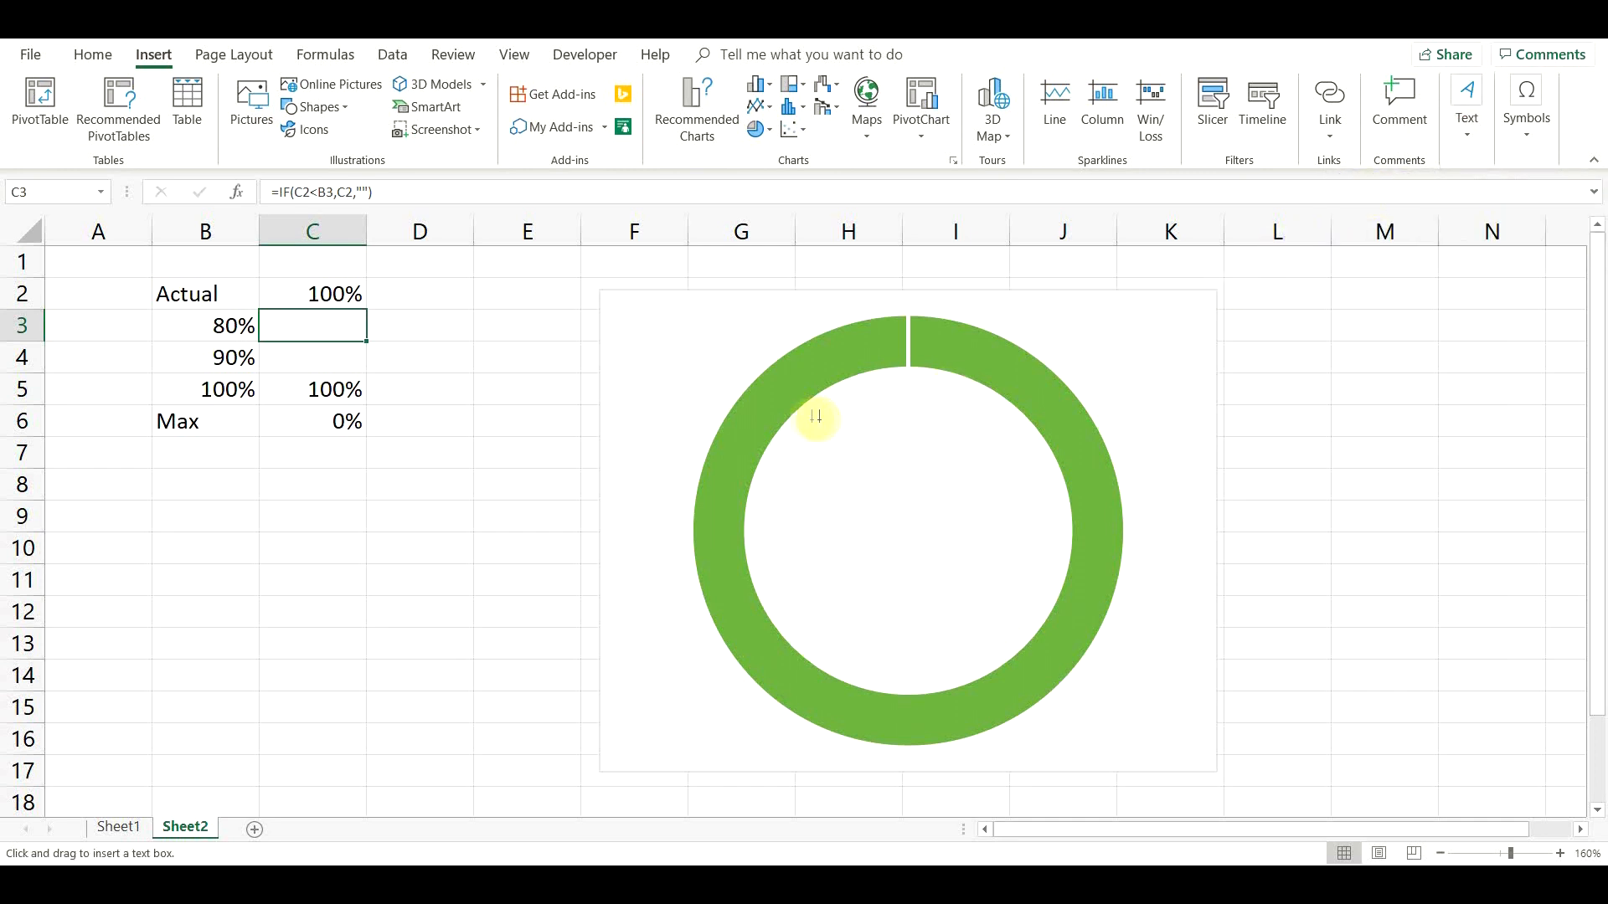
drag(815, 417, 1023, 632)
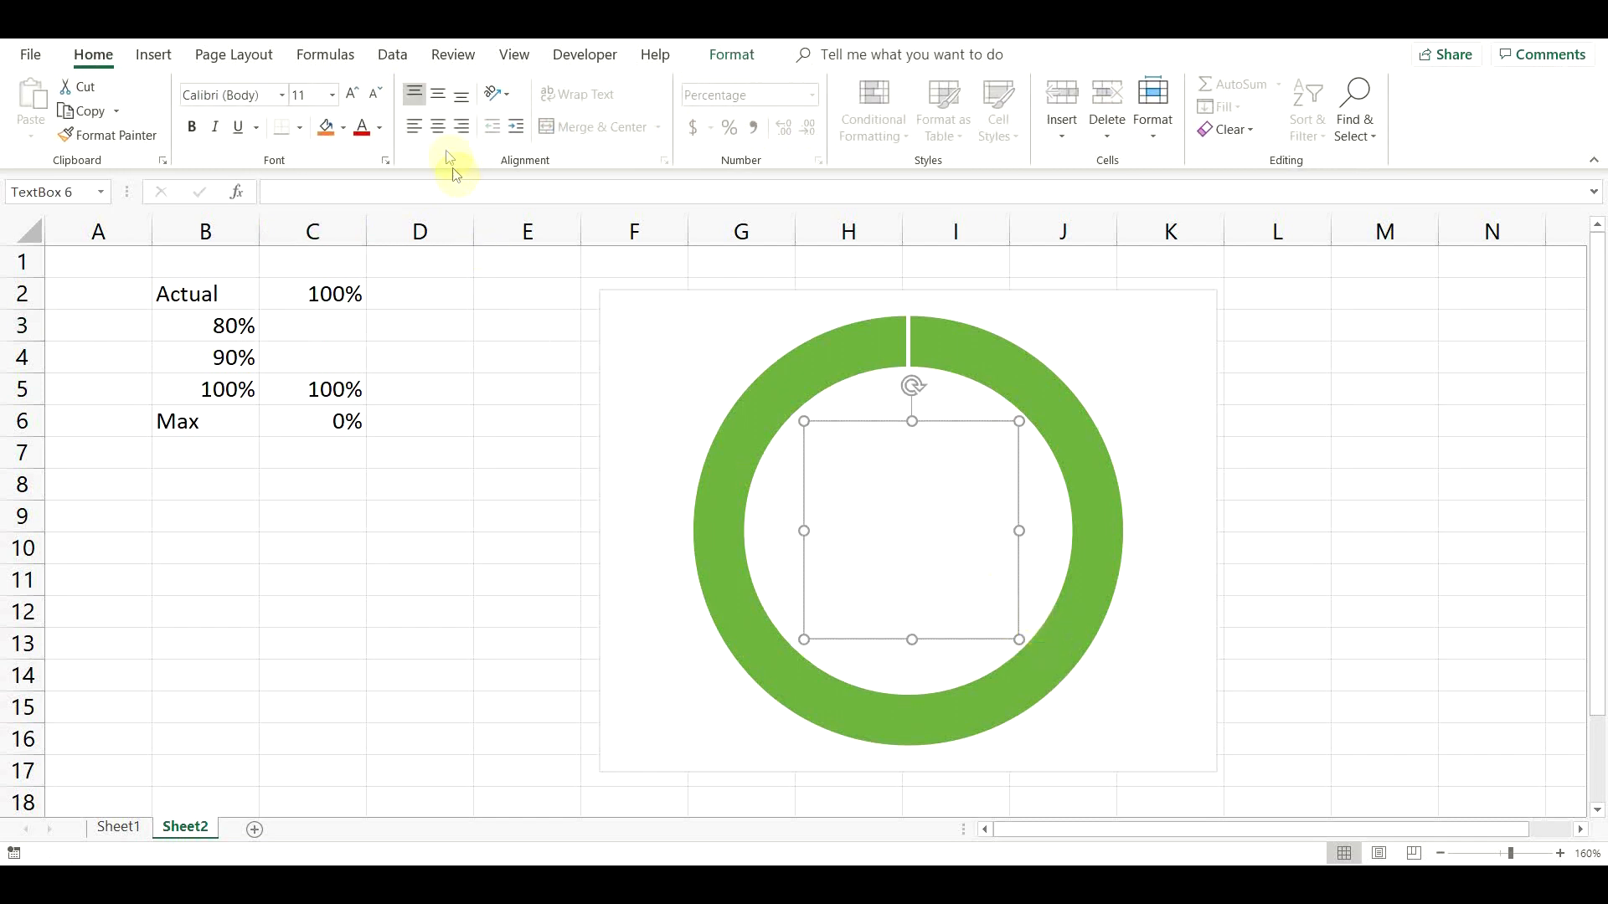
click(437, 94)
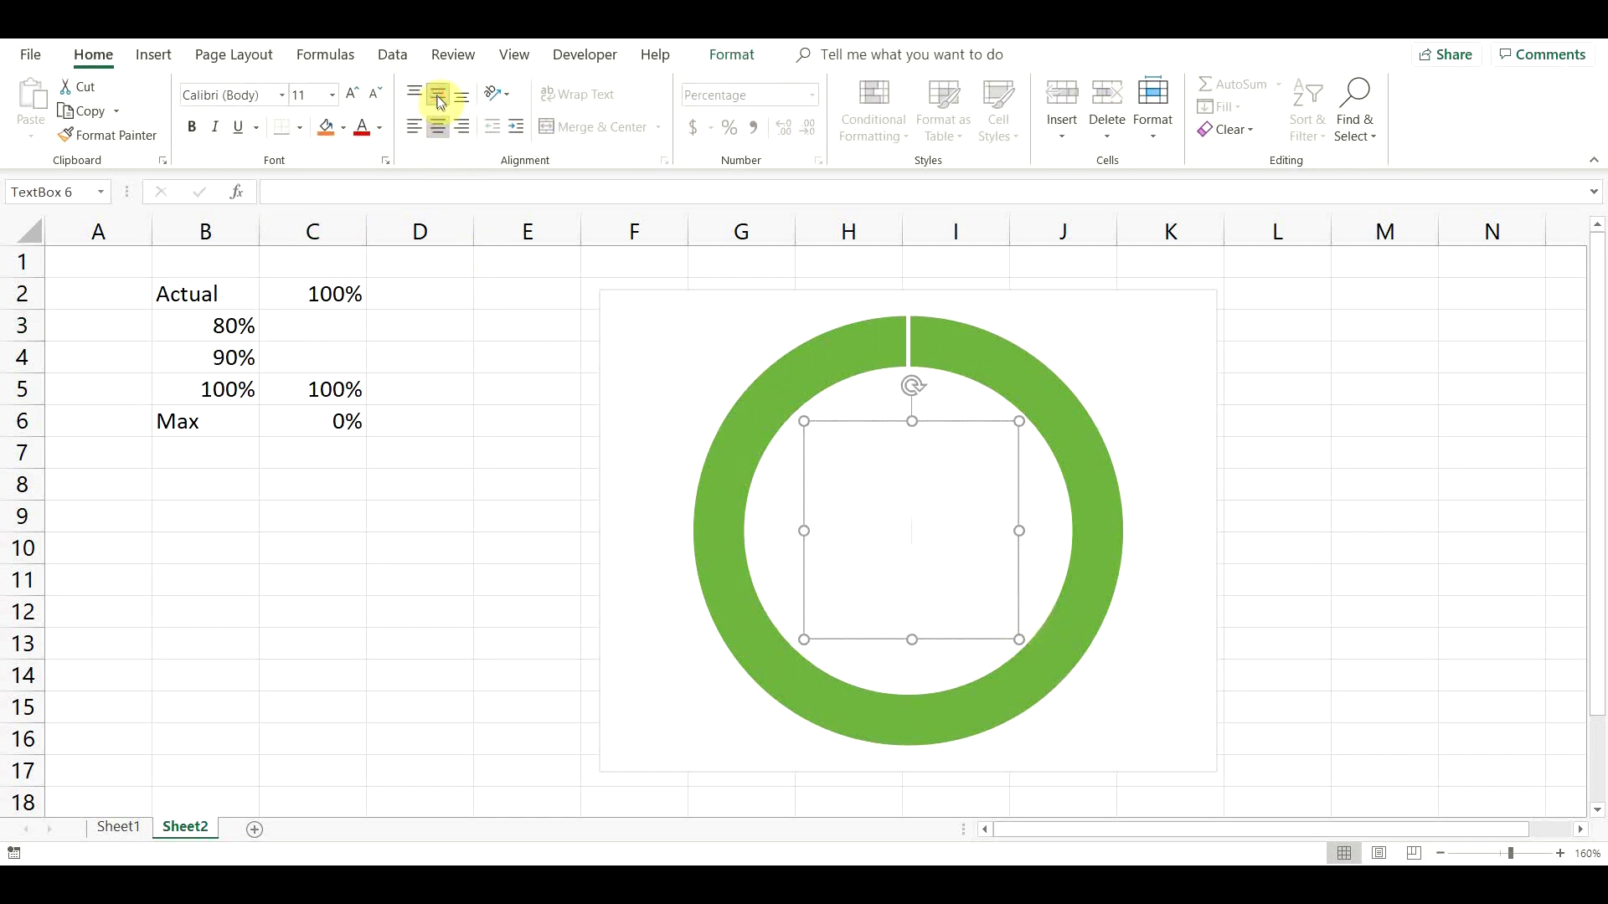
click(330, 94)
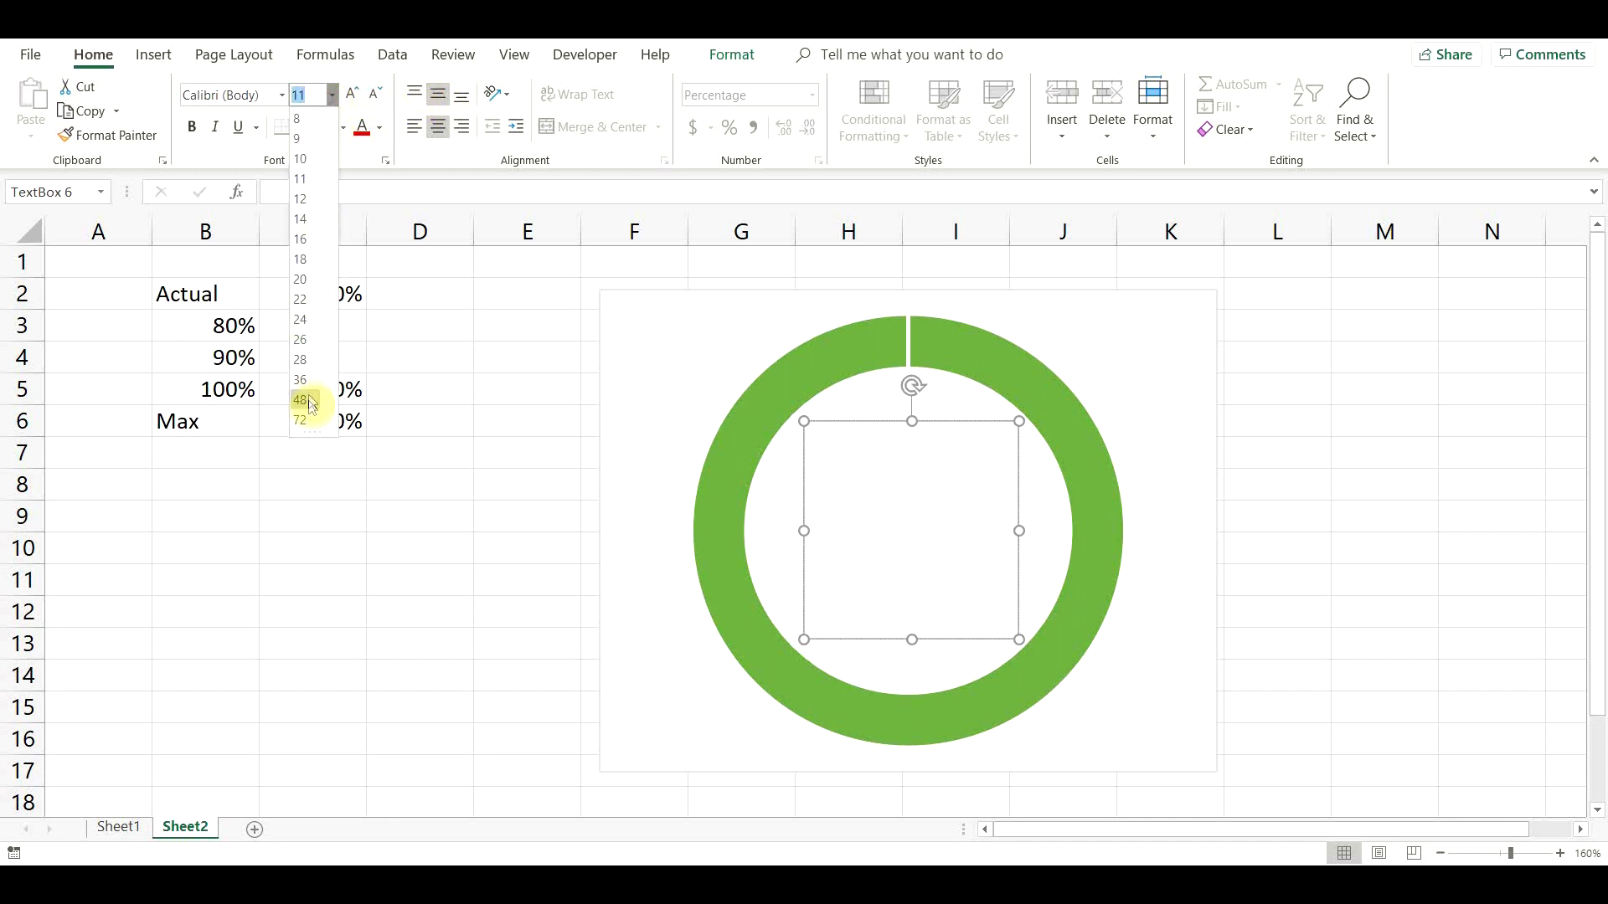
click(300, 382)
text(=)
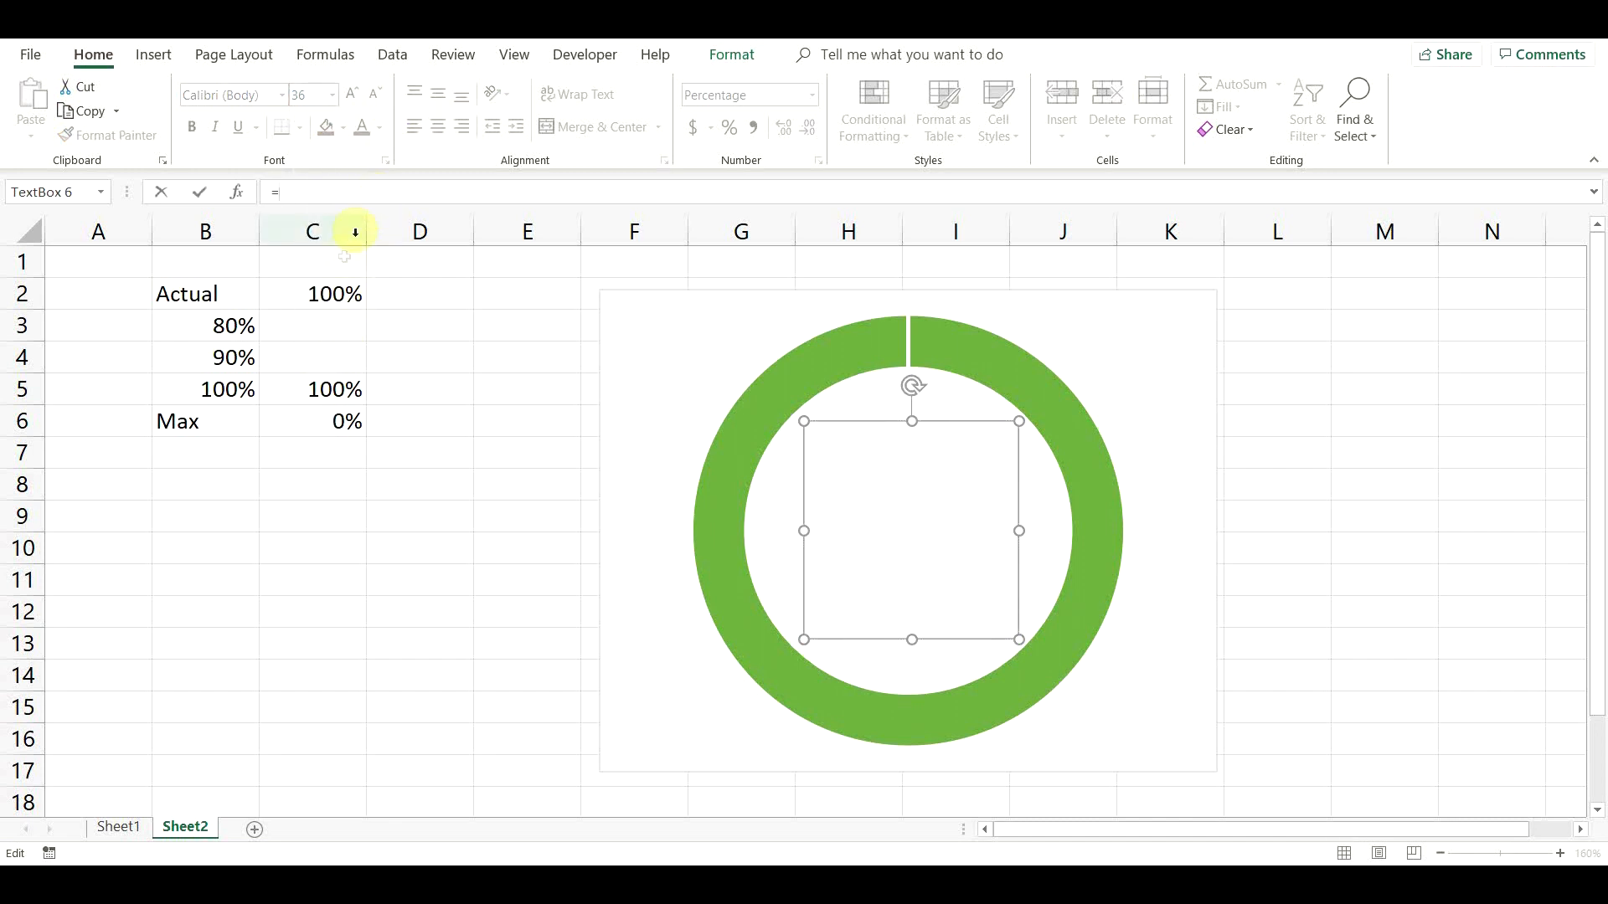
click(313, 295)
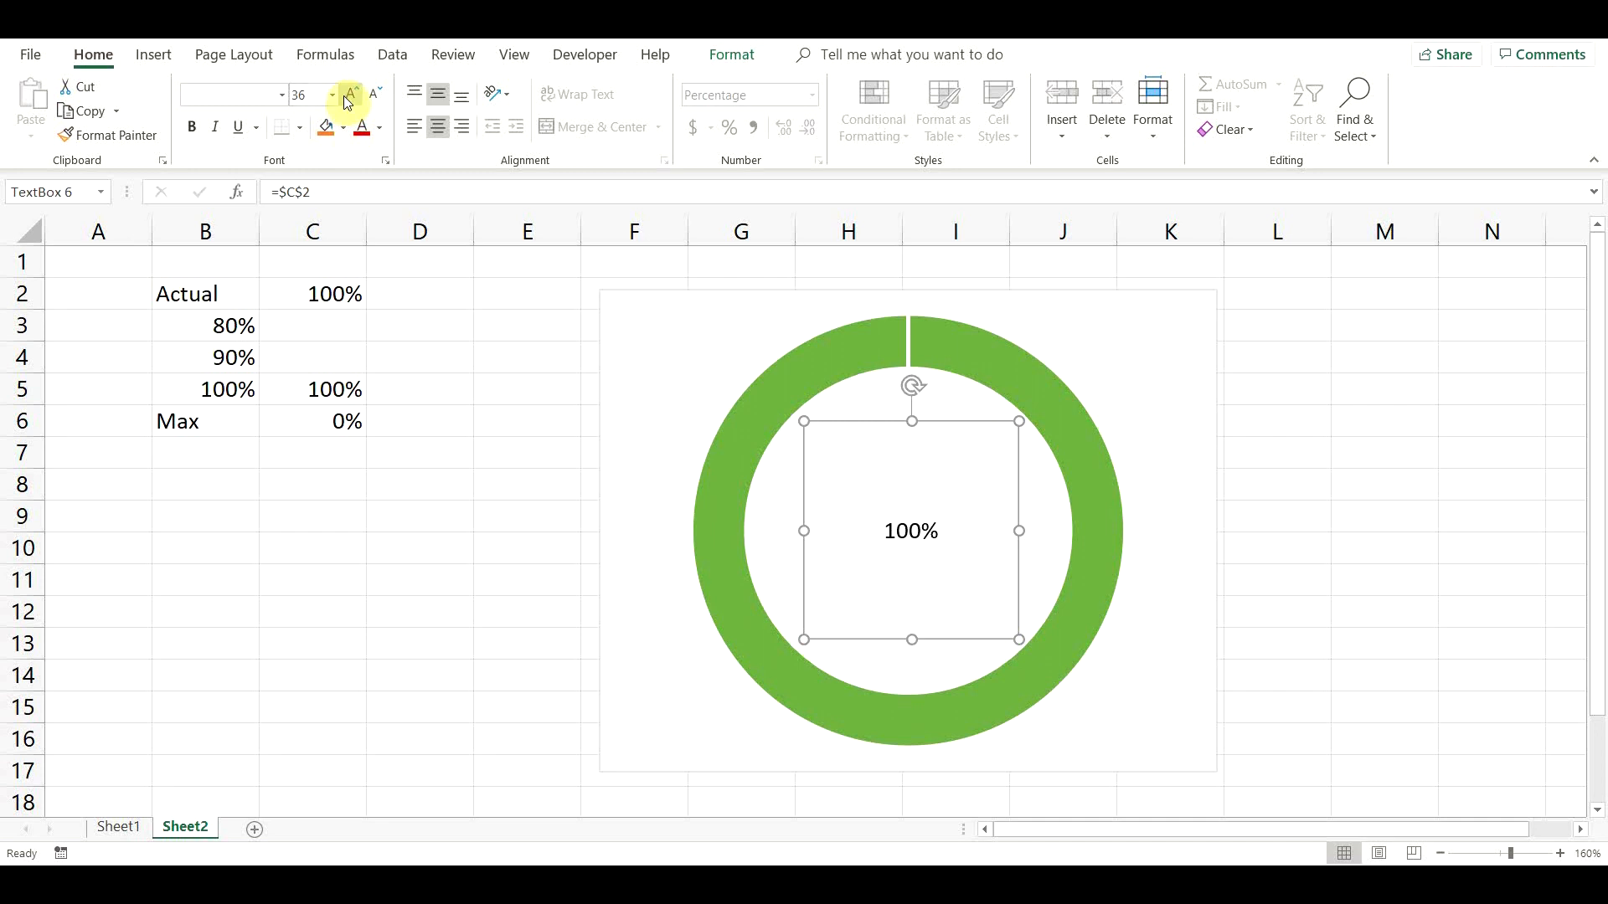
Enlarge the label's font and set its Shape Outline to No Outline
click(375, 94)
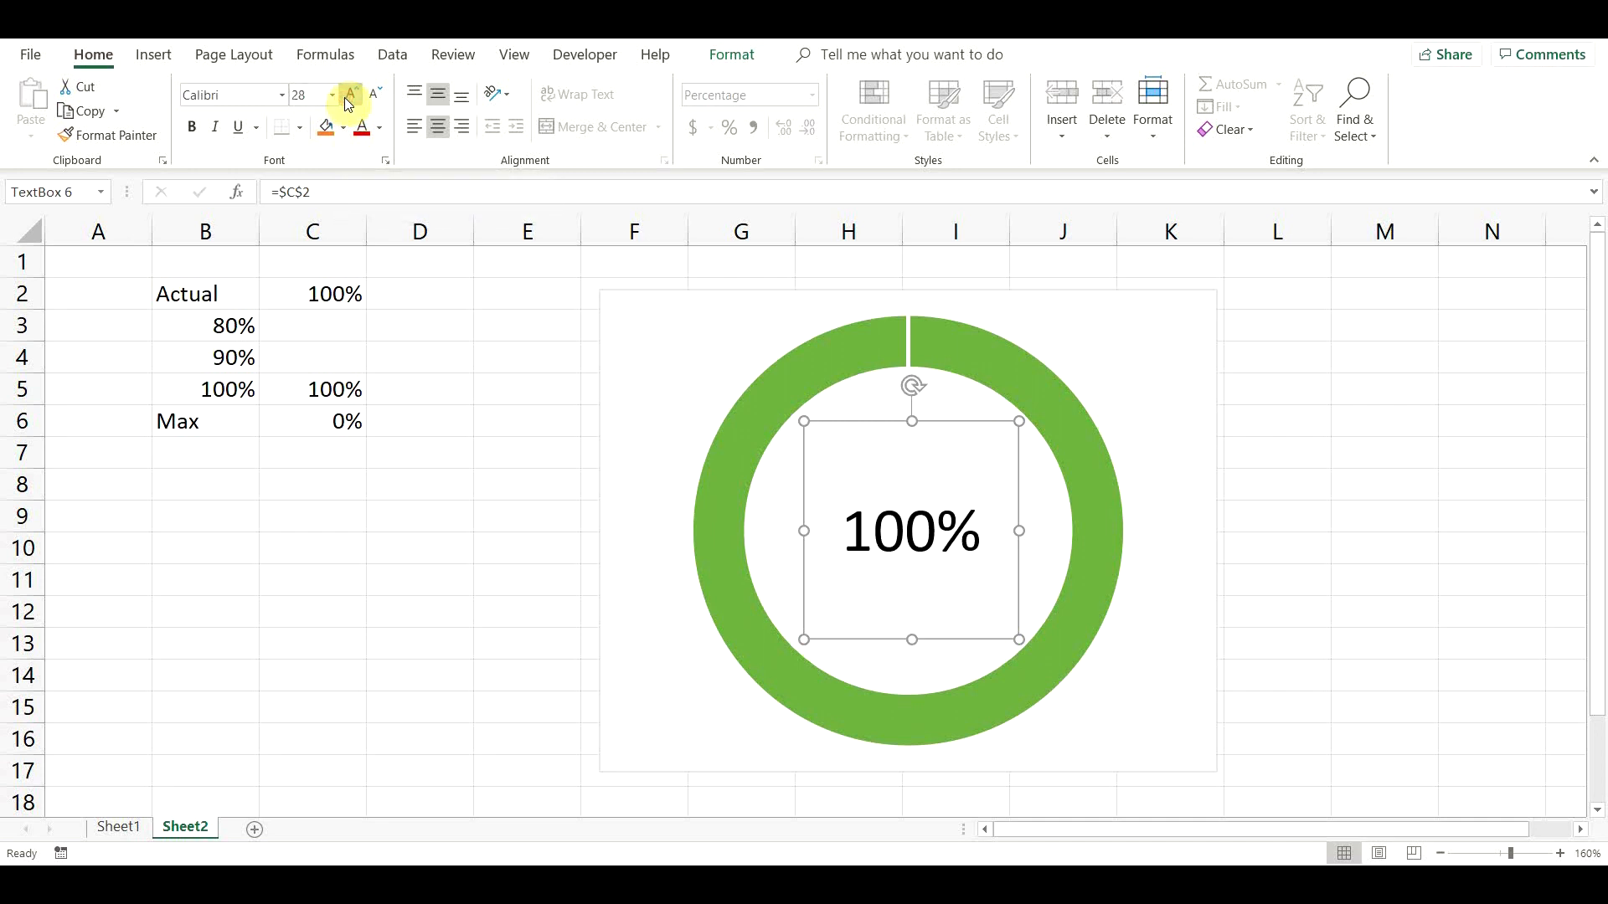
click(350, 93)
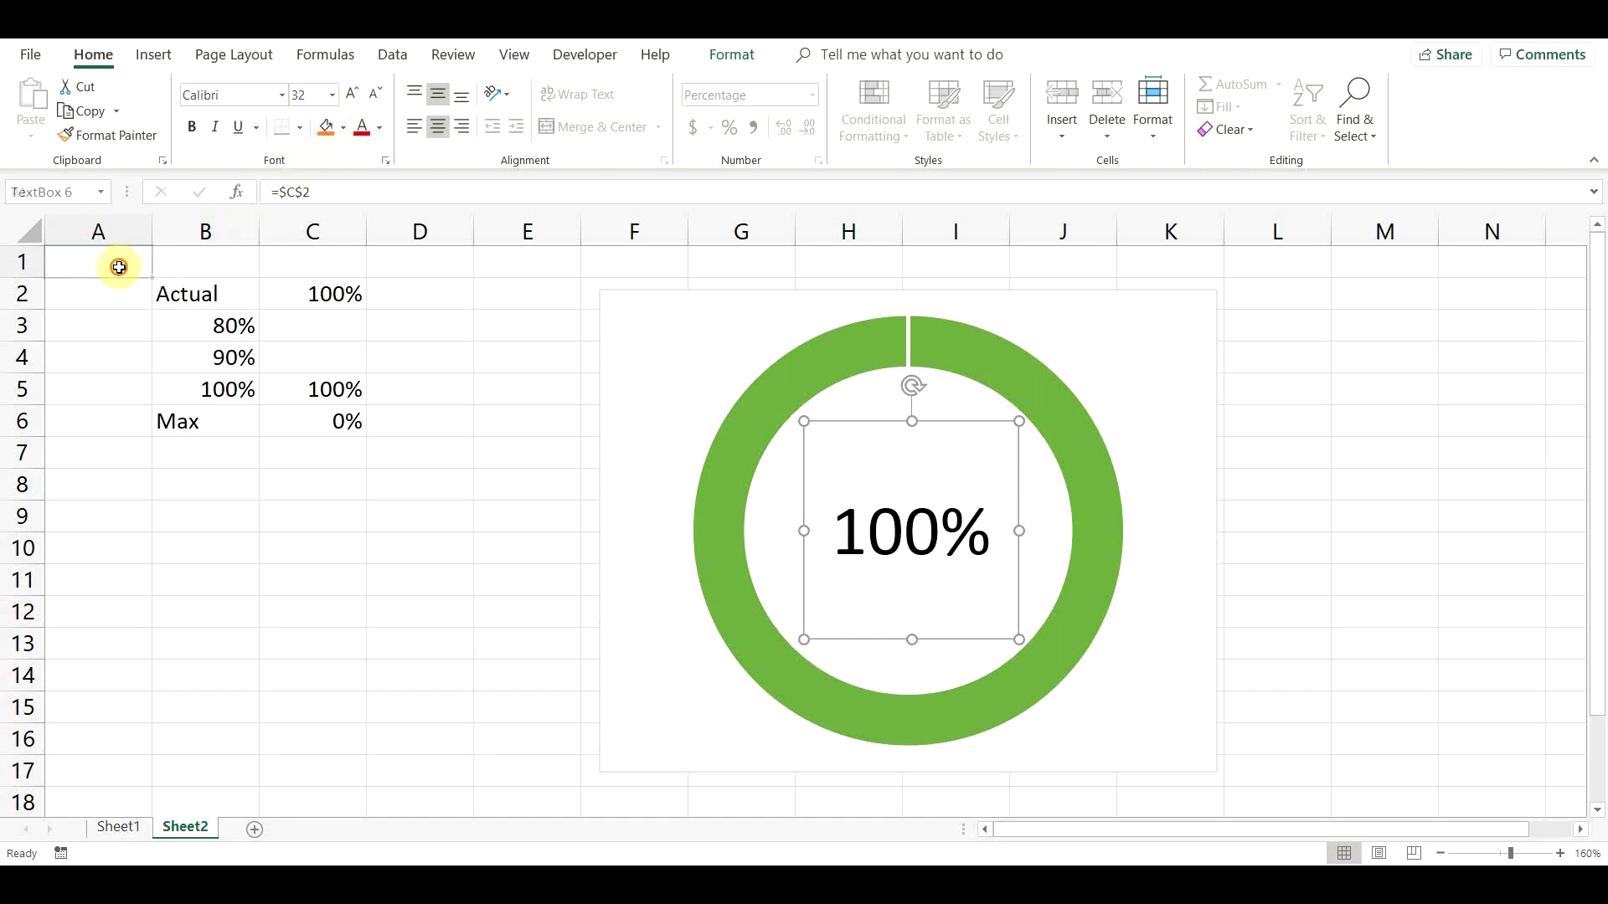
click(99, 263)
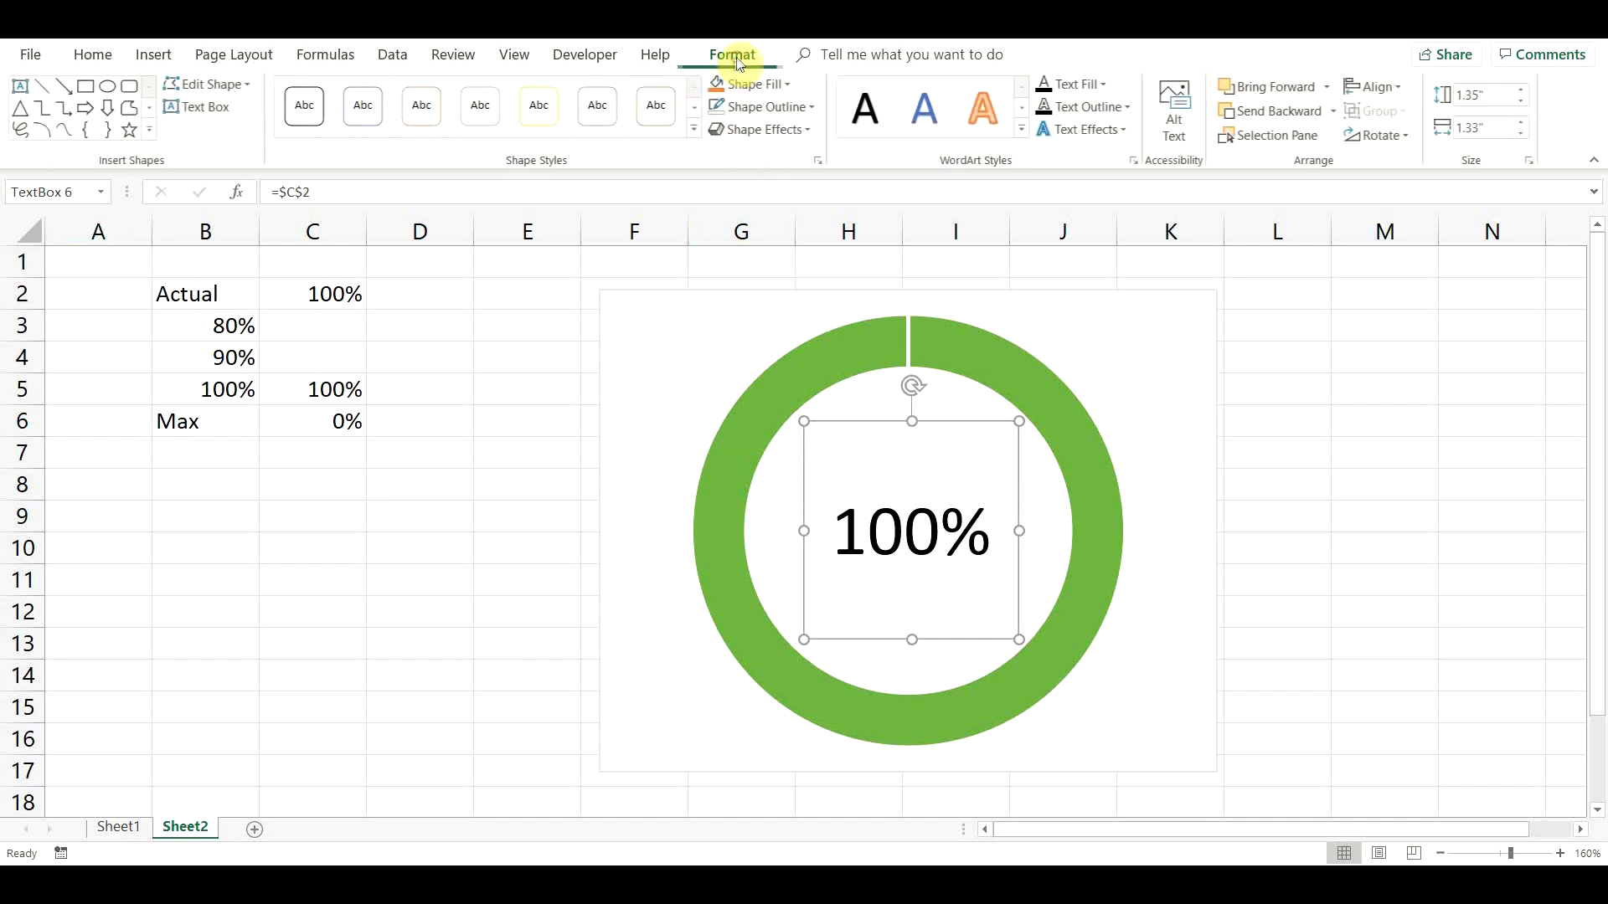
click(763, 107)
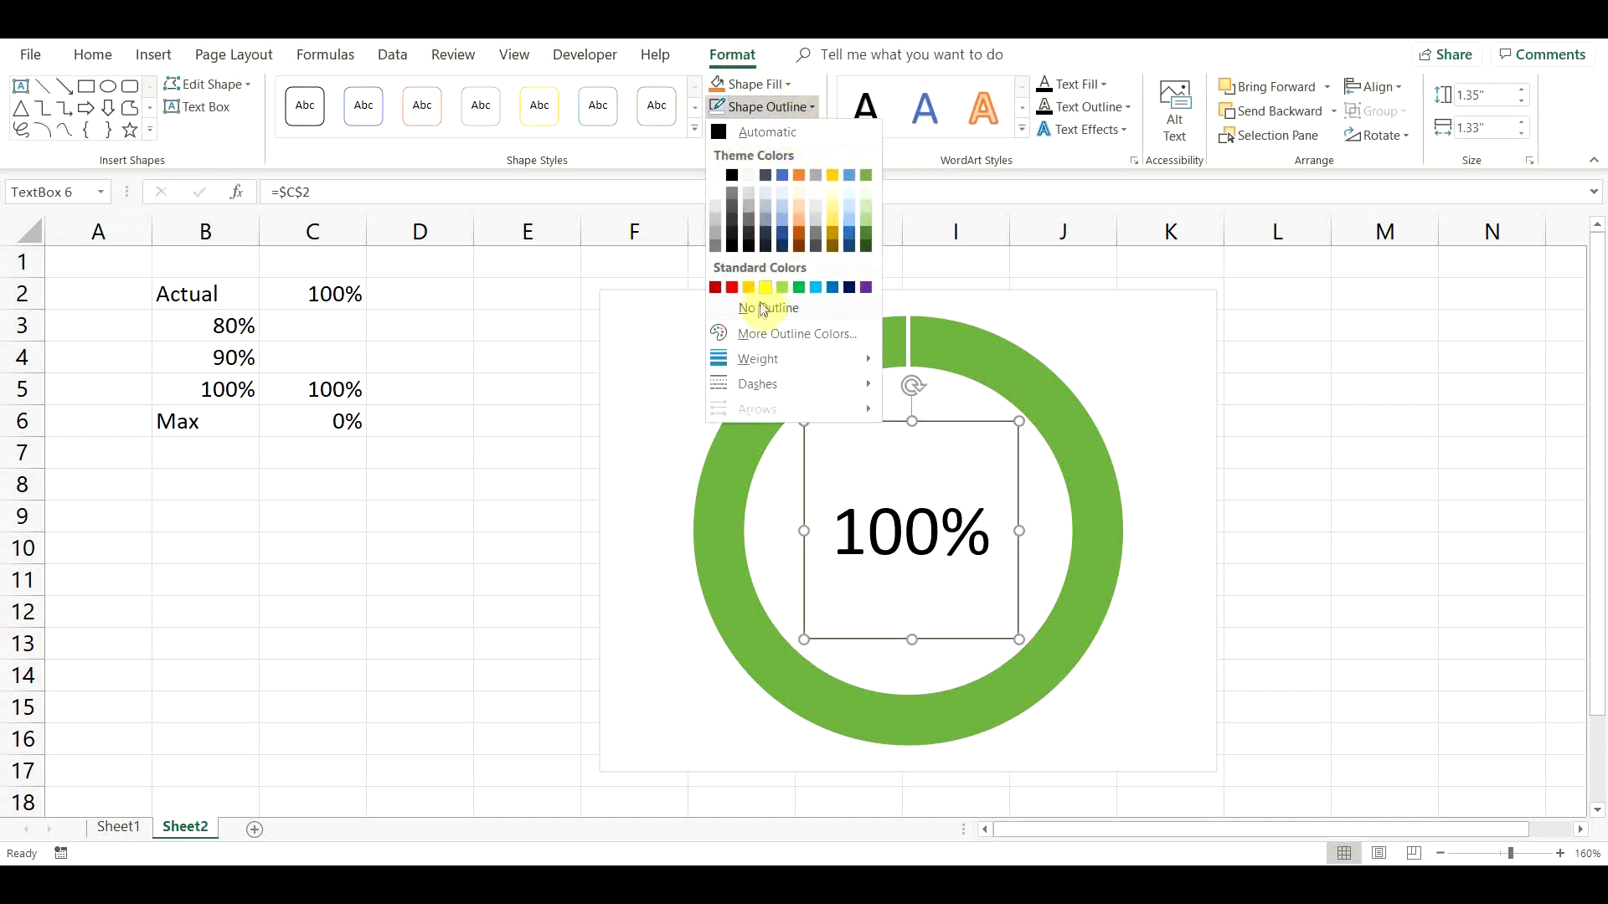
click(767, 308)
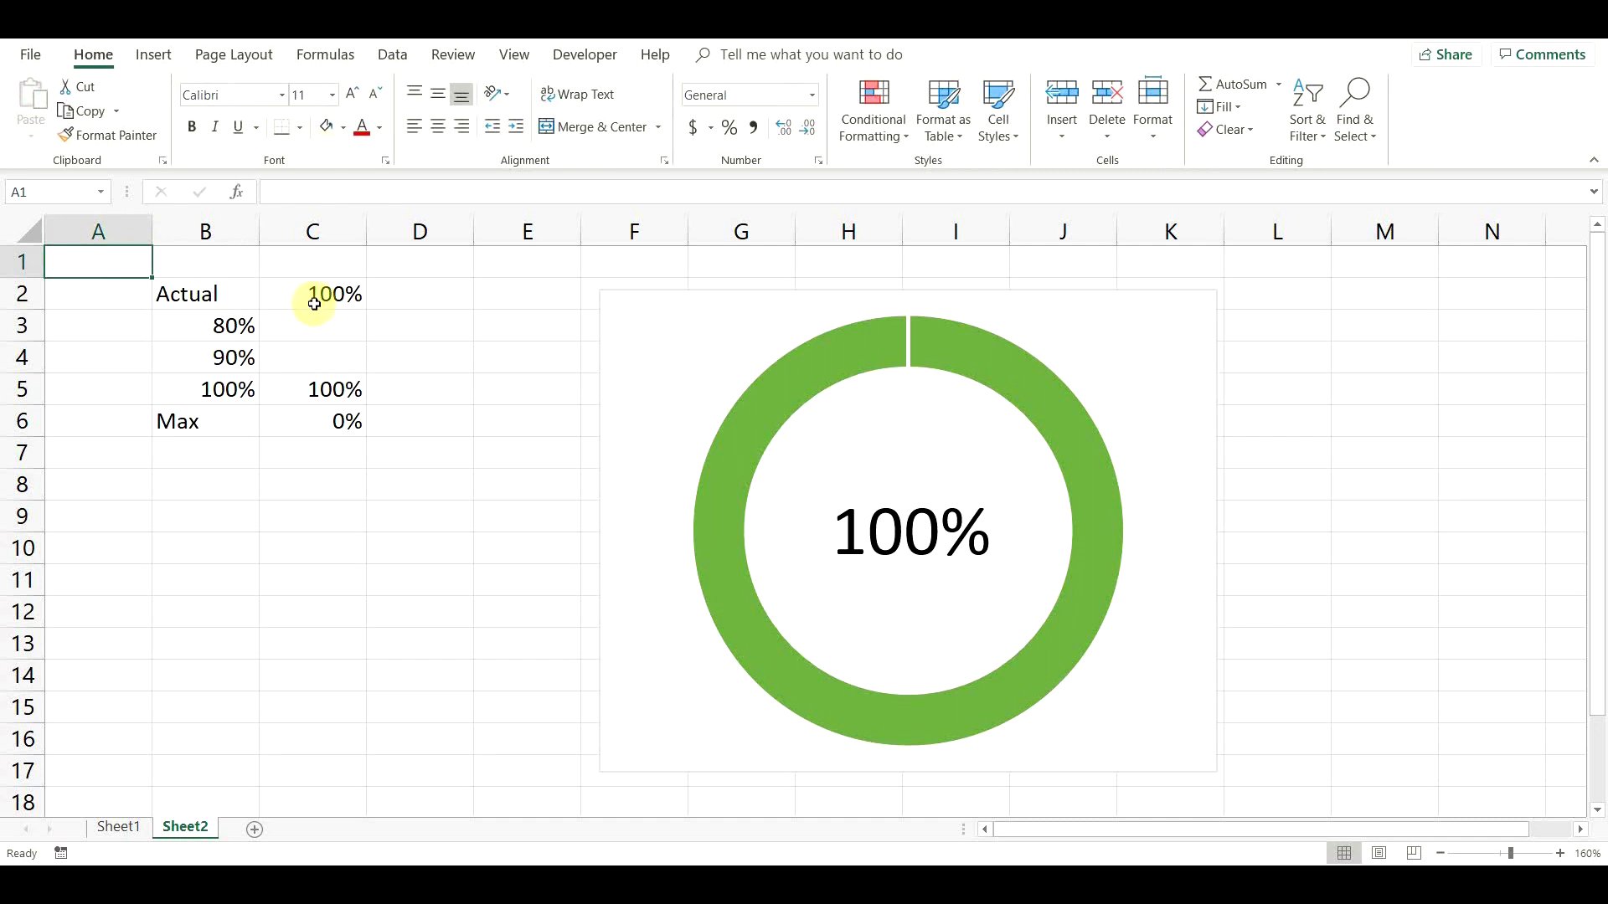
click(313, 295)
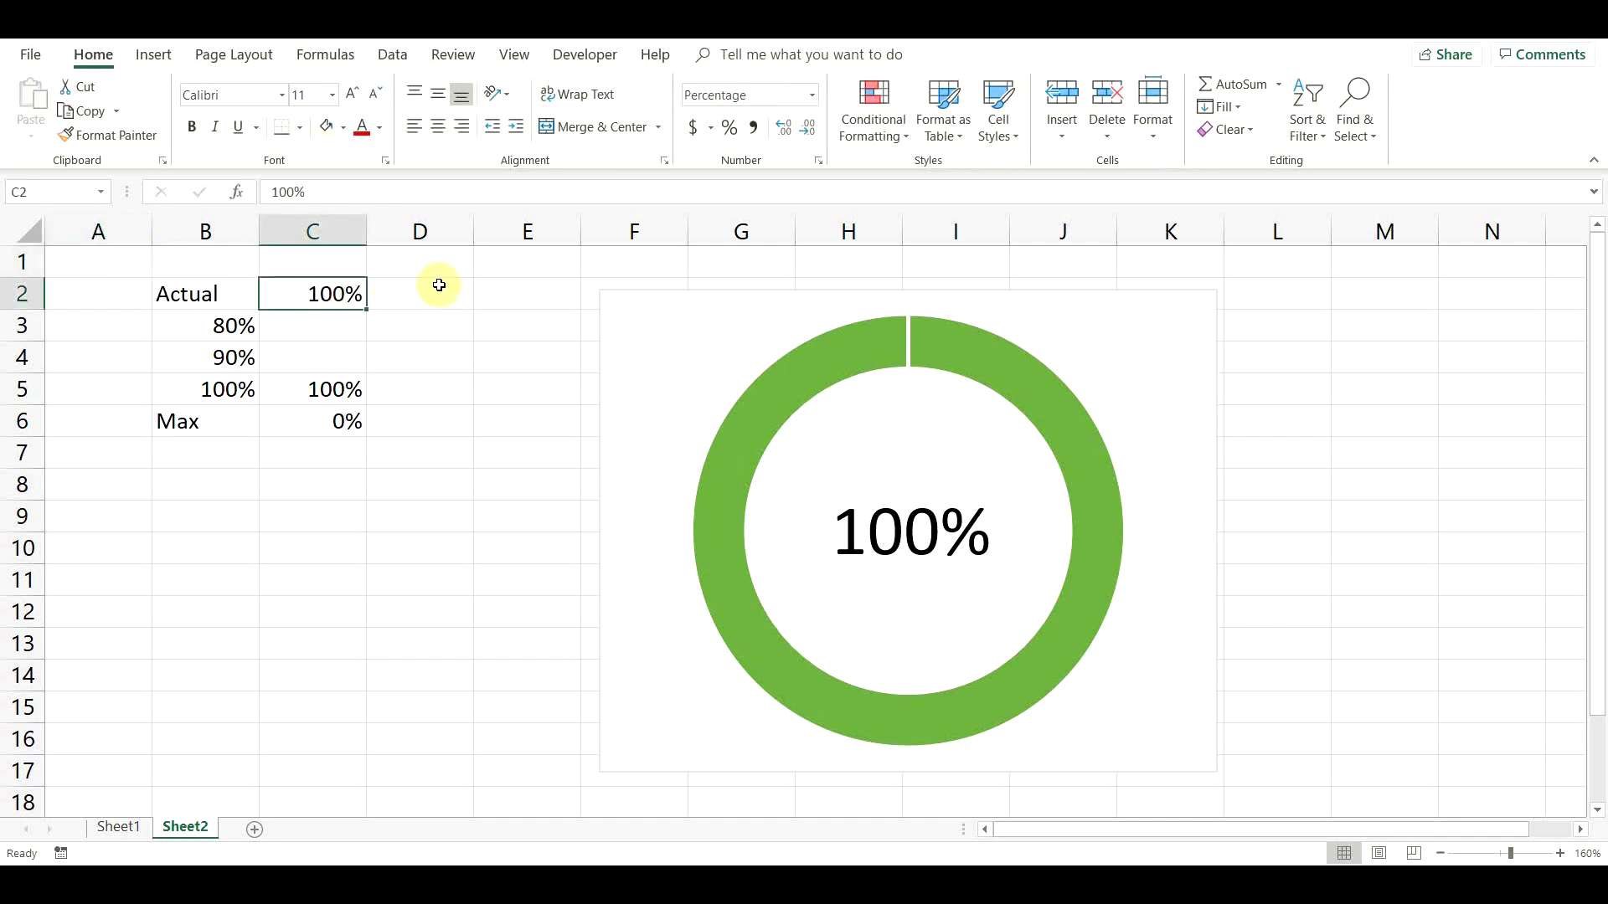
text(82%)
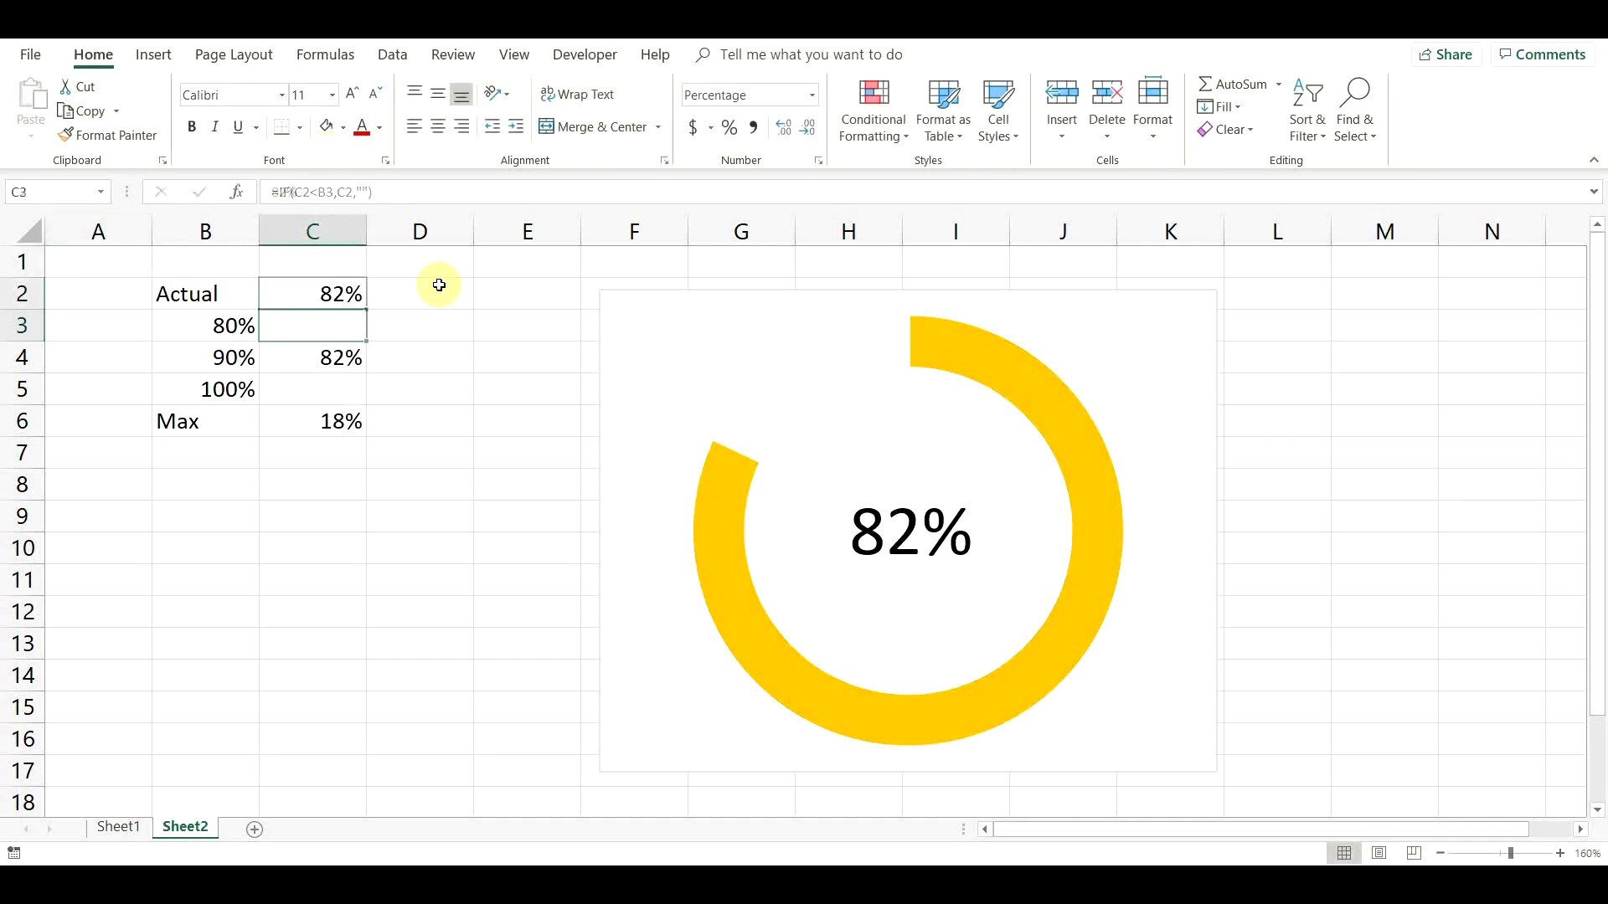
text(50%)
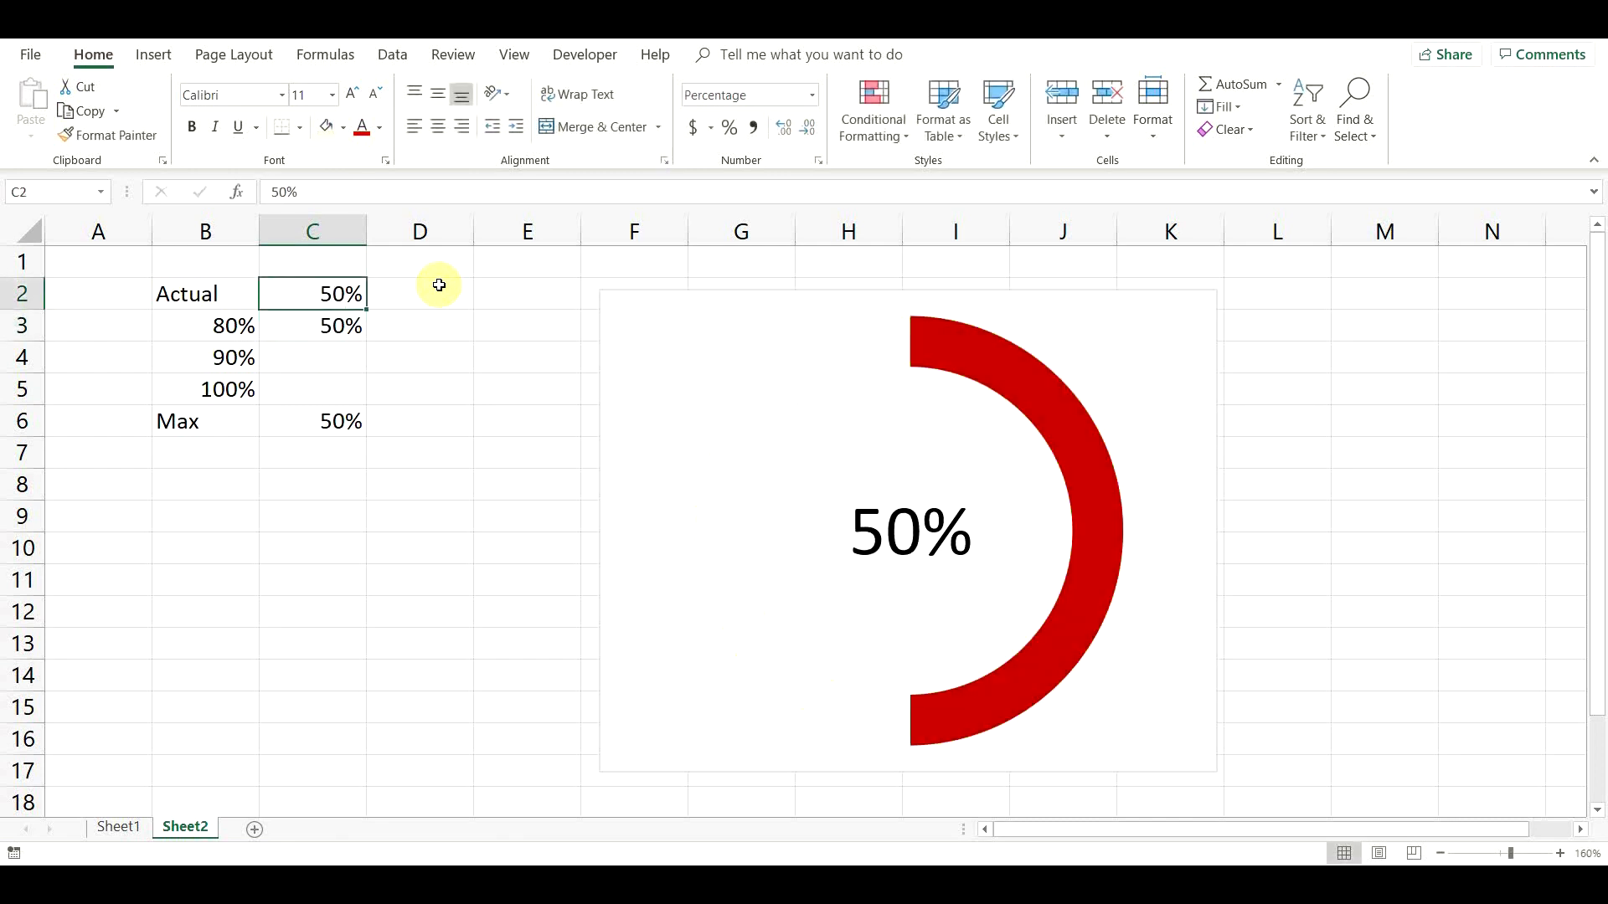
text(100%)
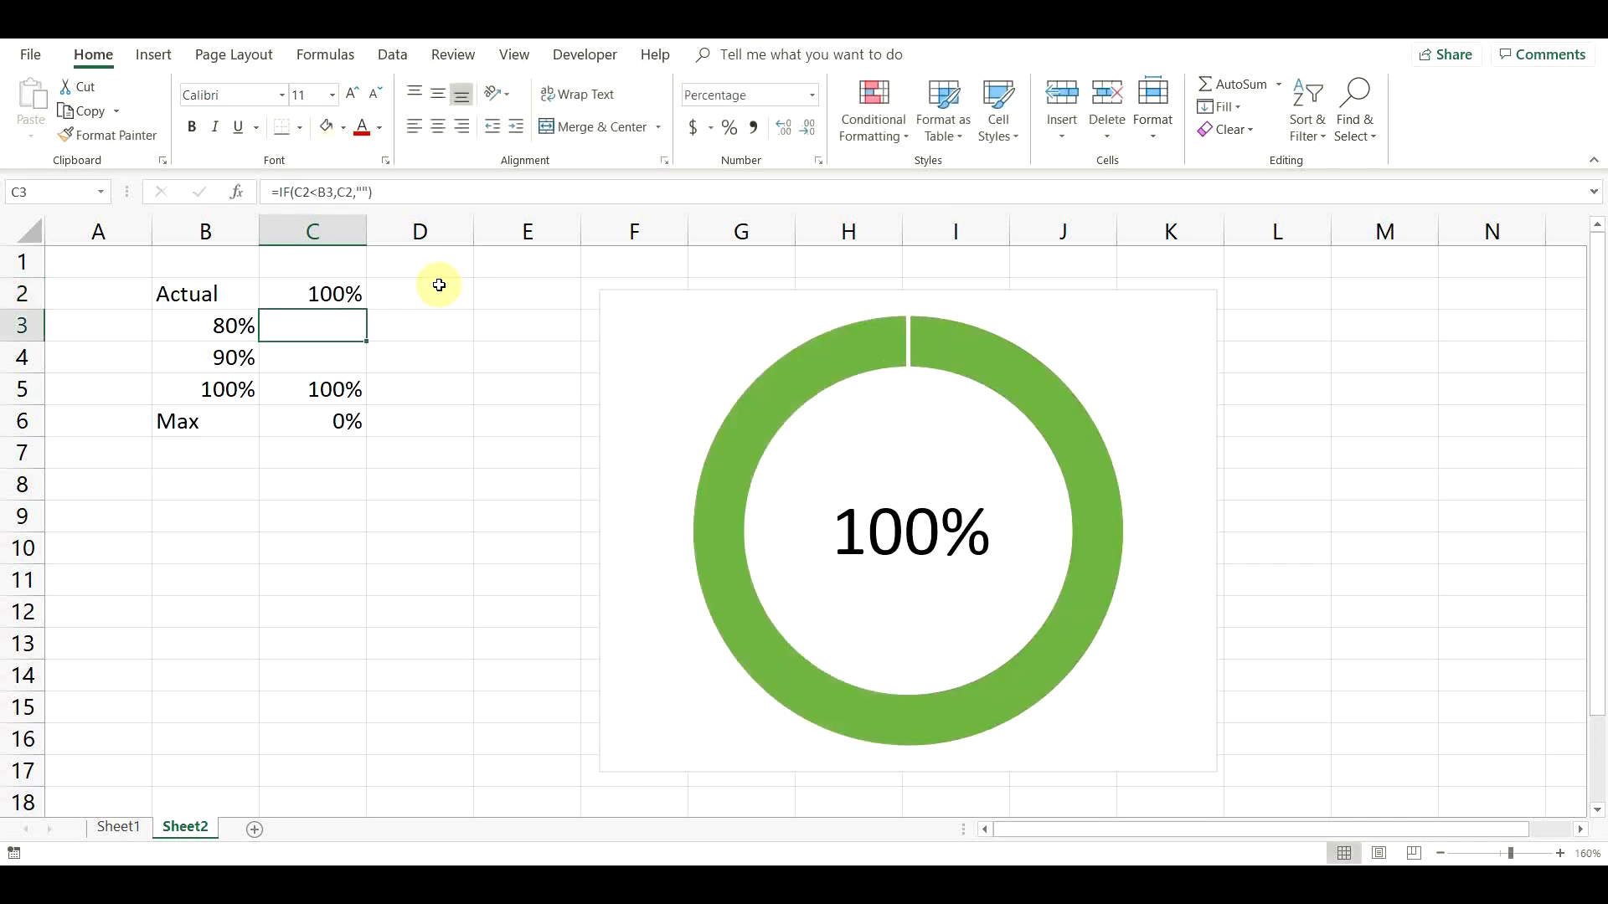
click(97, 261)
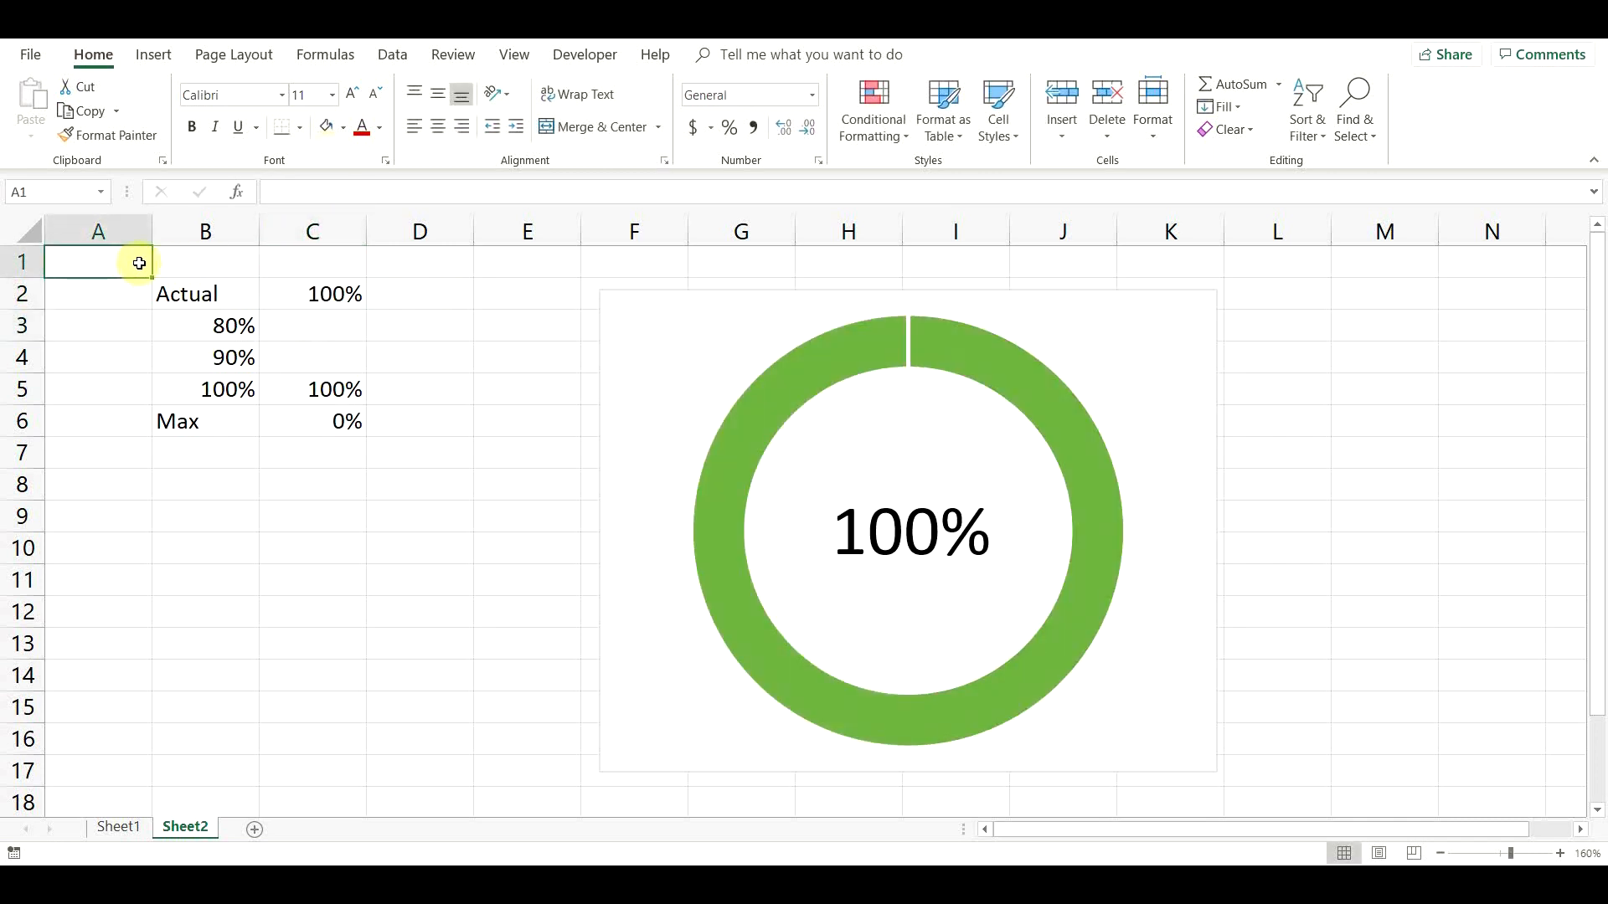